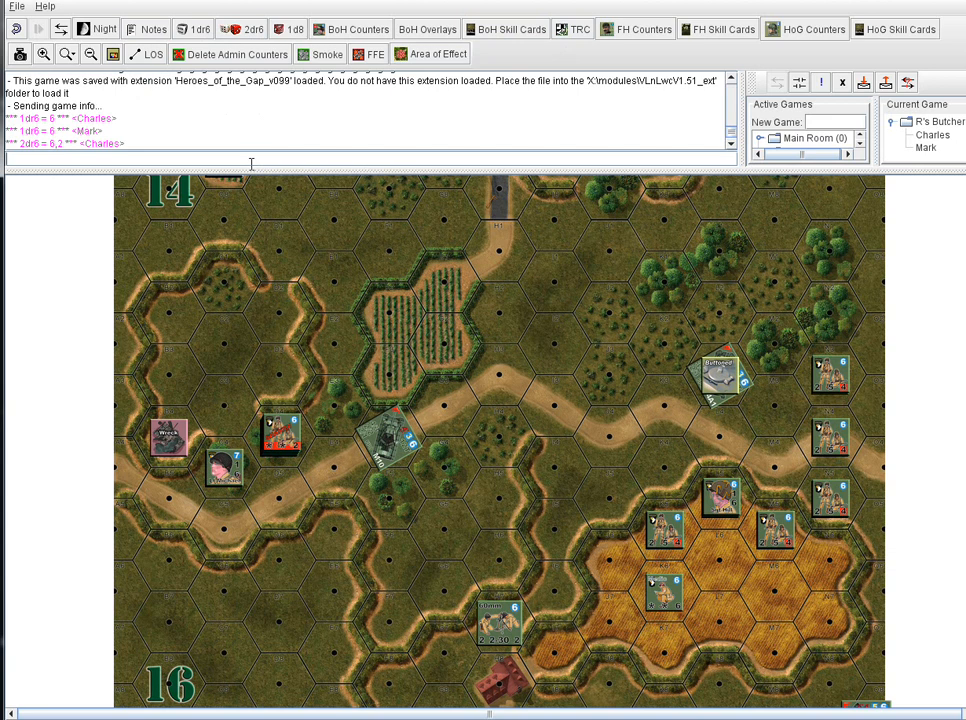
mouse_move(225, 428)
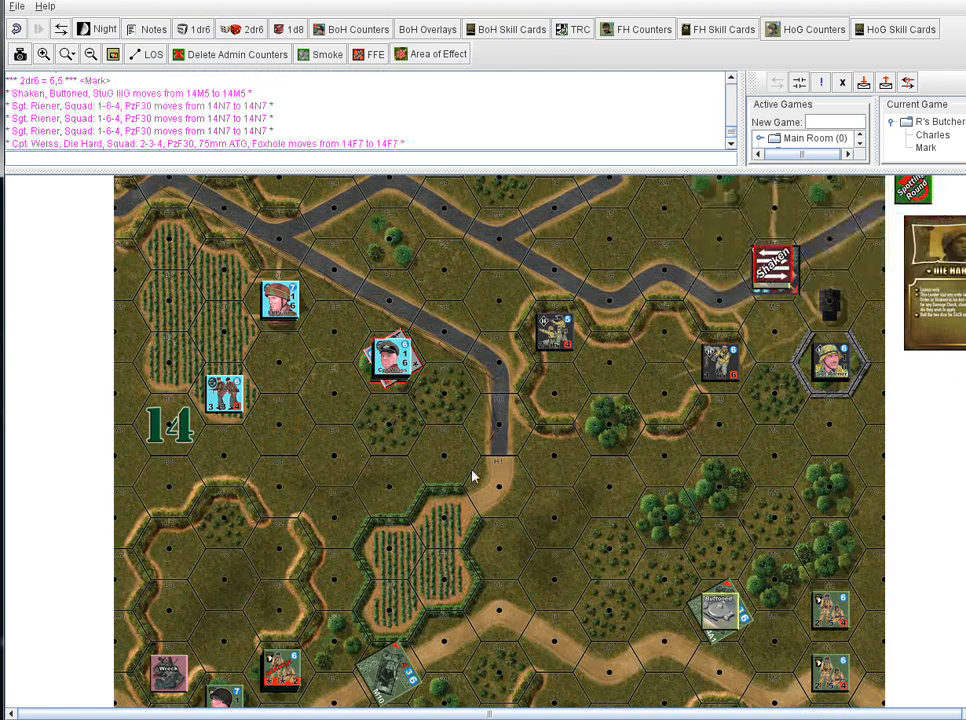
scroll(down, 3)
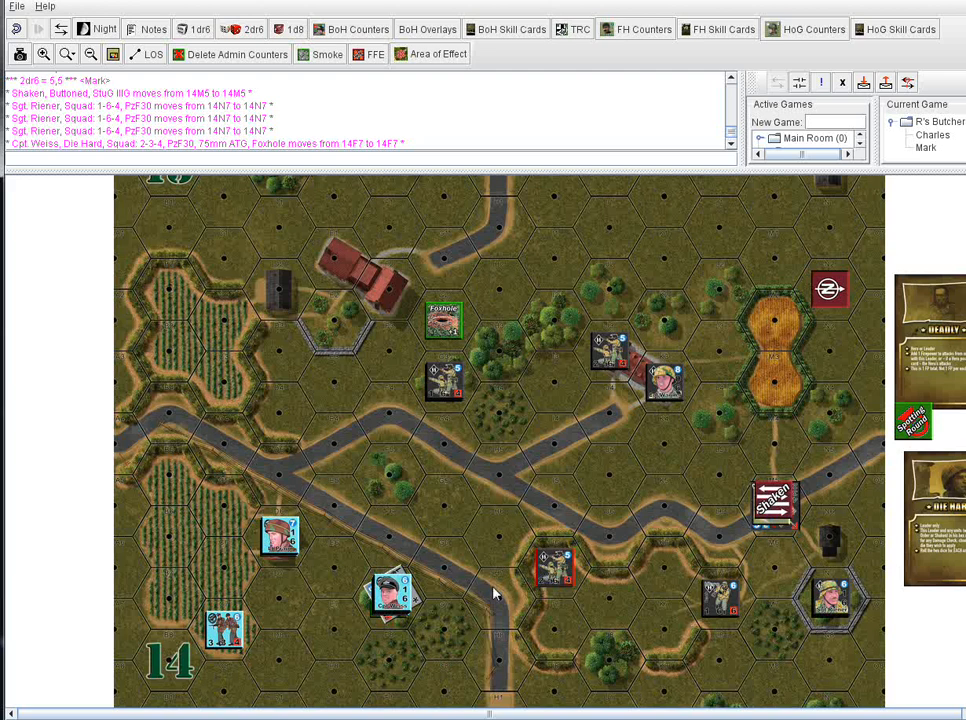
mouse_move(491, 559)
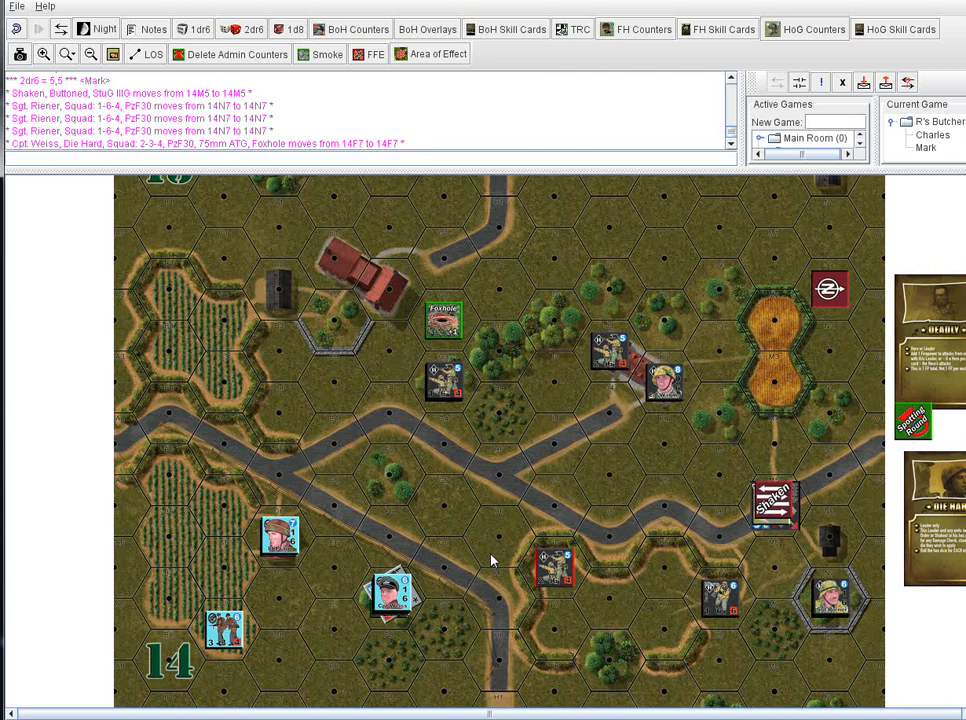
mouse_move(553, 567)
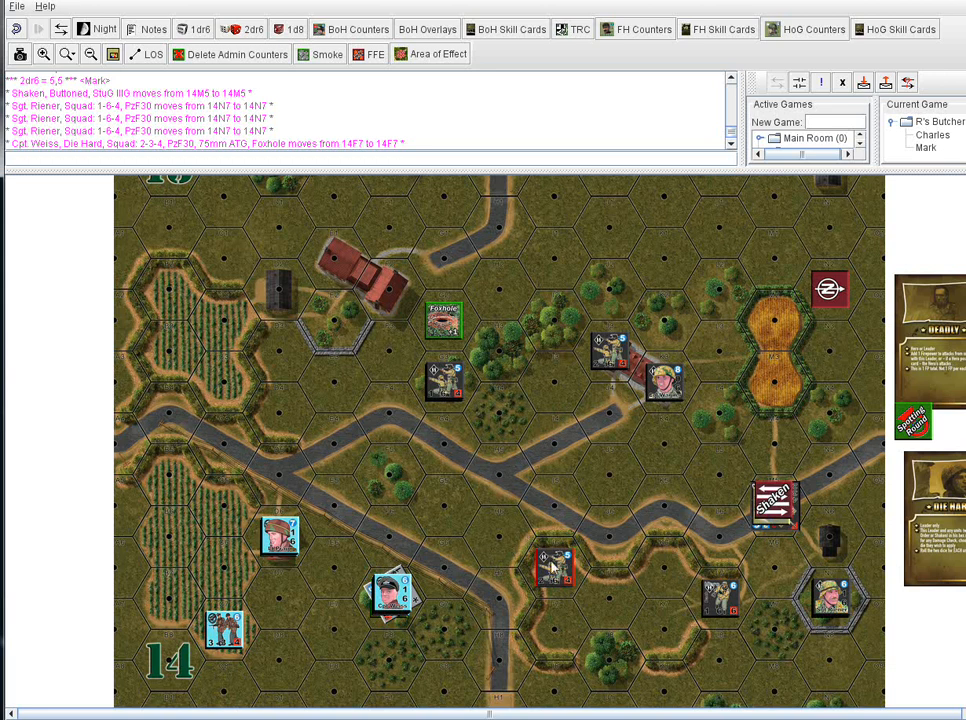
mouse_move(637, 564)
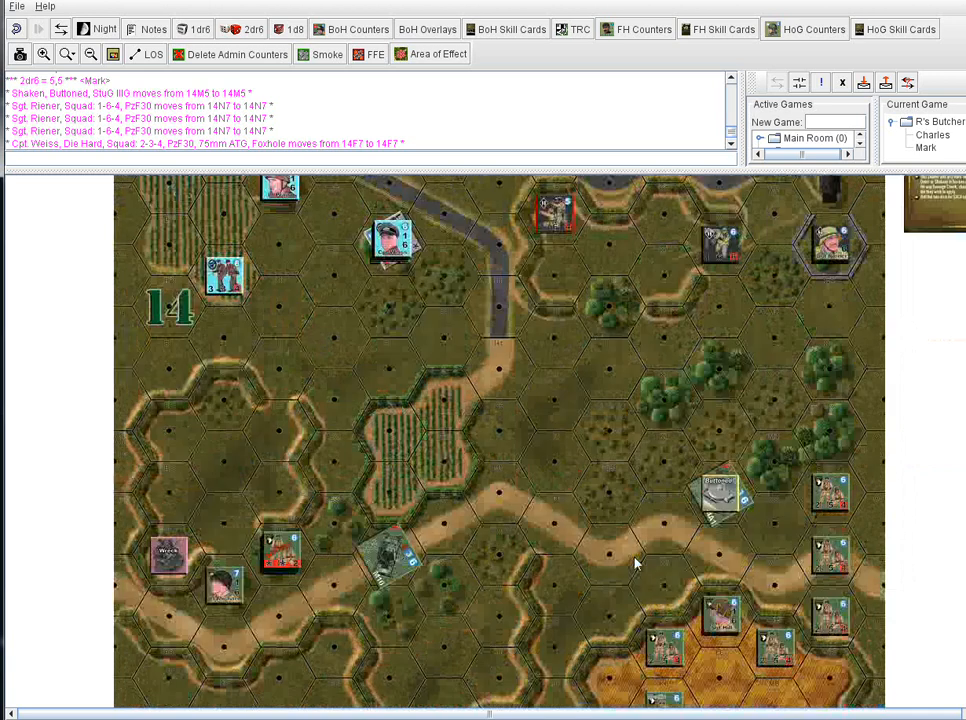
mouse_move(710, 547)
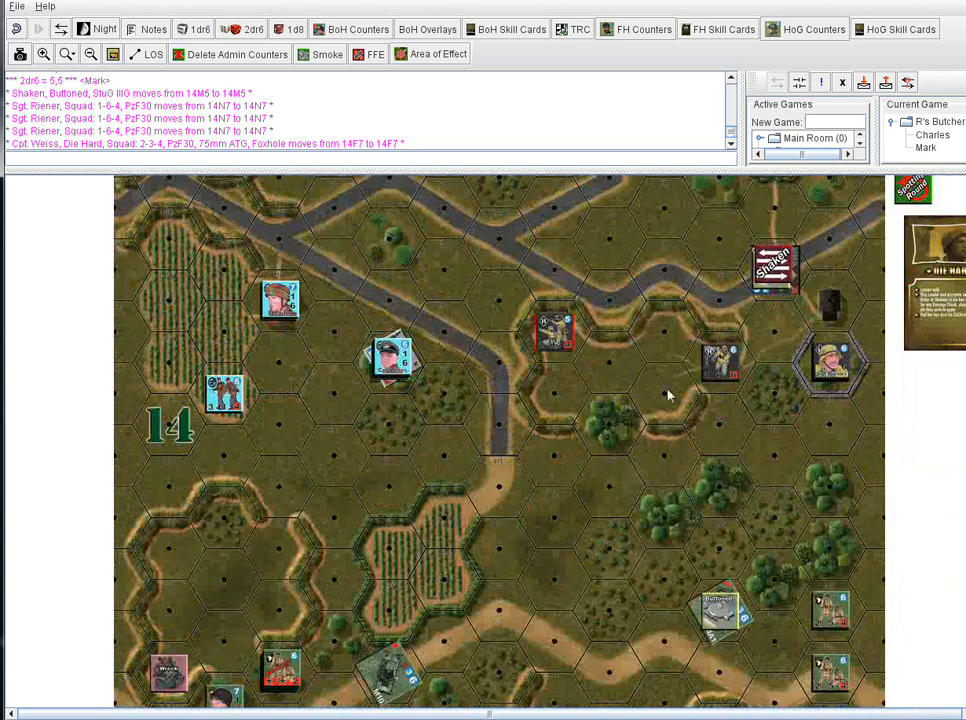
- Scroll the map down to where board 14's southern hexes meet board 16
scroll(down, 3)
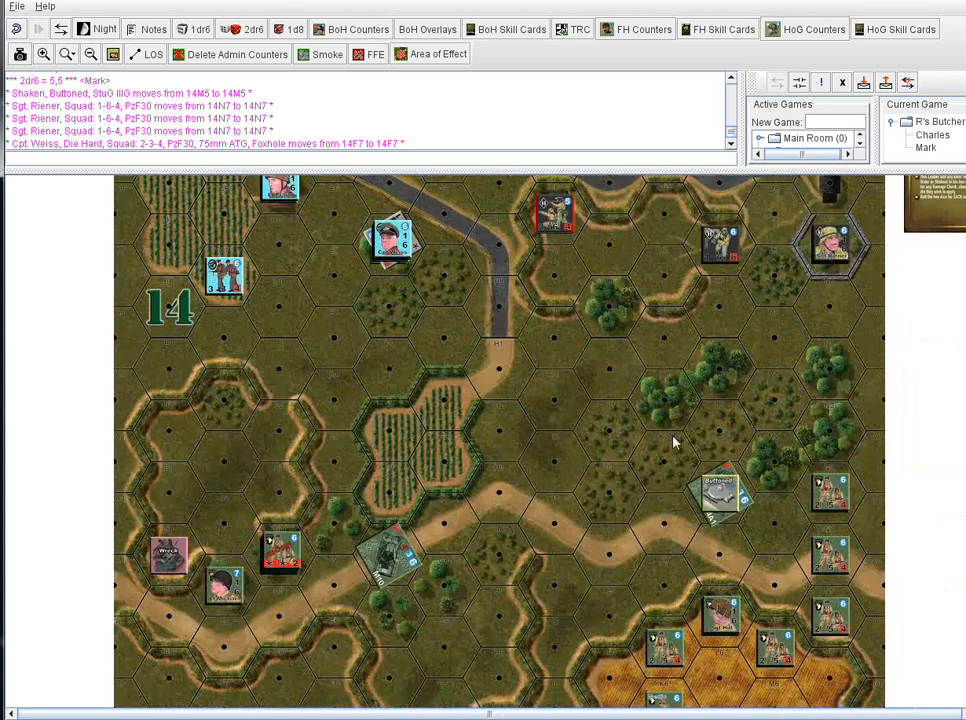
scroll(down, 3)
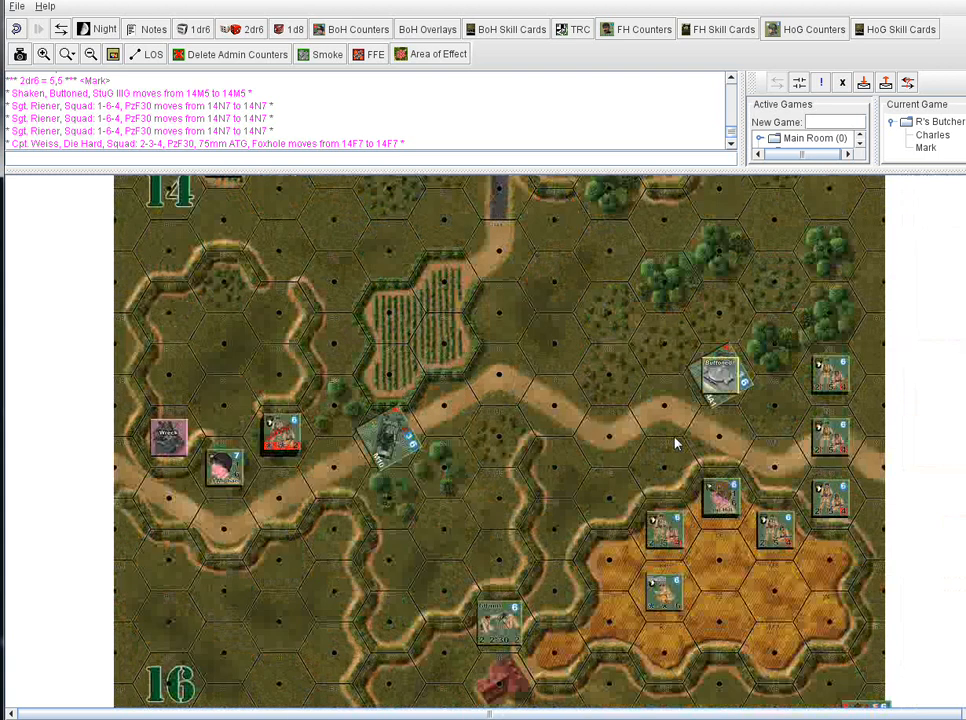
mouse_move(332, 410)
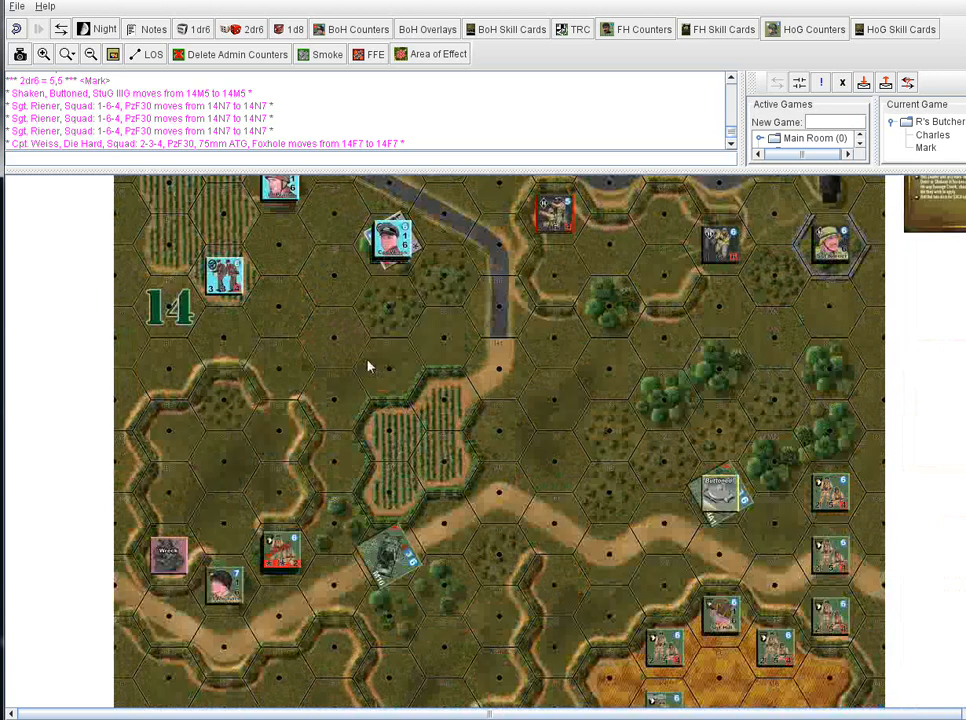
mouse_move(363, 380)
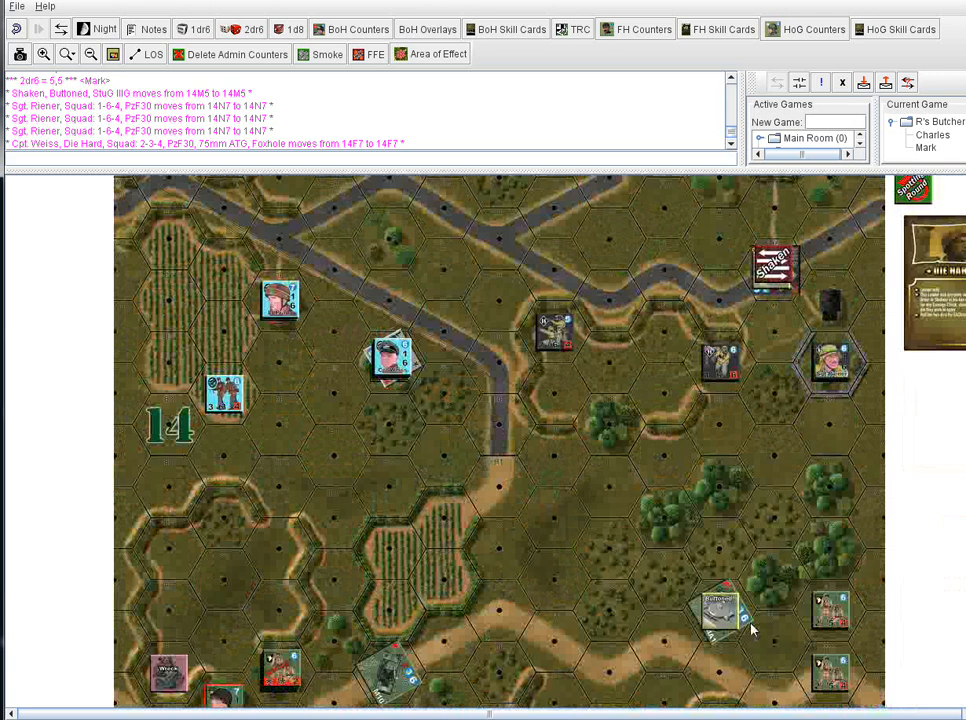
mouse_move(649, 190)
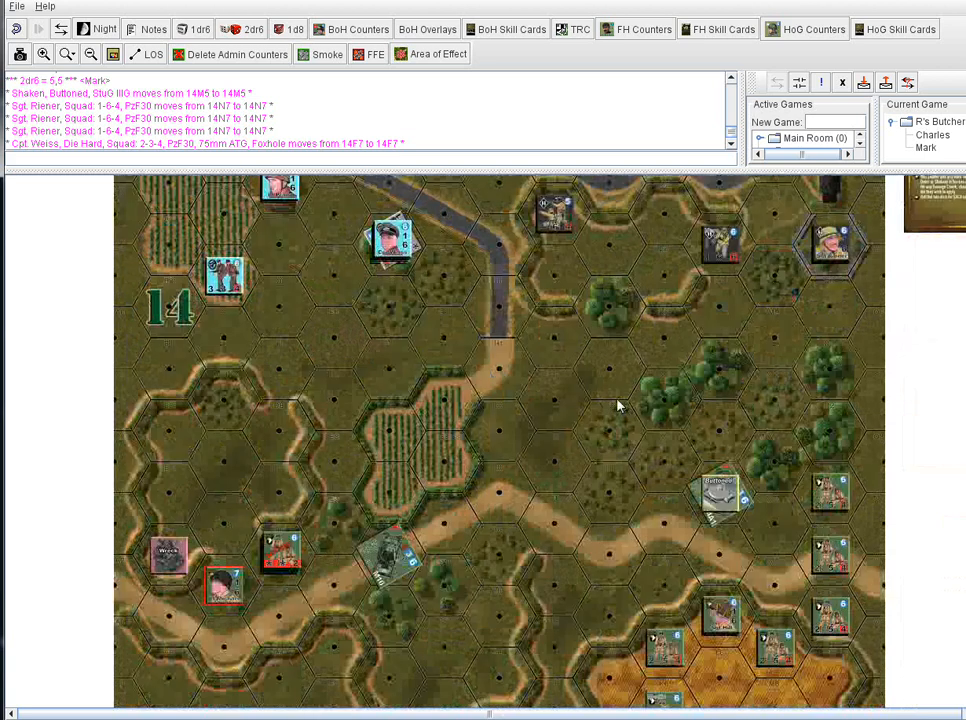
mouse_move(615, 400)
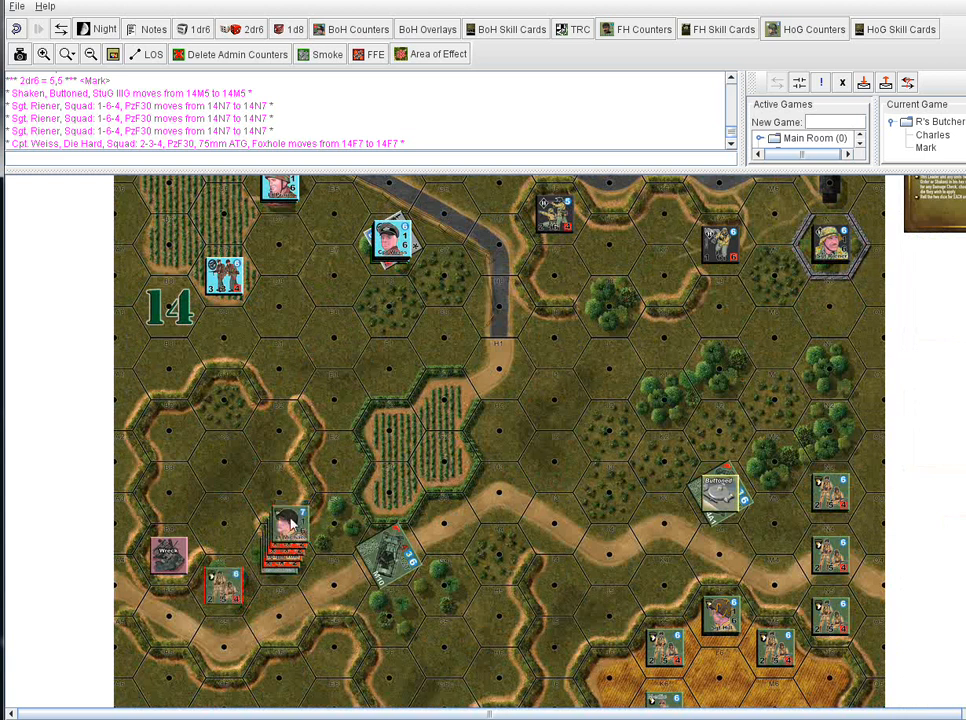
- Give the leader-and-unit stack next to the Wreck a Moved (Ctrl+M) marker
right_click(290, 535)
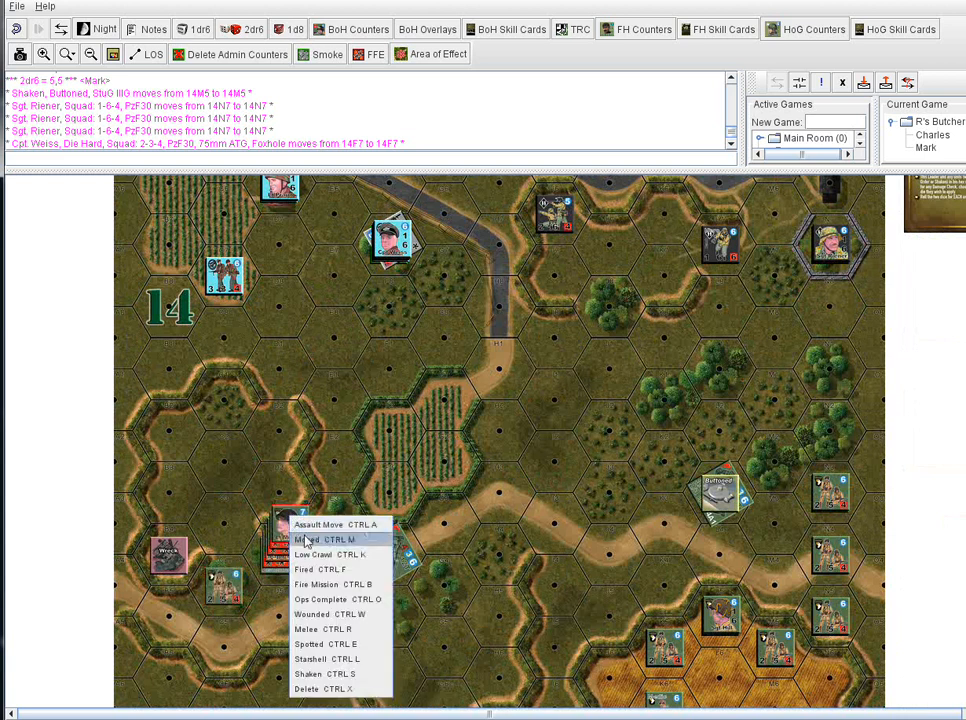
click(313, 539)
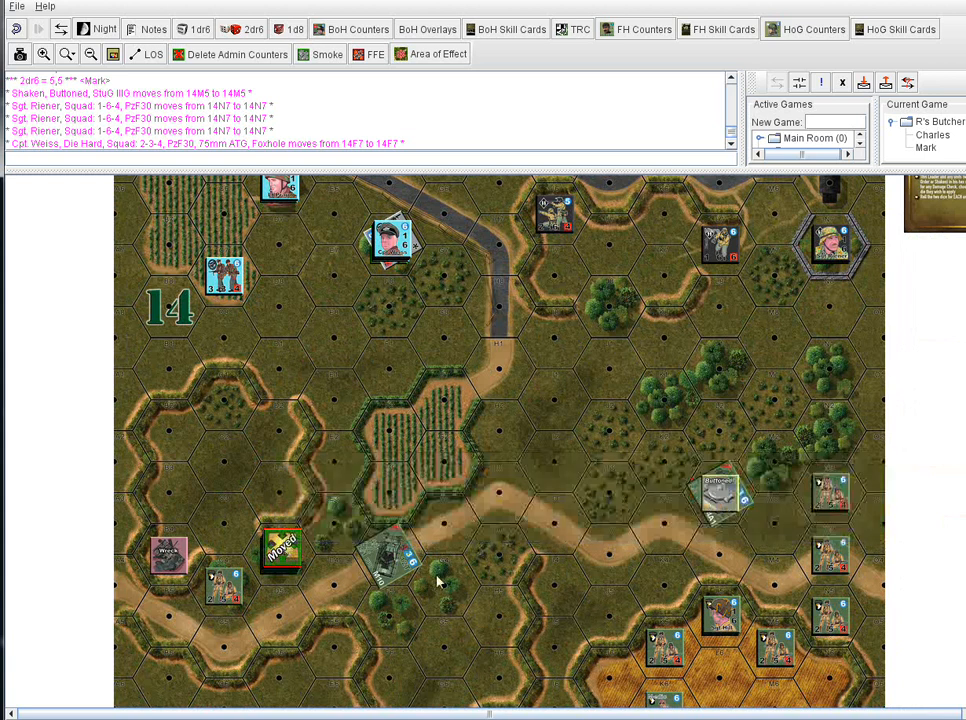
mouse_move(591, 562)
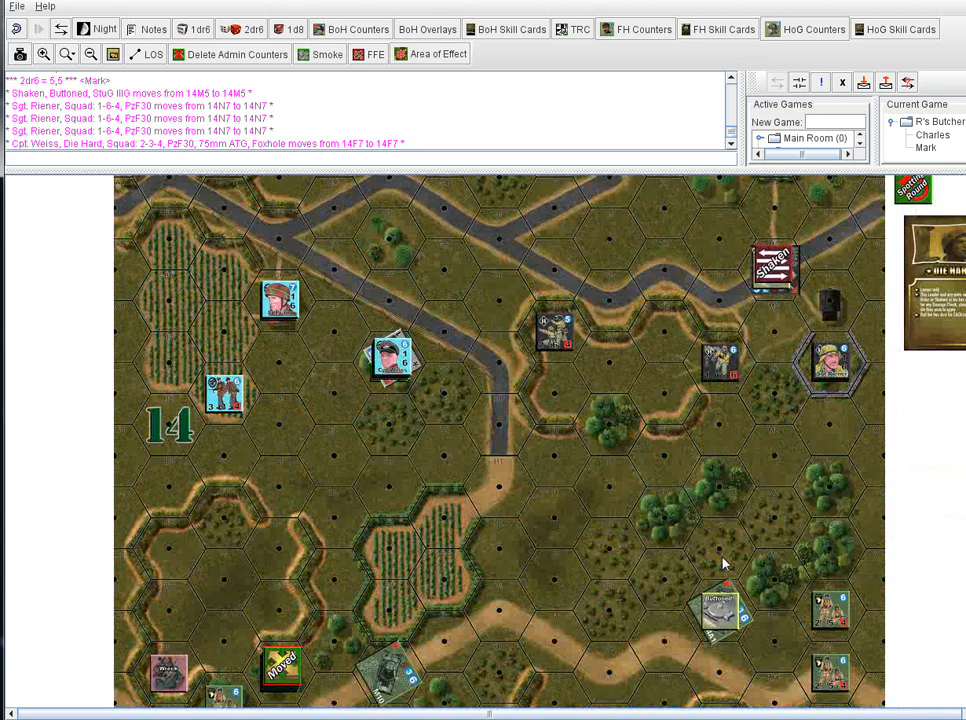
mouse_move(868, 435)
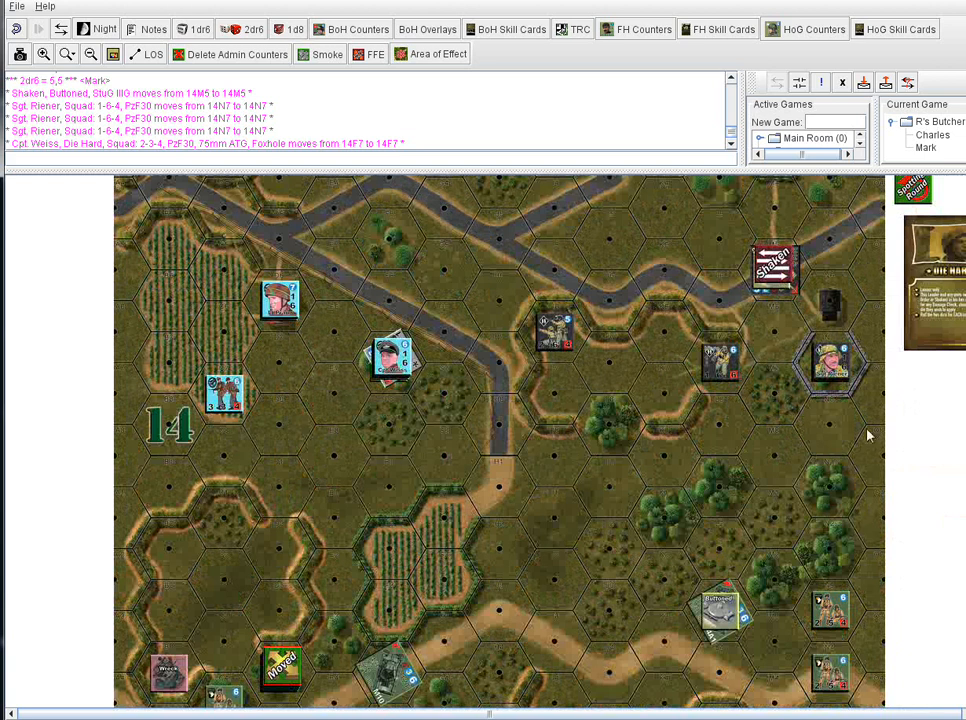
mouse_move(828, 425)
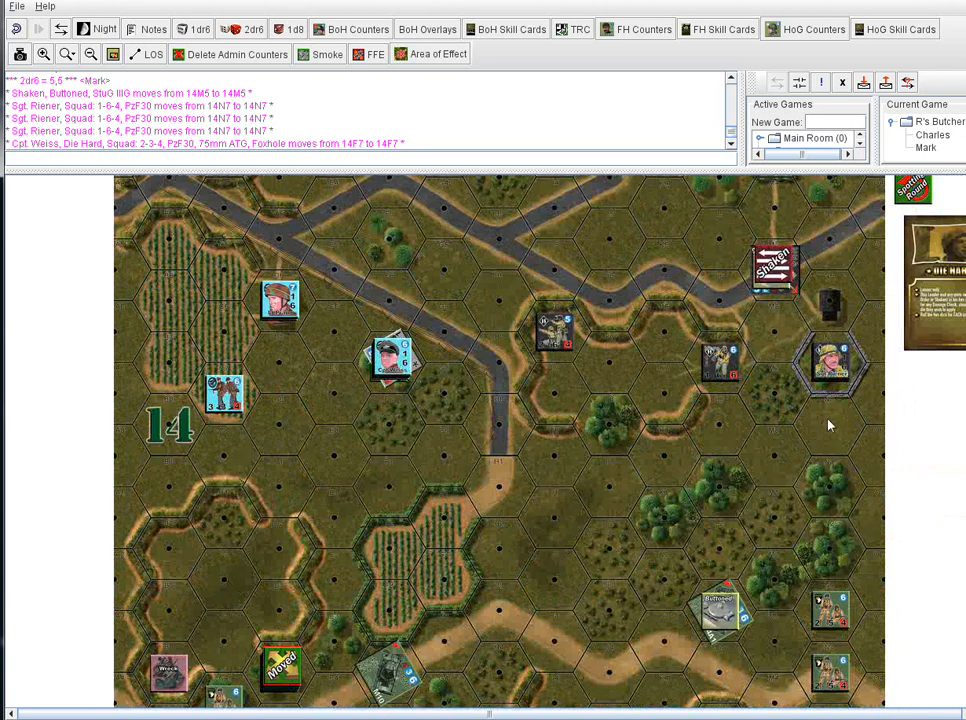
mouse_move(814, 421)
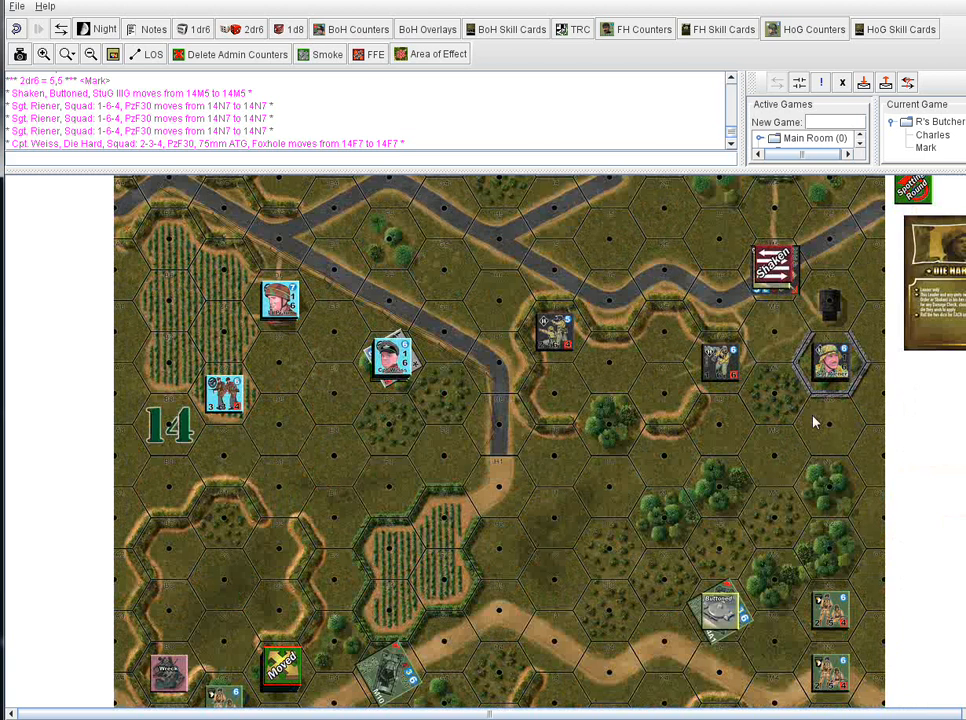
mouse_move(735, 388)
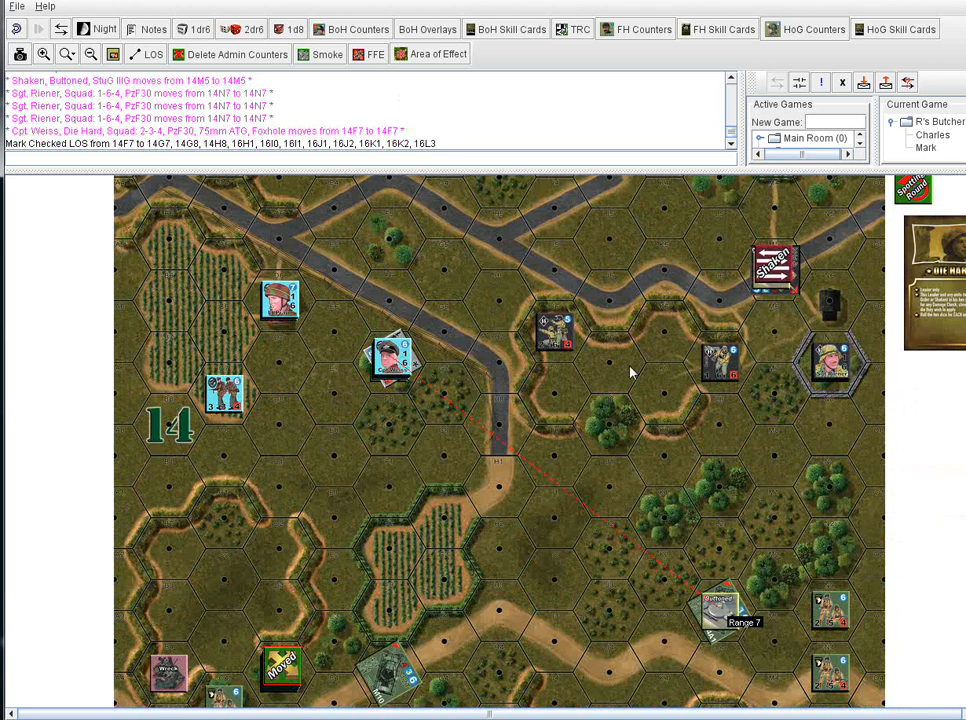
mouse_move(594, 224)
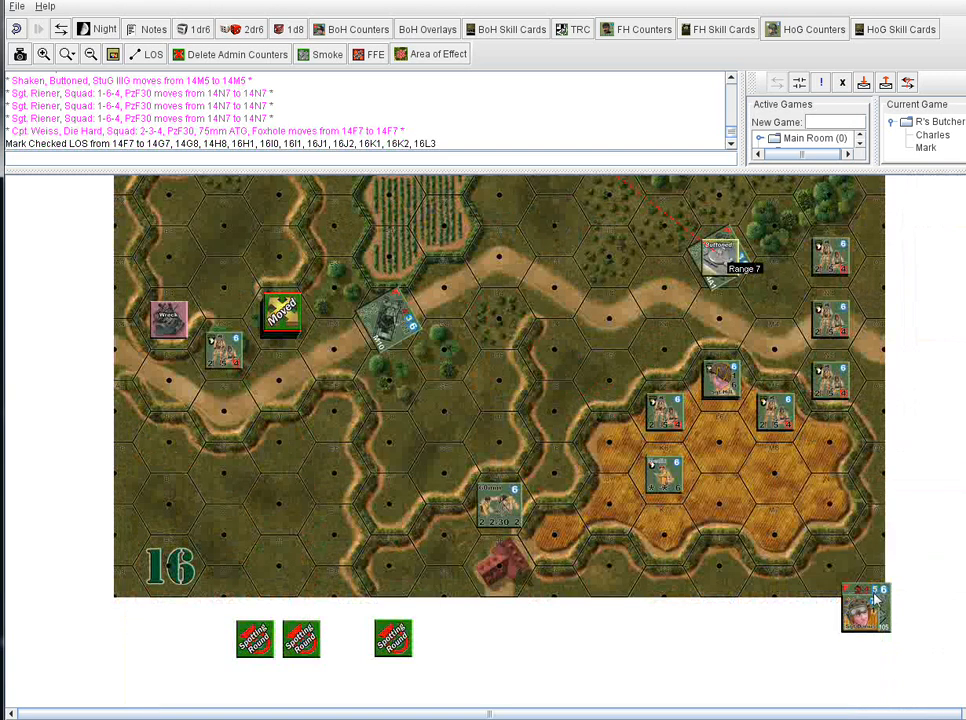
mouse_move(878, 614)
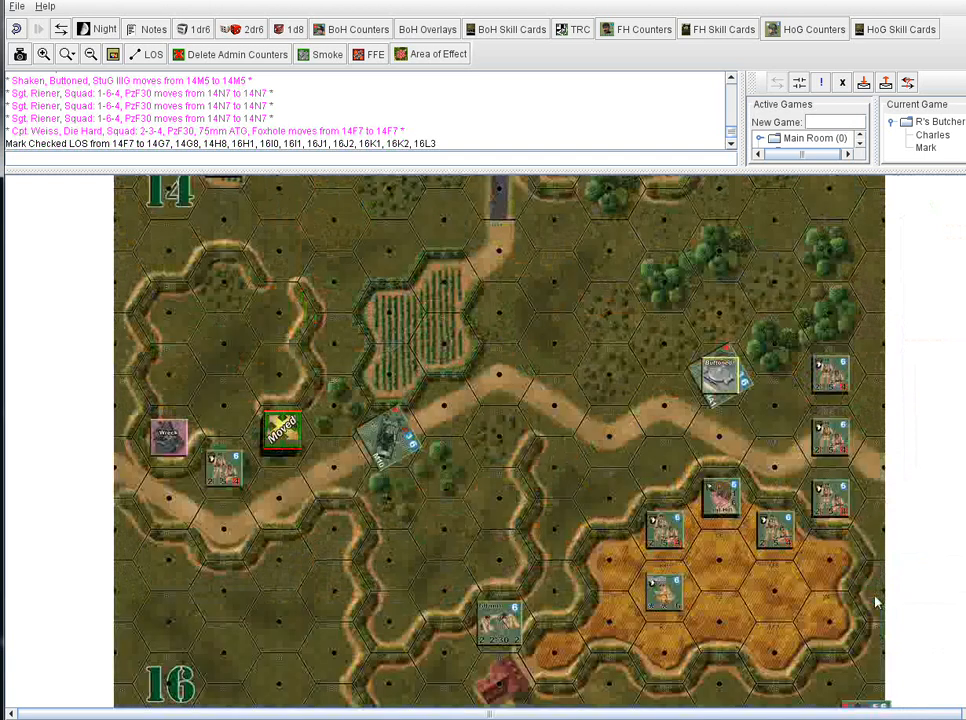
scroll(down, 3)
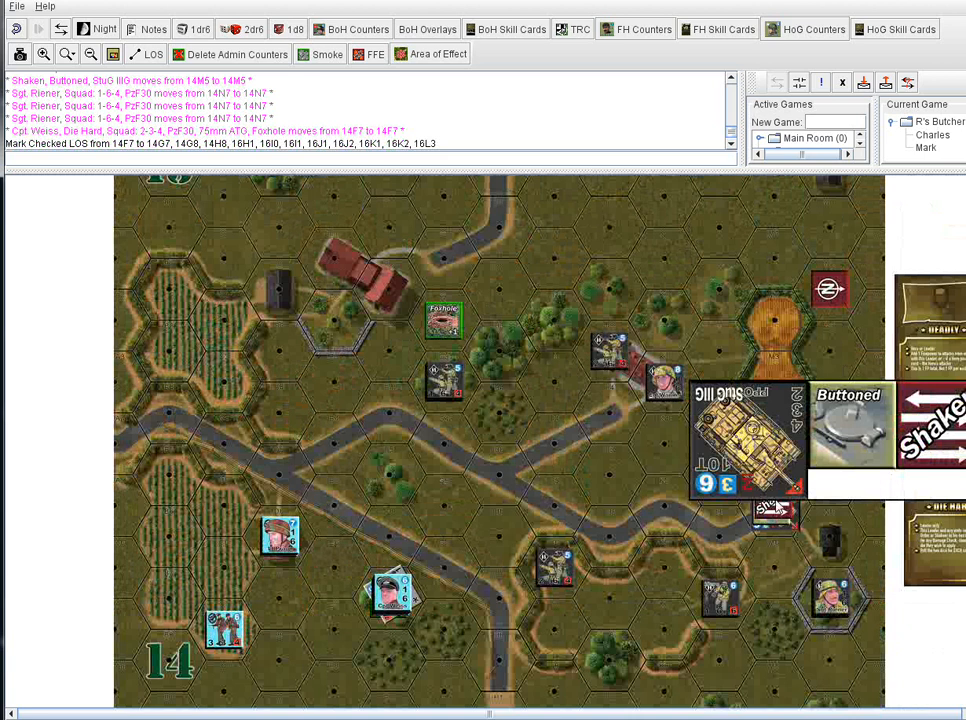
scroll(down, 3)
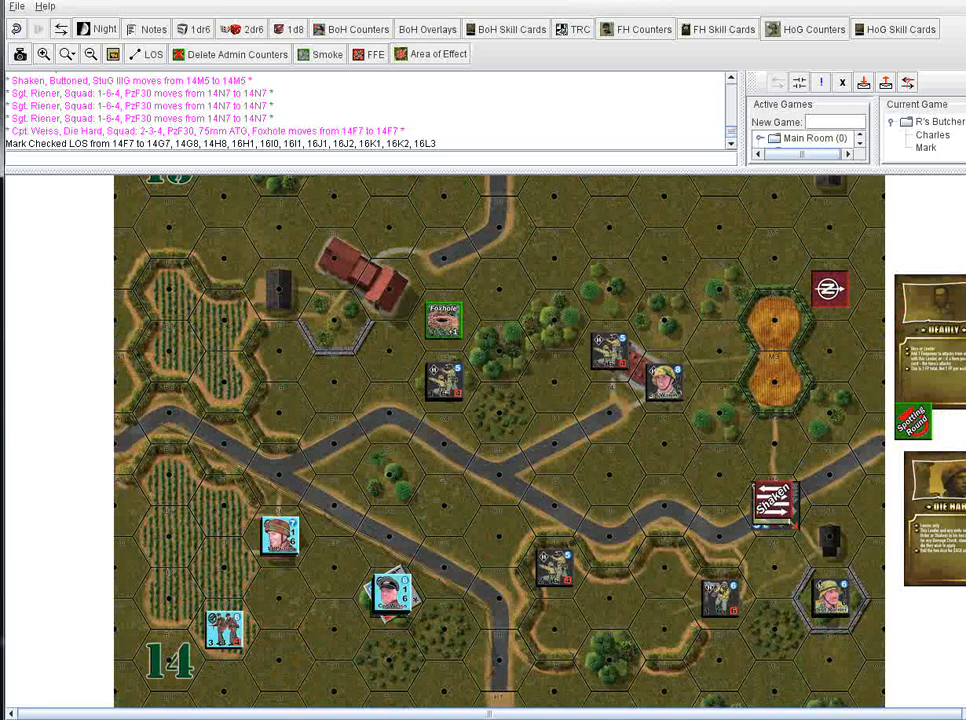
mouse_move(779, 536)
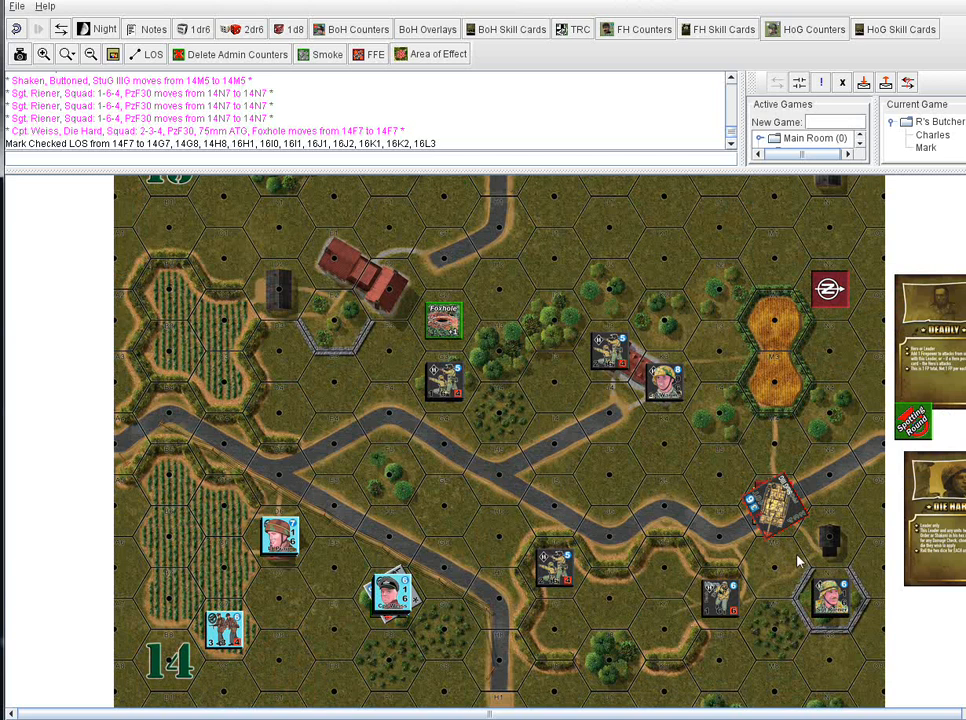
- Scroll the map down to board 16's infantry counters on the wheat field
scroll(down, 3)
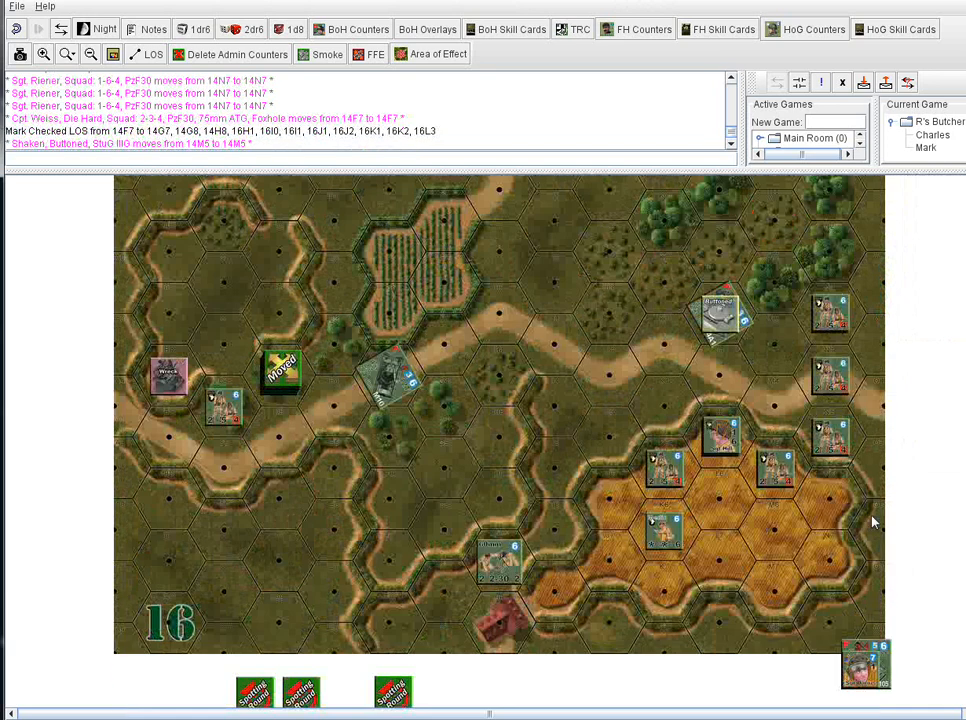
mouse_move(873, 608)
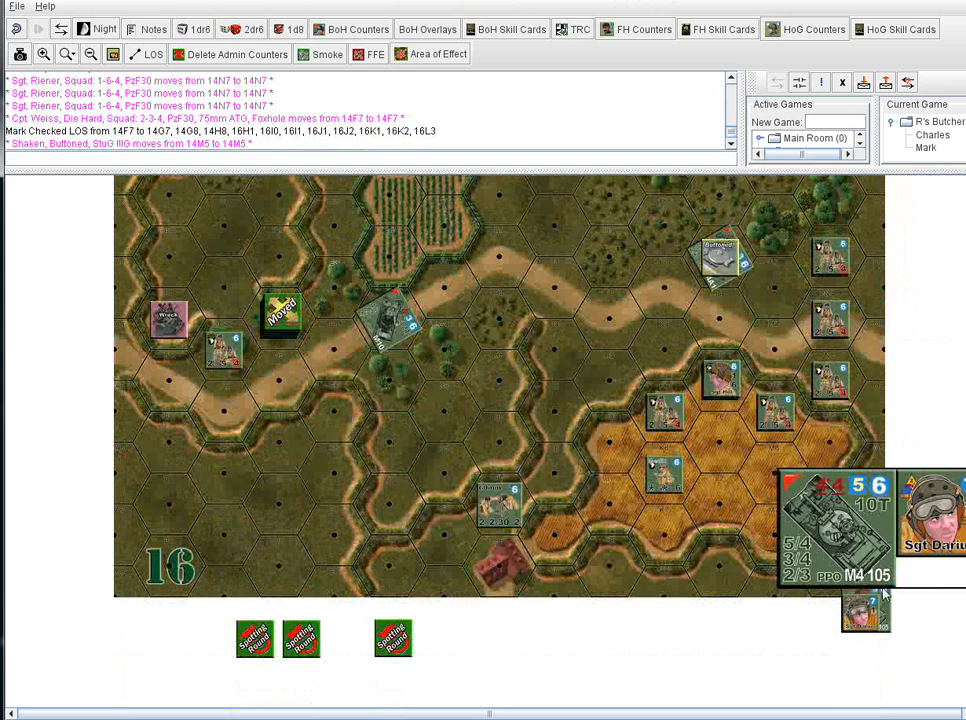
scroll(down, 3)
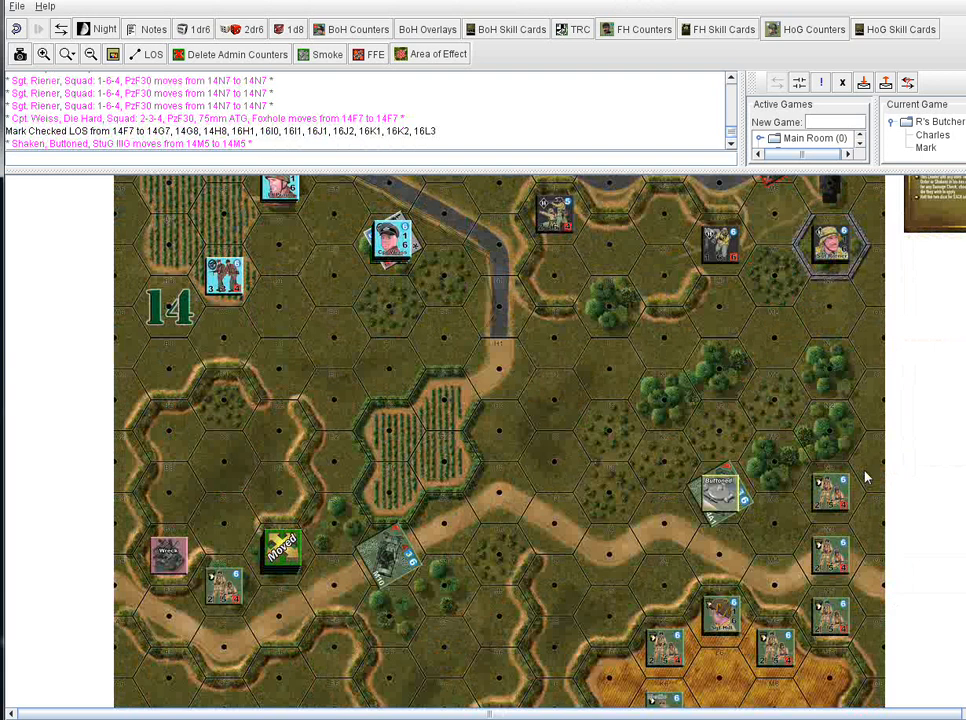
mouse_move(869, 478)
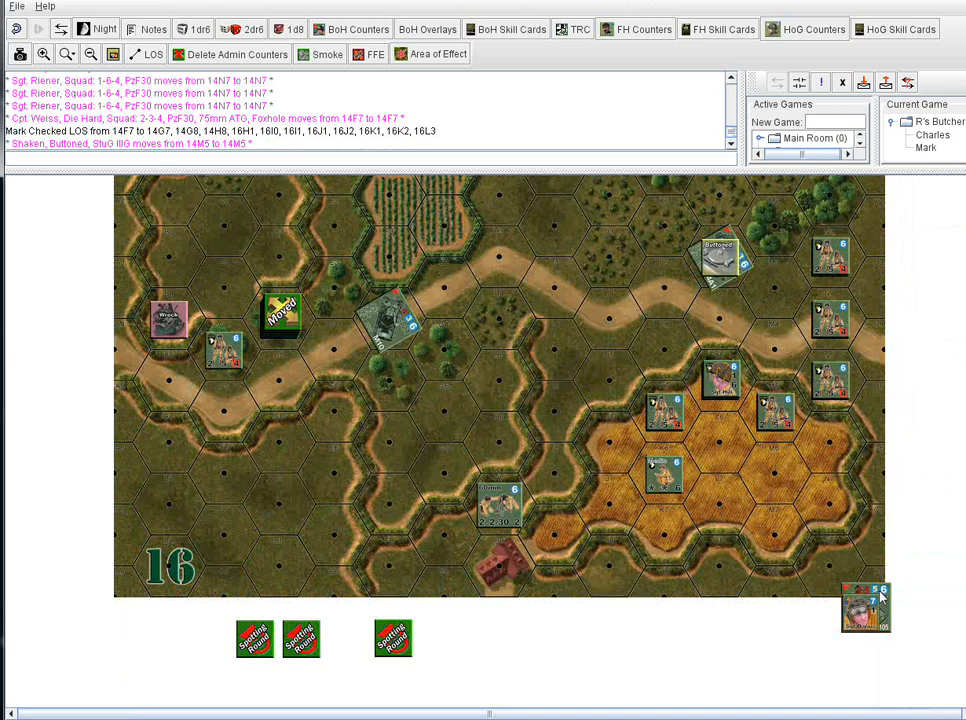
- Open the M4 105 counter's context menu to review its marker options
right_click(865, 608)
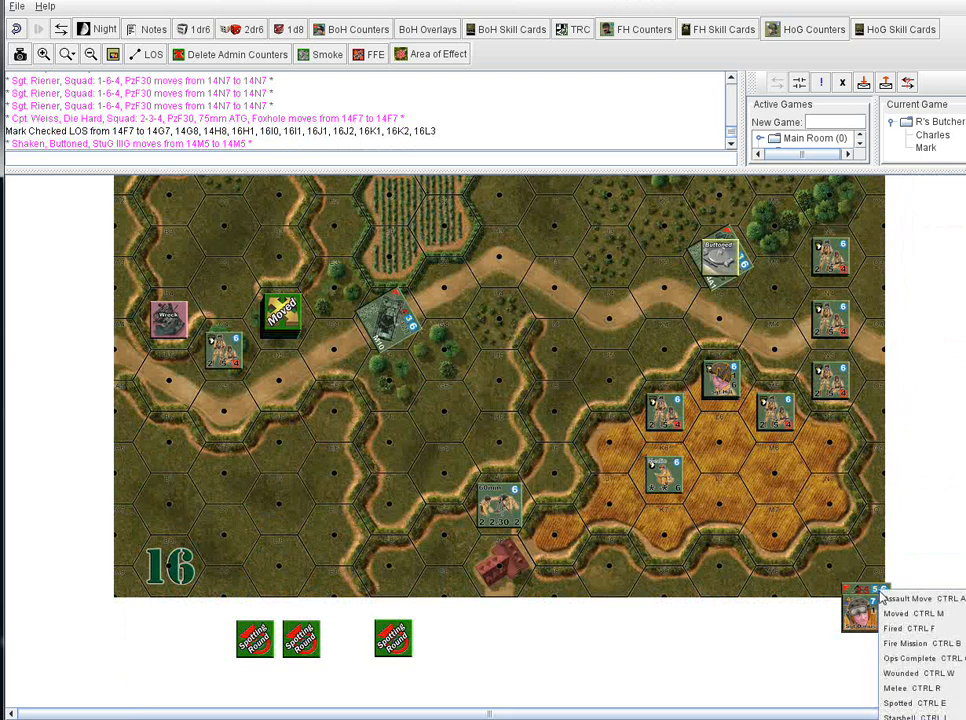
mouse_move(908, 598)
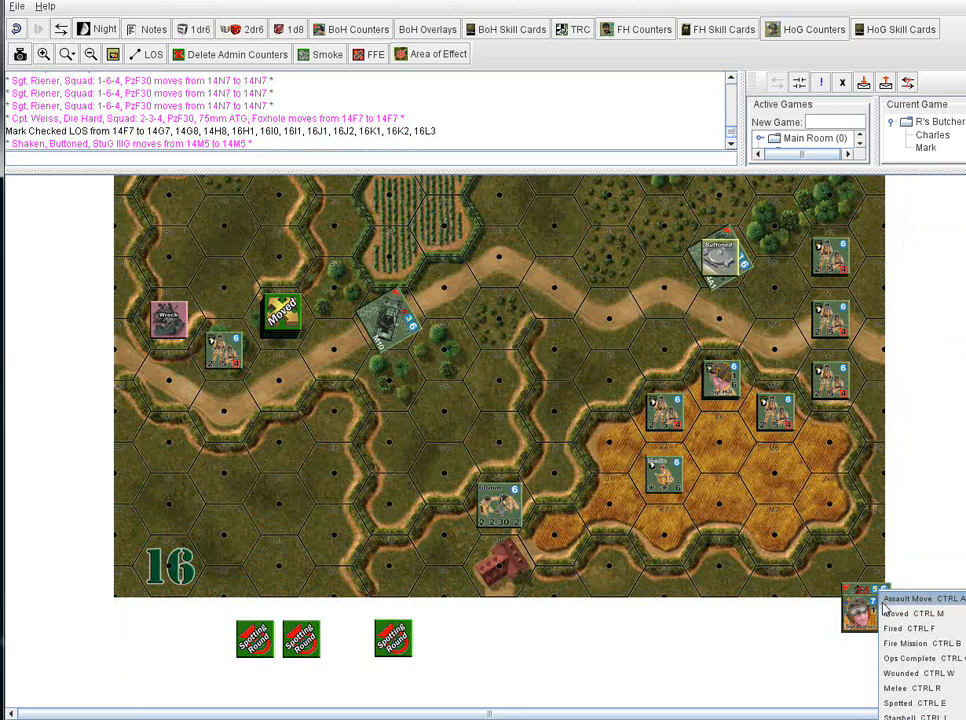
mouse_move(895, 613)
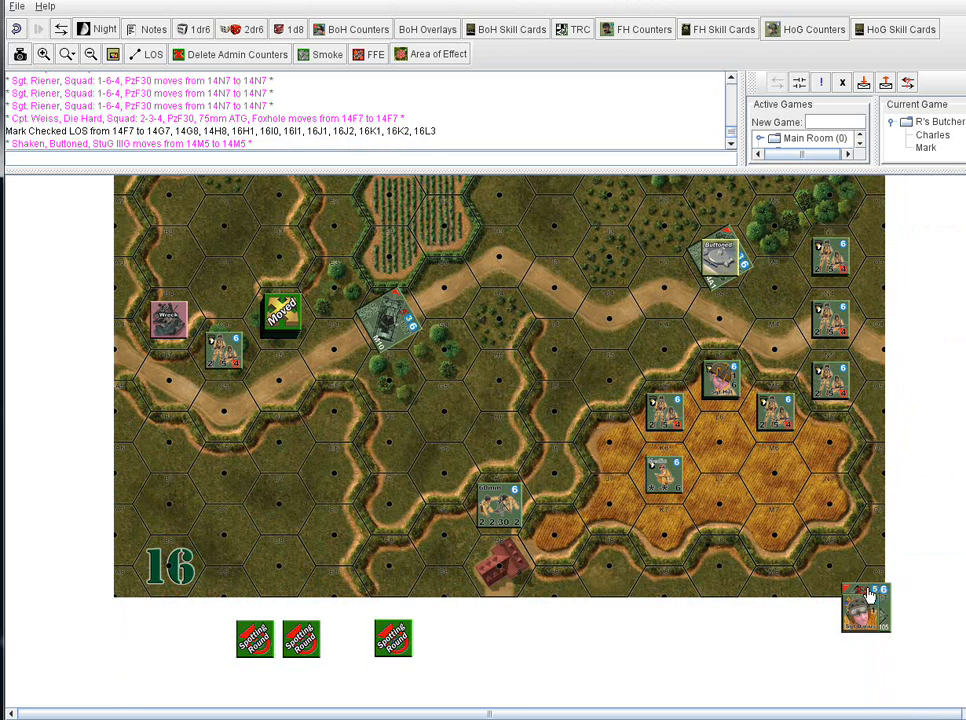
right_click(865, 605)
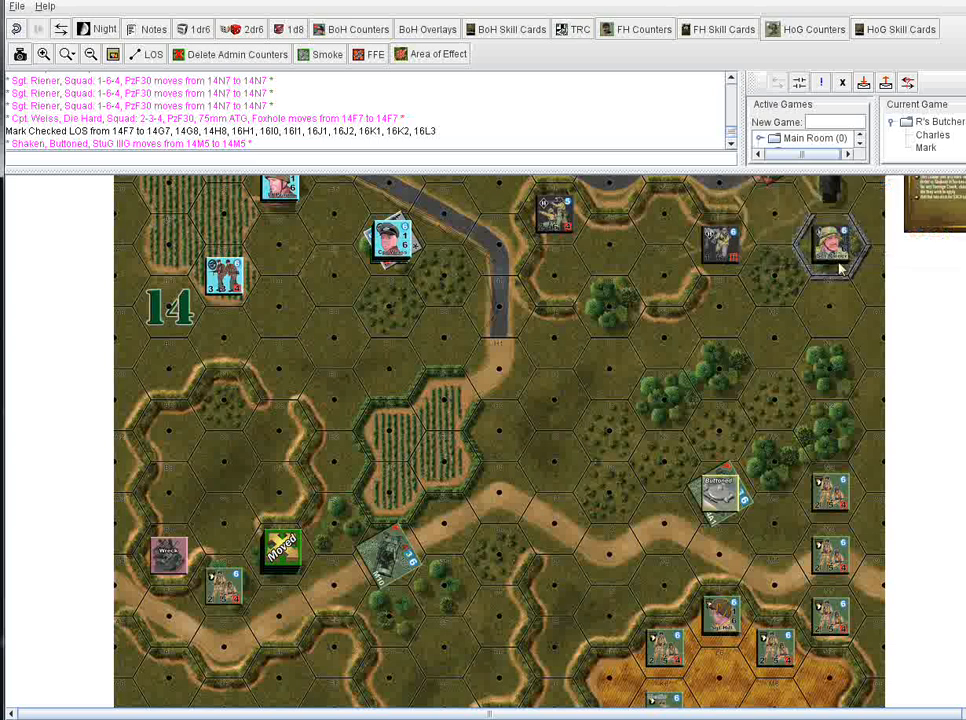
- Scroll the map toward board 14's northern road and the Moved-marked counter
scroll(down, 3)
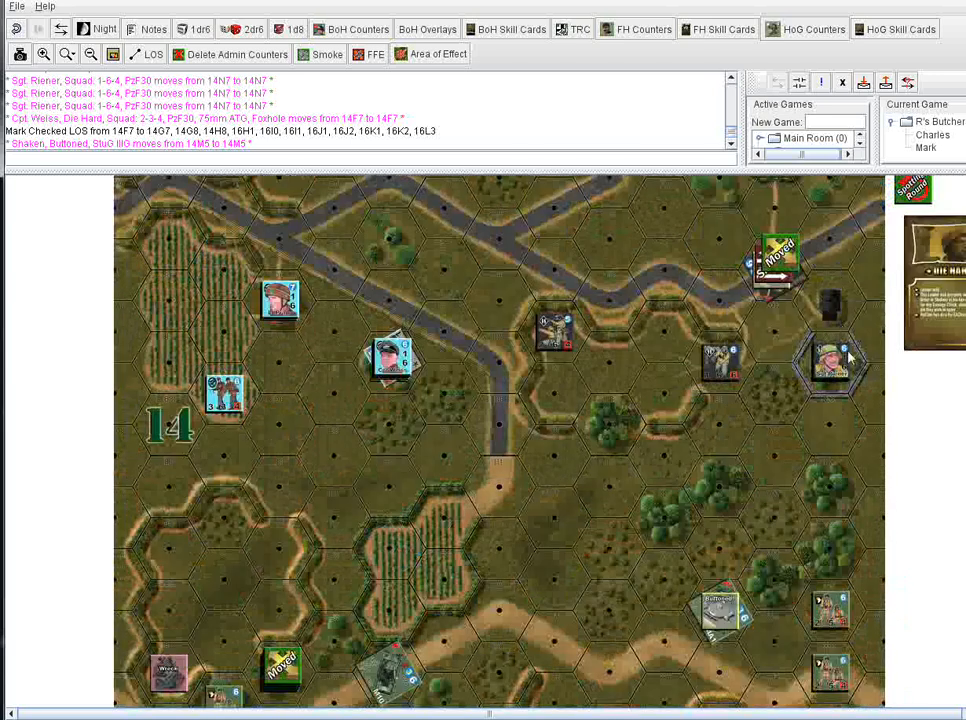
mouse_move(853, 368)
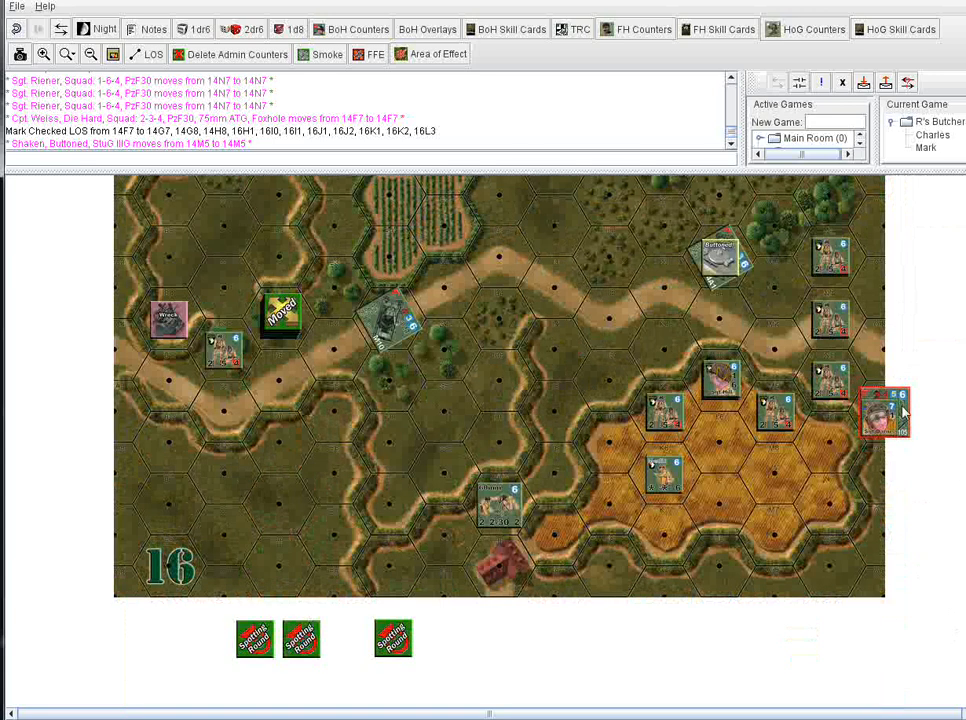
- Scroll the map around the M4 105 beside the buttoned StuG on board 14's road
scroll(down, 3)
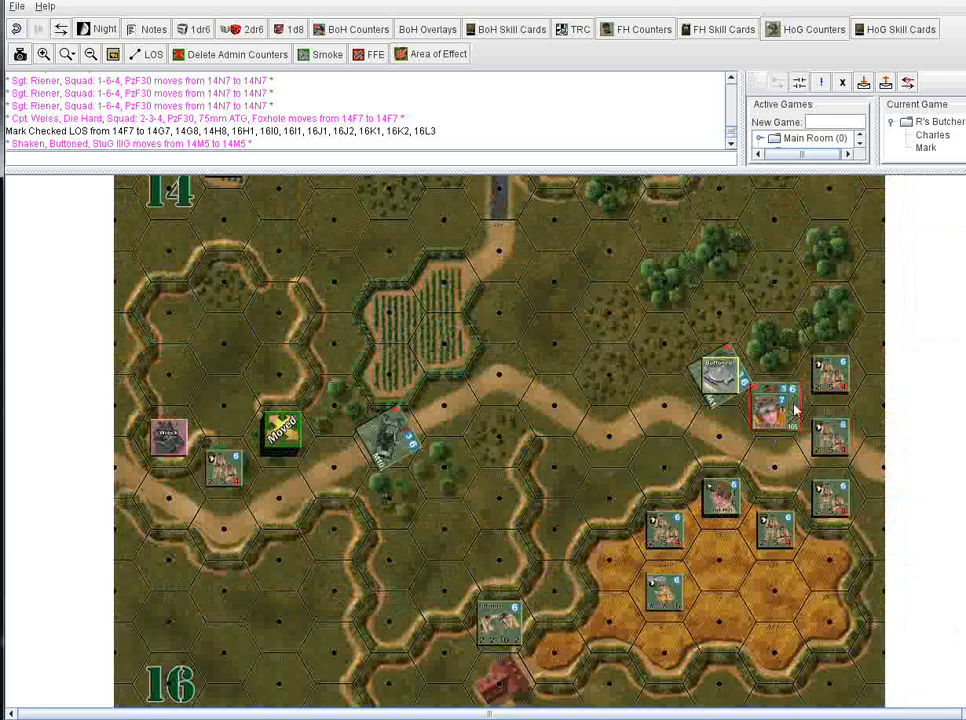
mouse_move(790, 432)
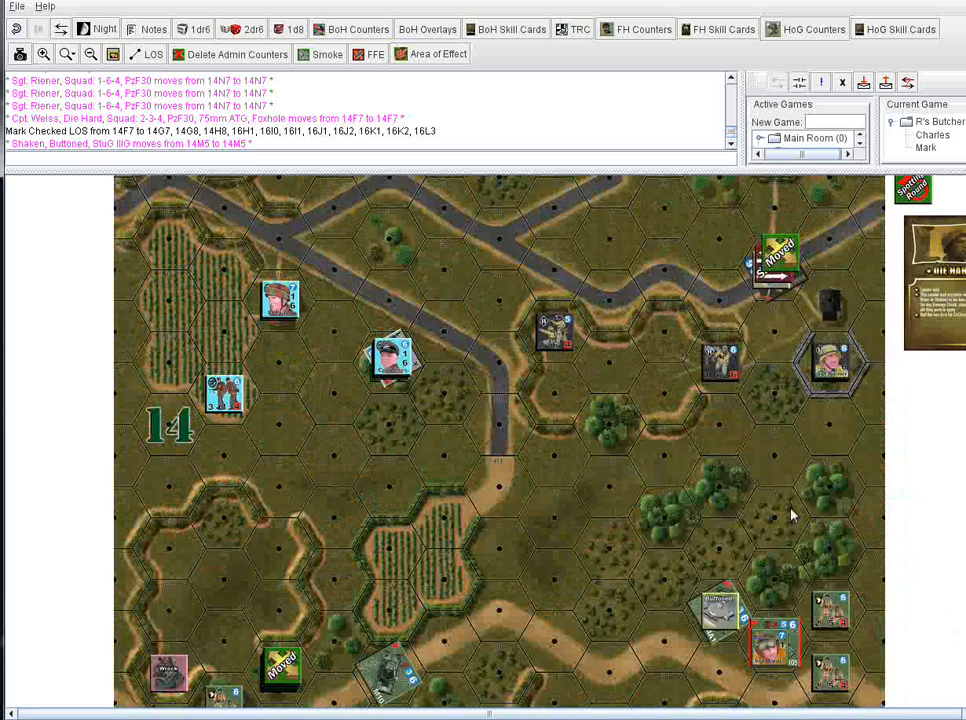
- Mark the M4 105 beside the buttoned StuG as Moved (Ctrl+M)
right_click(775, 640)
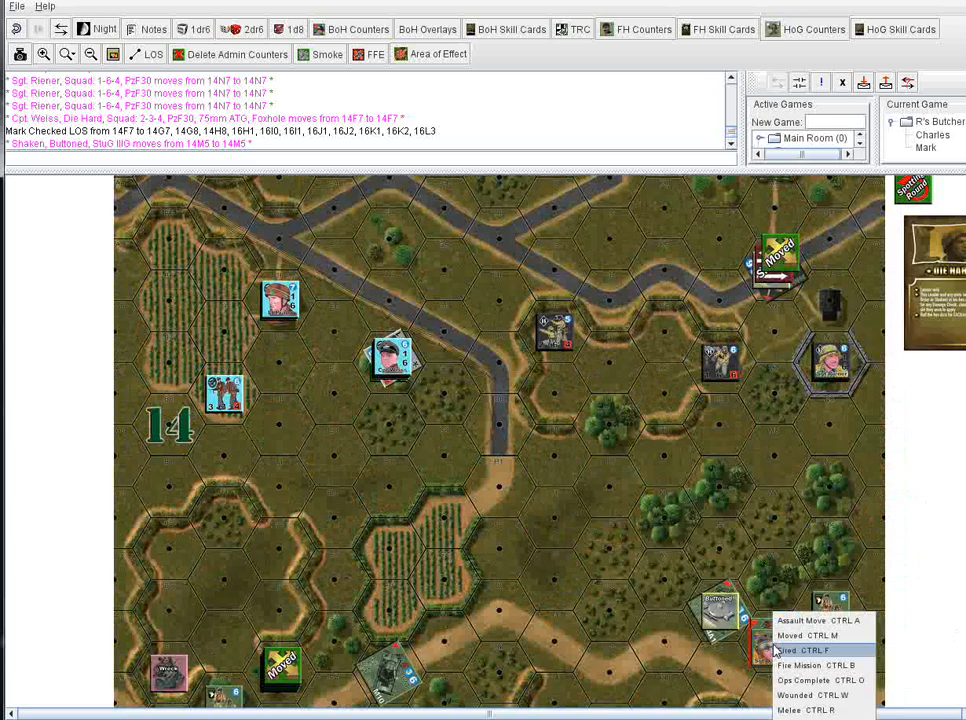
click(790, 635)
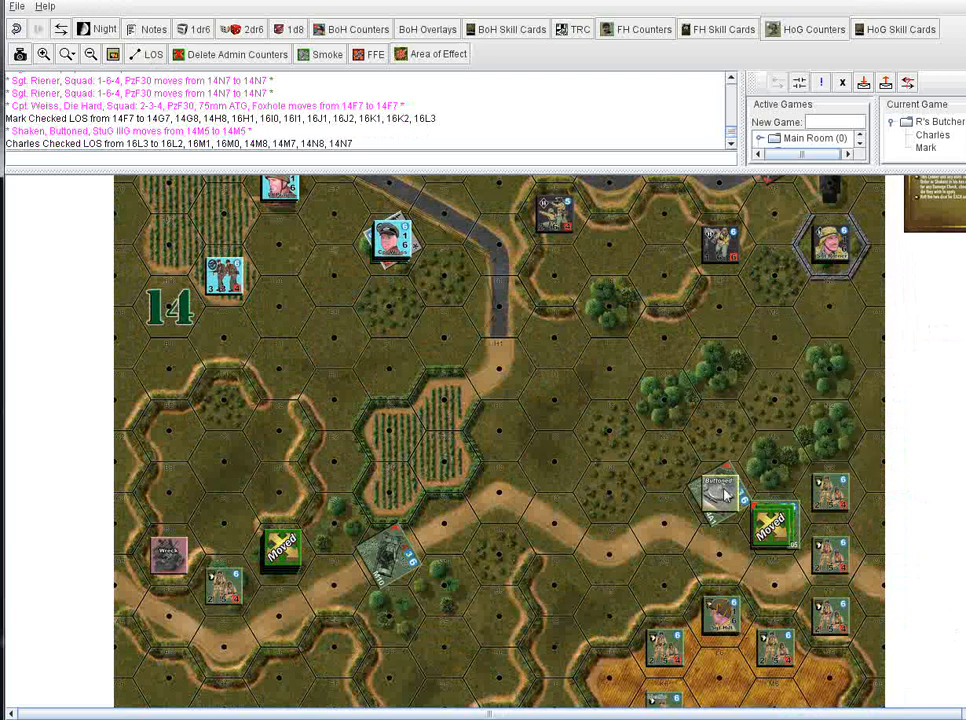
mouse_move(835, 525)
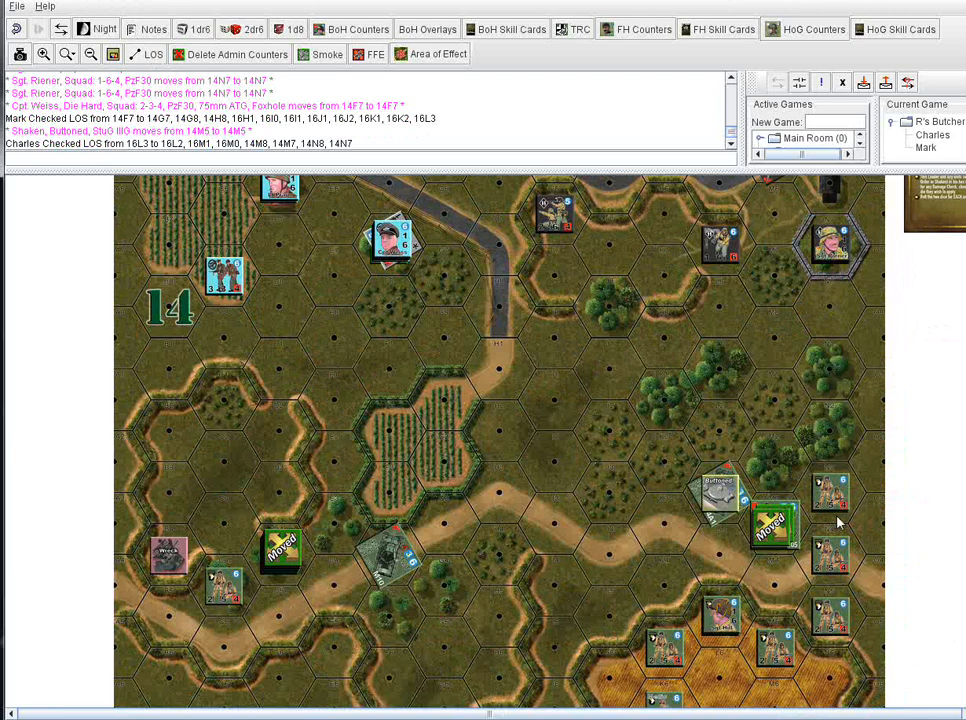
mouse_move(800, 521)
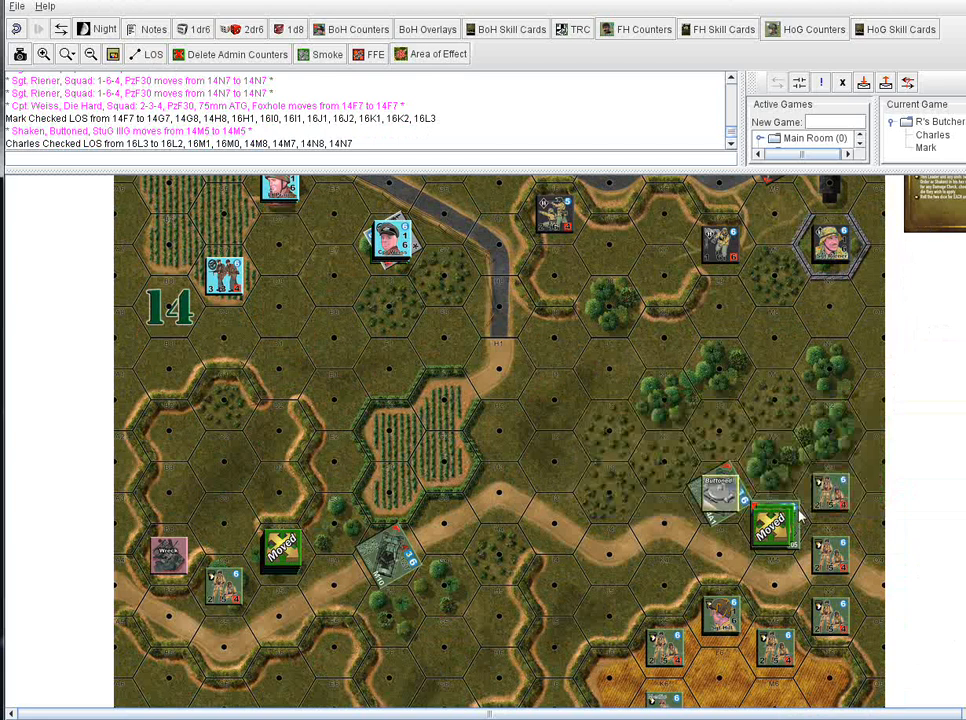
mouse_move(925, 565)
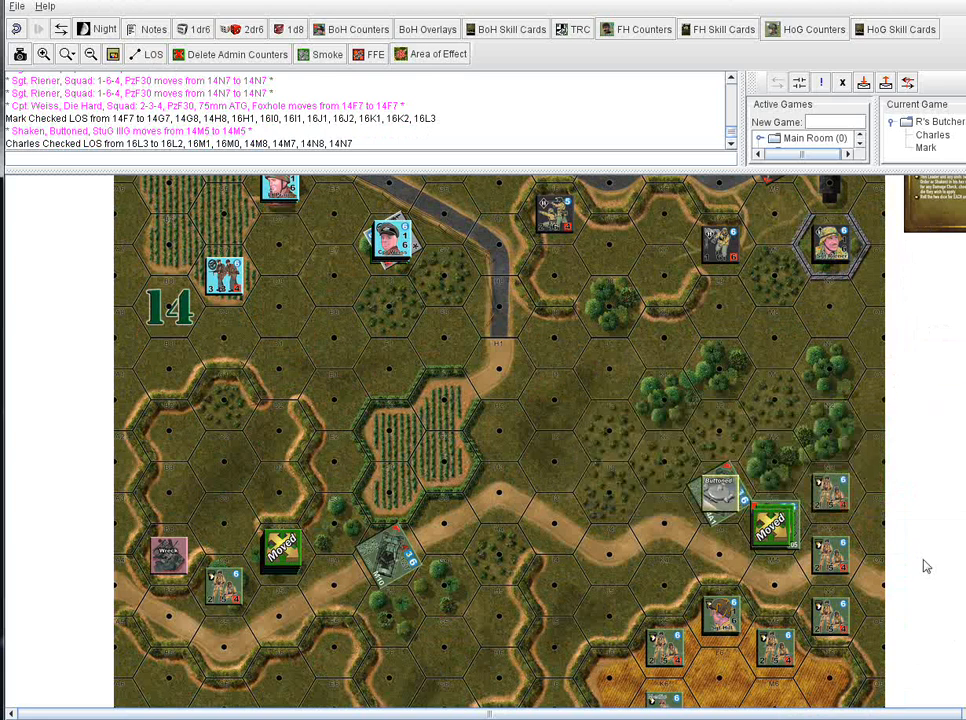
mouse_move(873, 477)
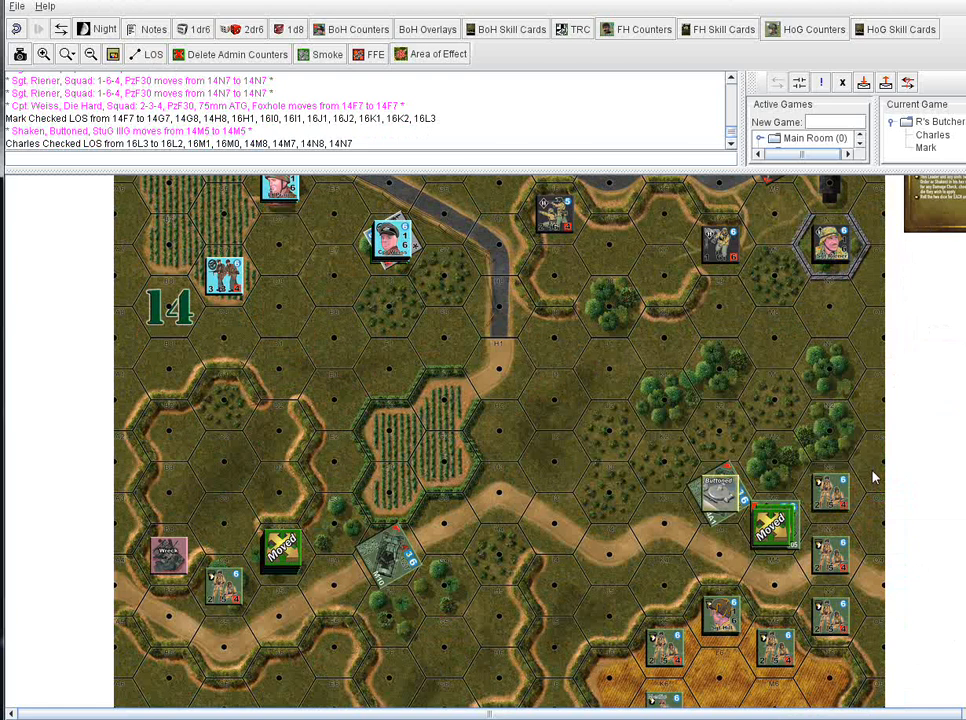
mouse_move(787, 474)
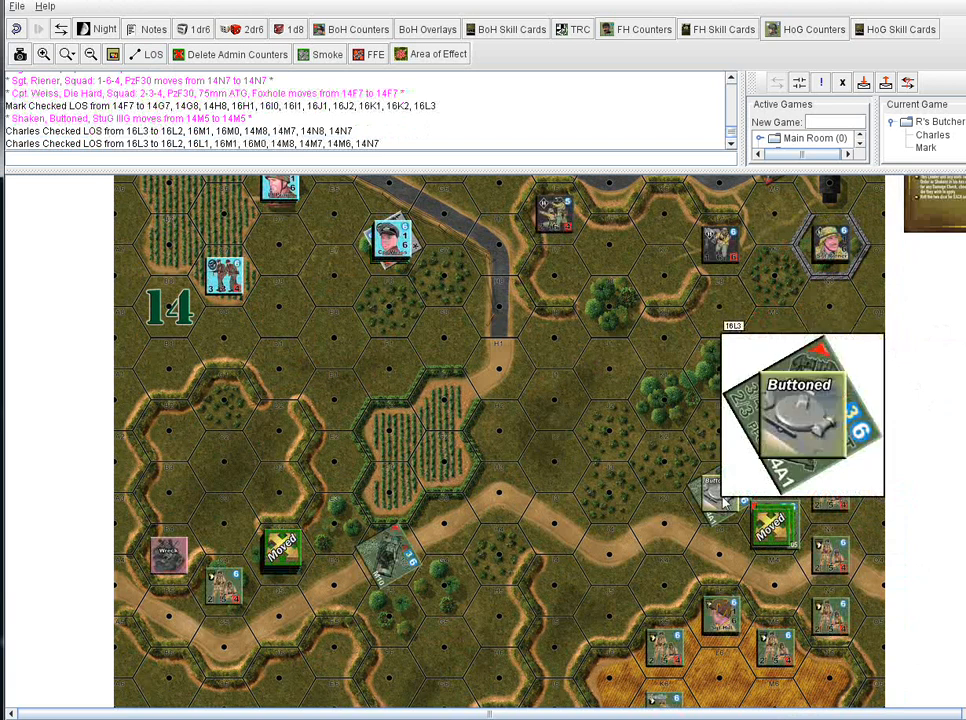
- Choose Moved (Ctrl+M) for the buttoned tank at 16L3 in the lower-right woods
right_click(720, 485)
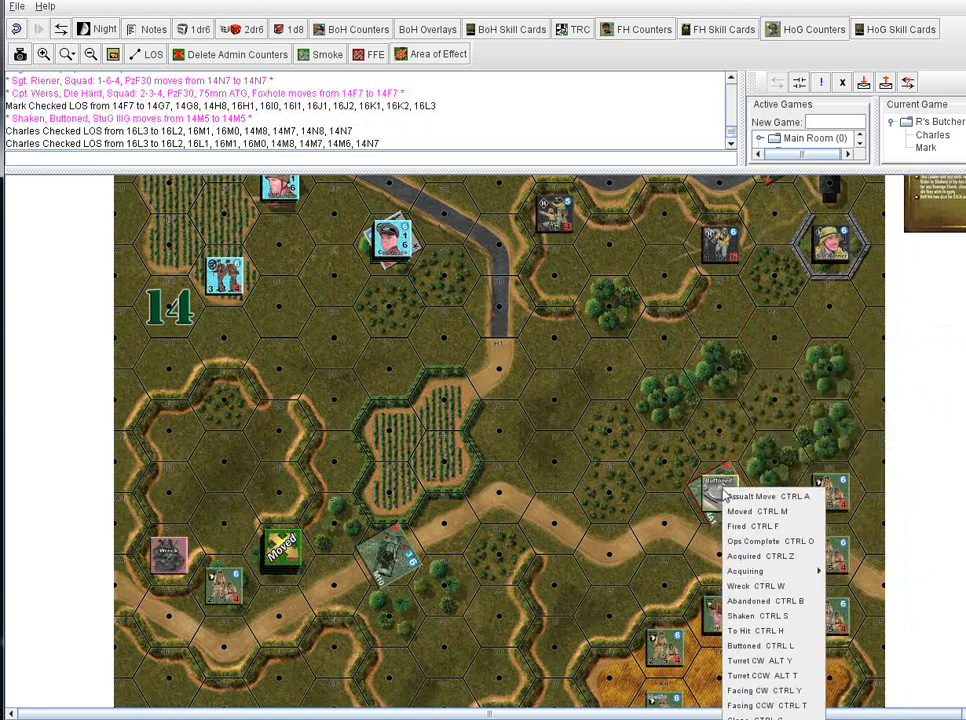
click(740, 511)
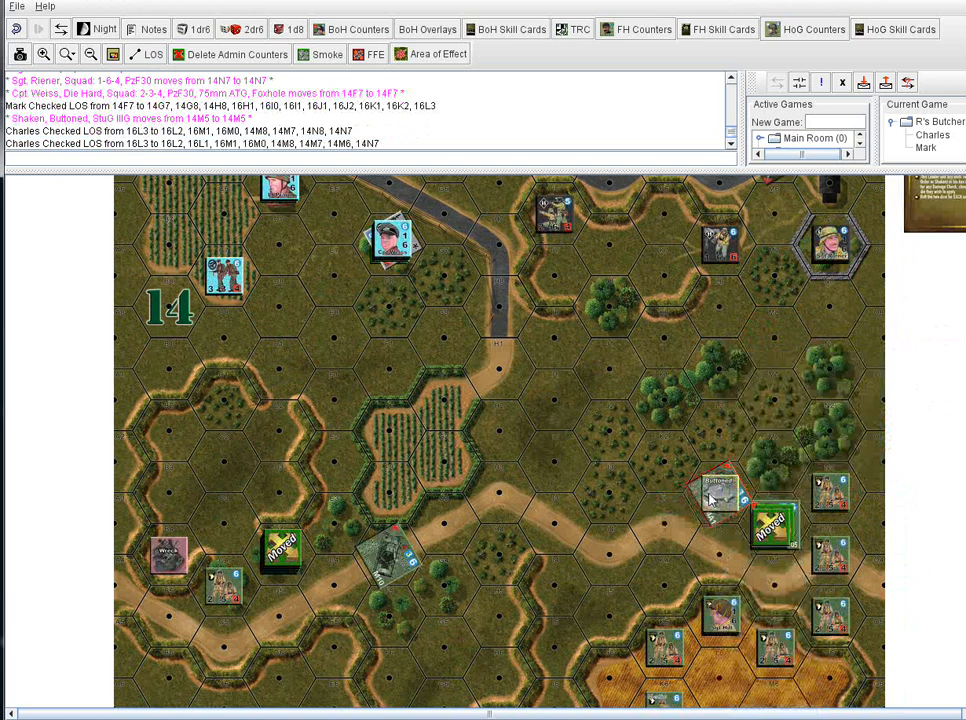
mouse_move(715, 497)
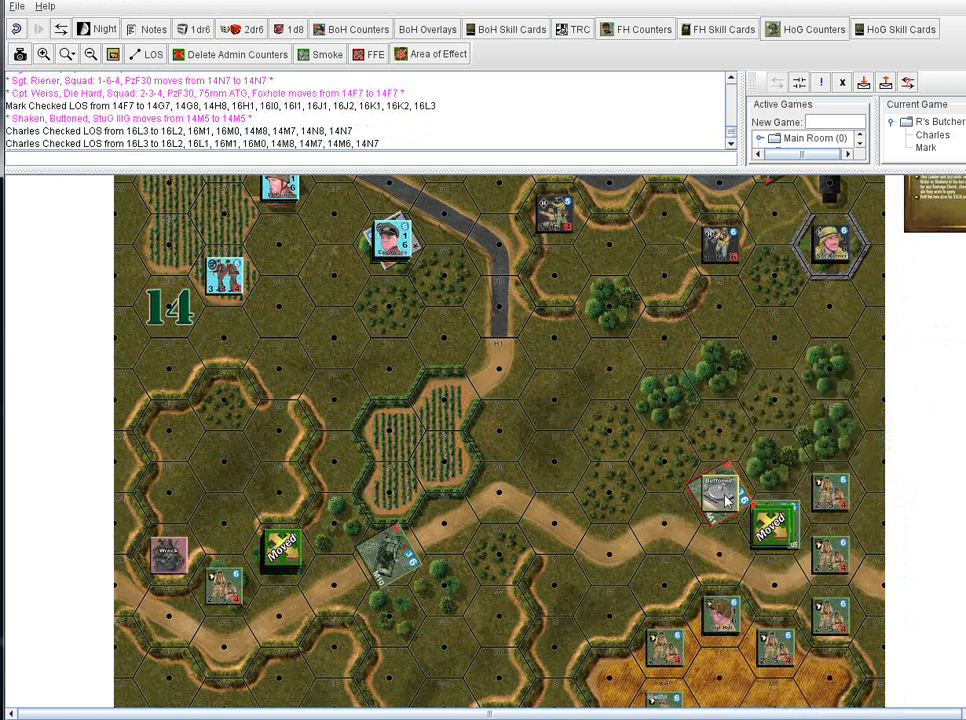
mouse_move(720, 490)
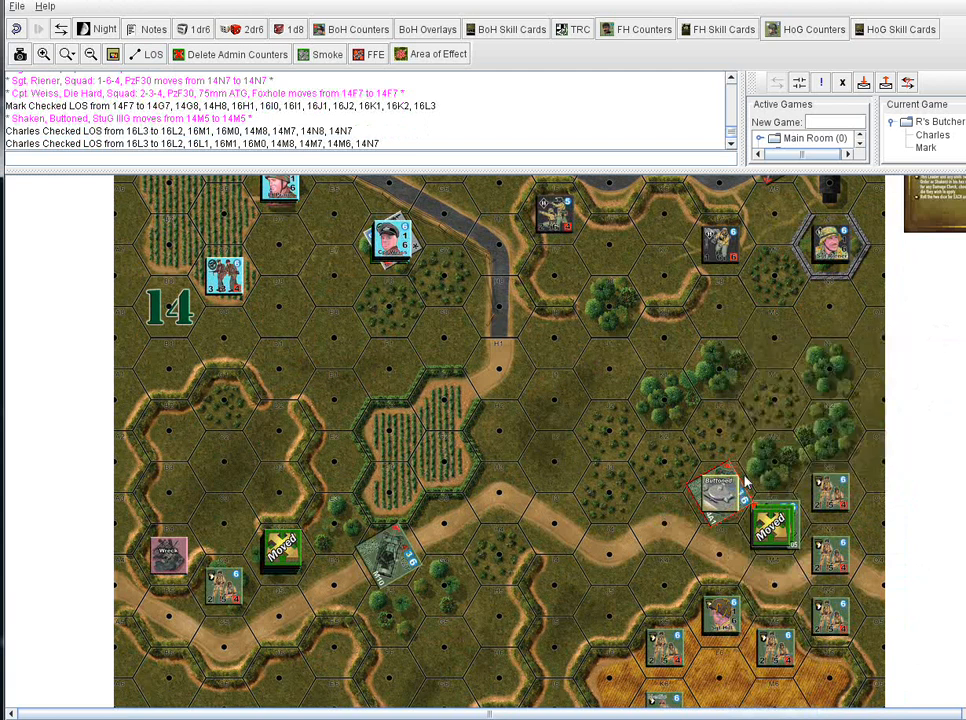
mouse_move(742, 521)
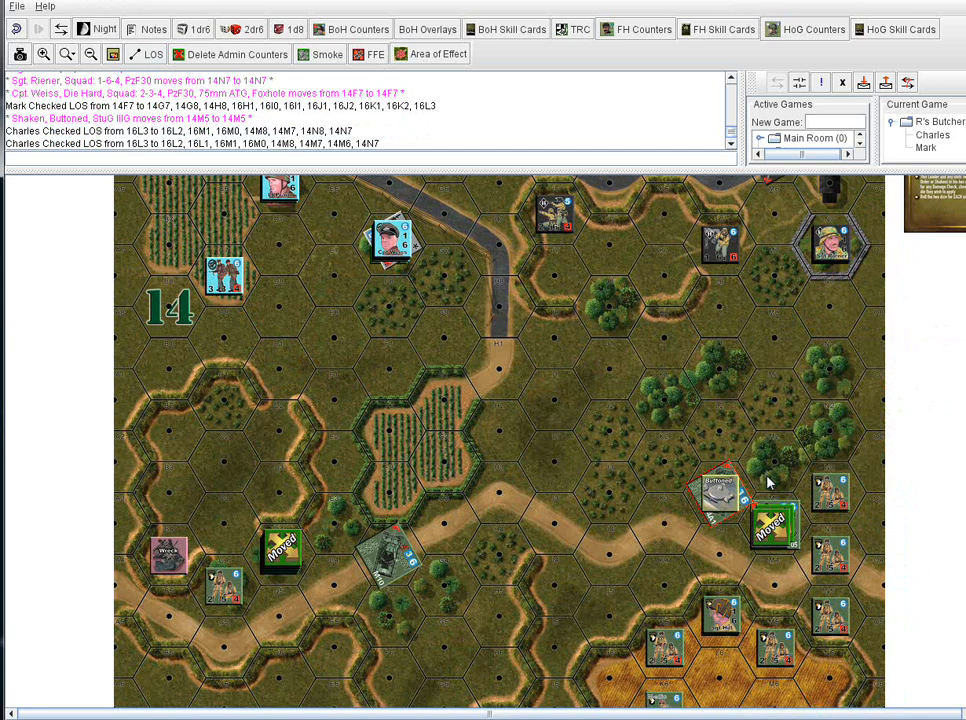
mouse_move(737, 519)
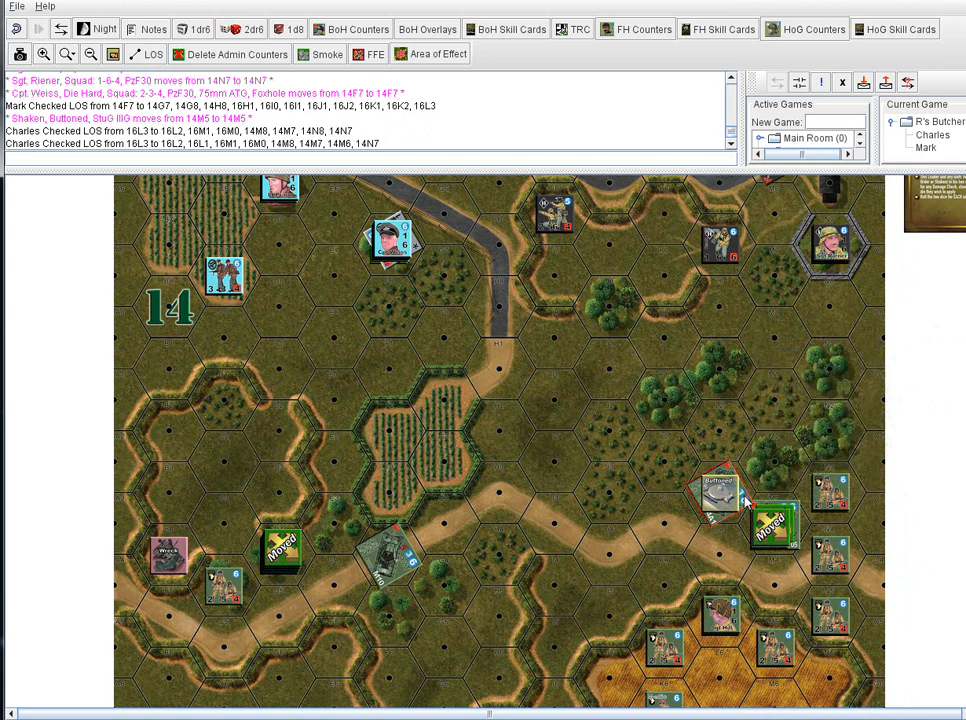
- Toggle the status of the tank at 16L3 to remove its Buttoned marker
right_click(720, 490)
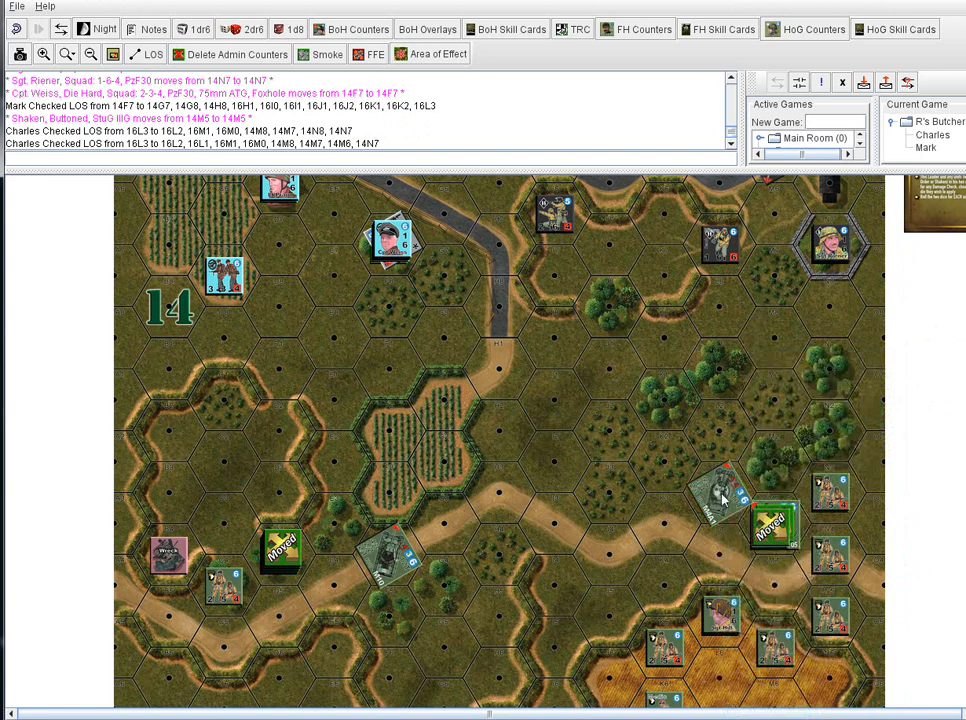
right_click(732, 490)
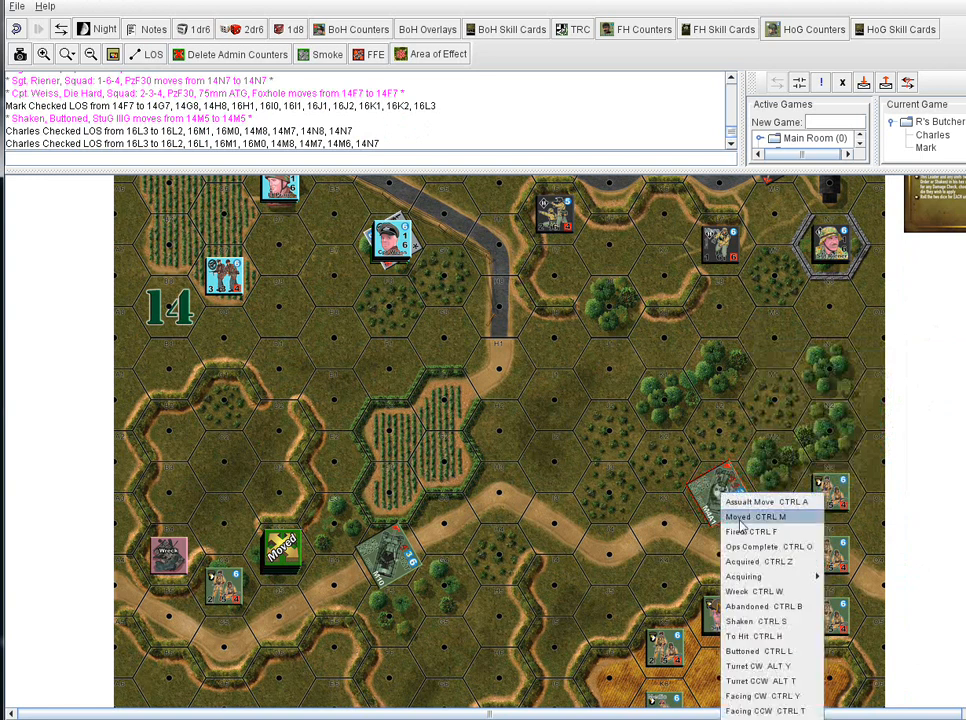
click(738, 517)
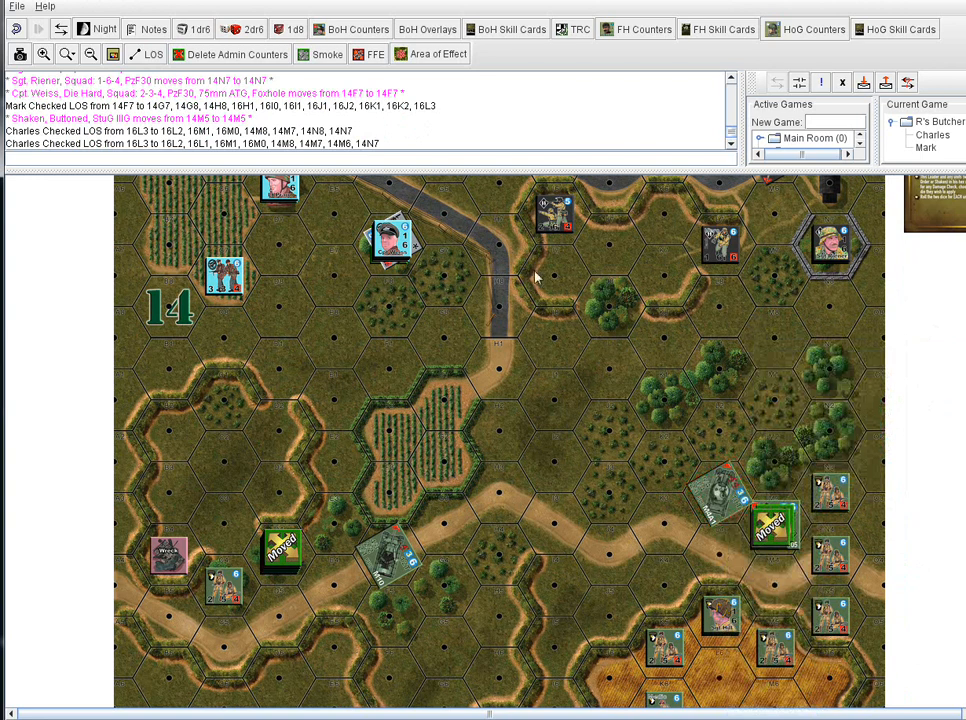
mouse_move(810, 227)
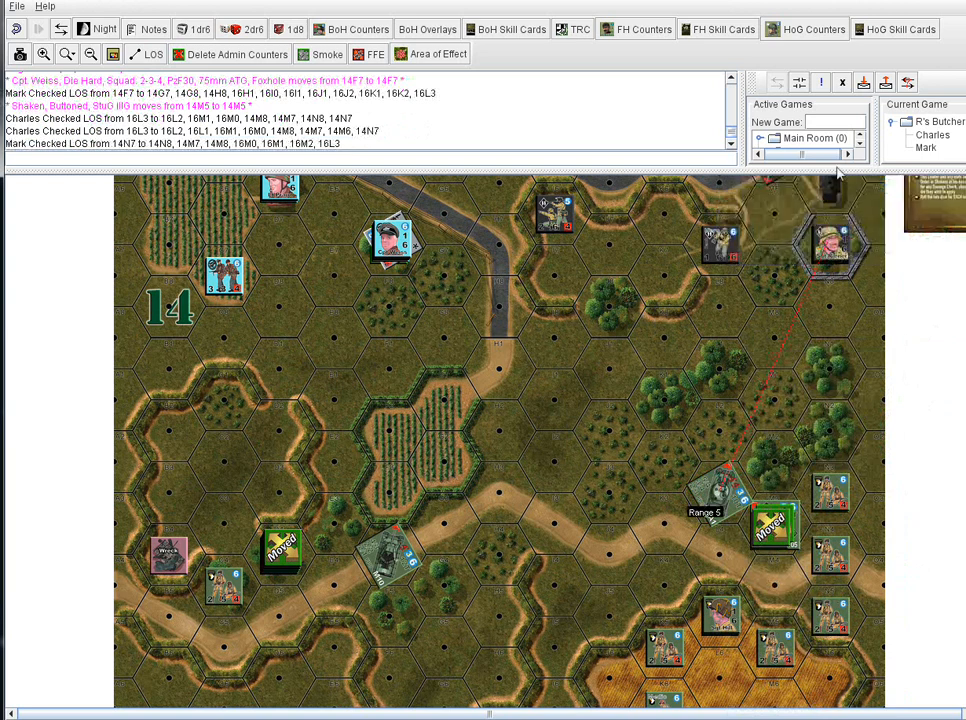
mouse_move(832, 243)
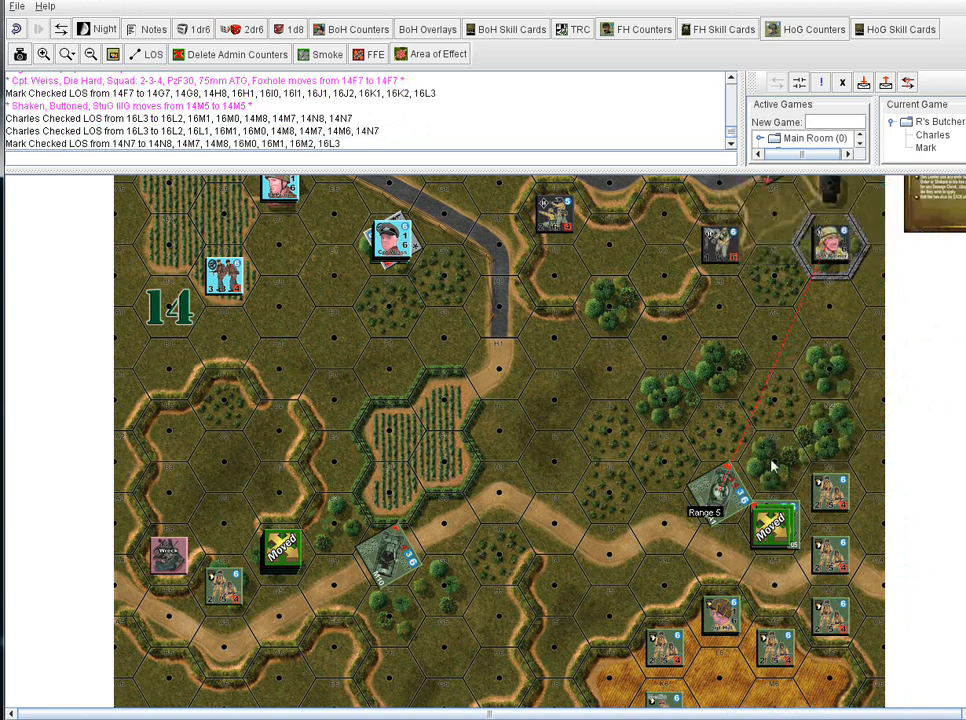
mouse_move(767, 483)
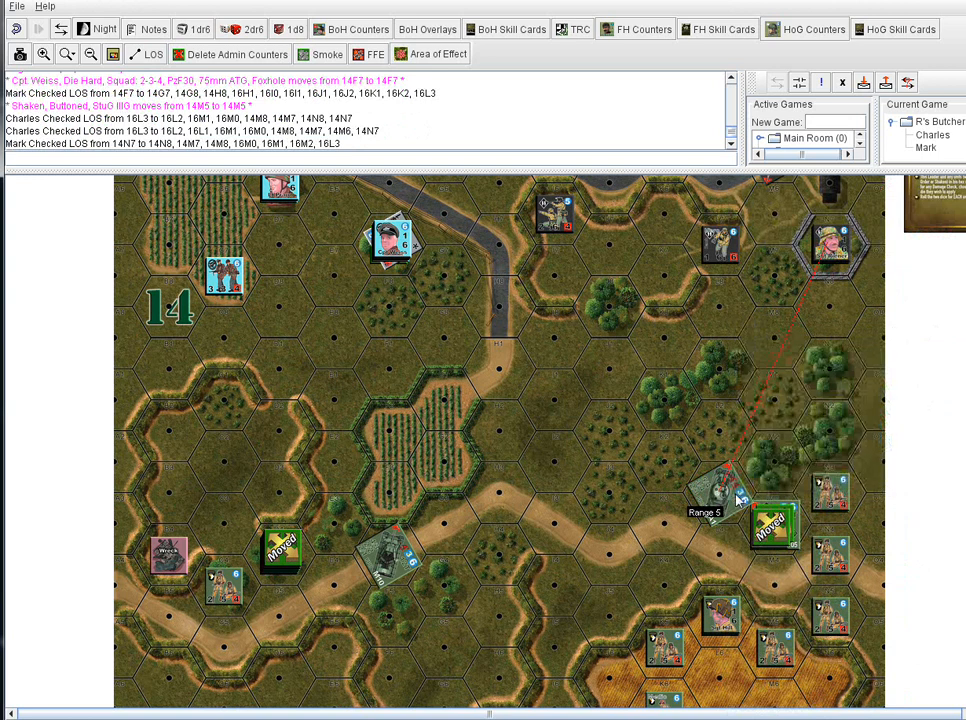
mouse_move(722, 492)
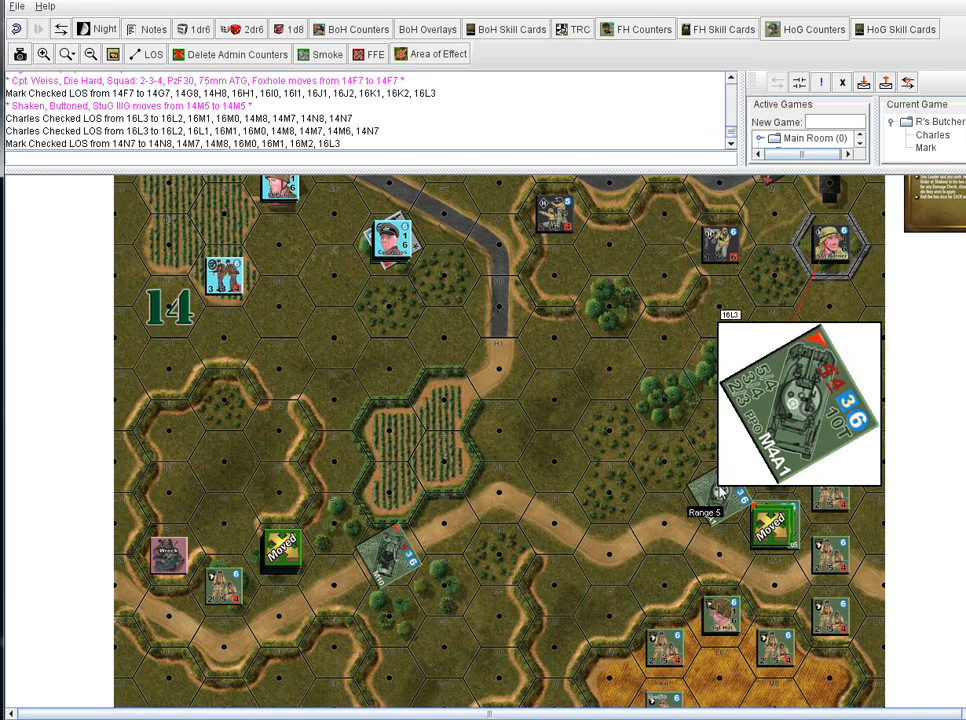
mouse_move(780, 380)
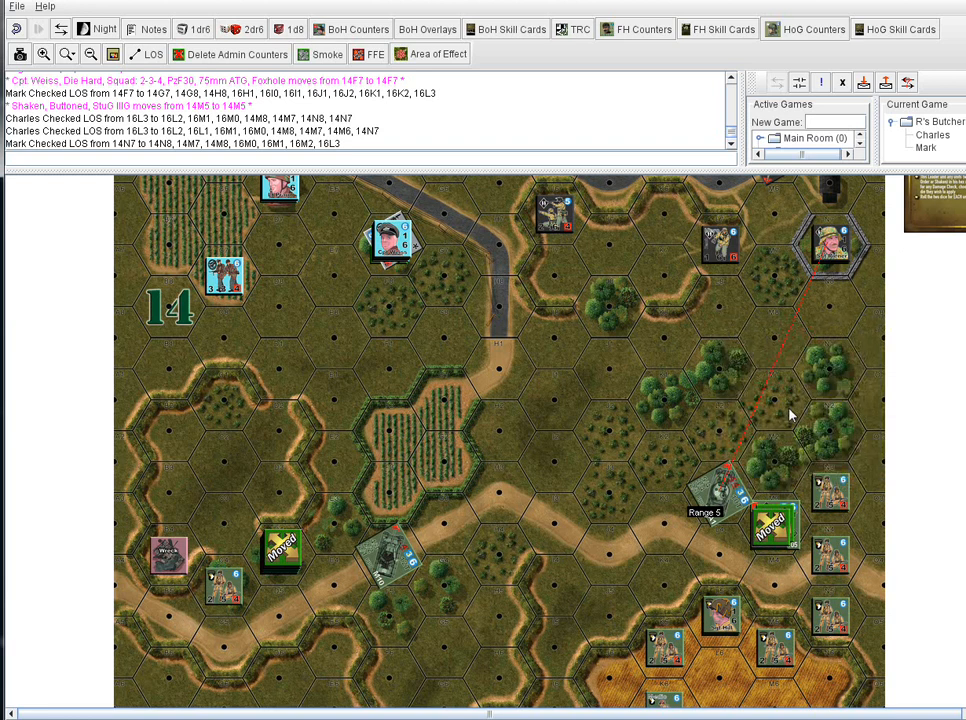
mouse_move(862, 575)
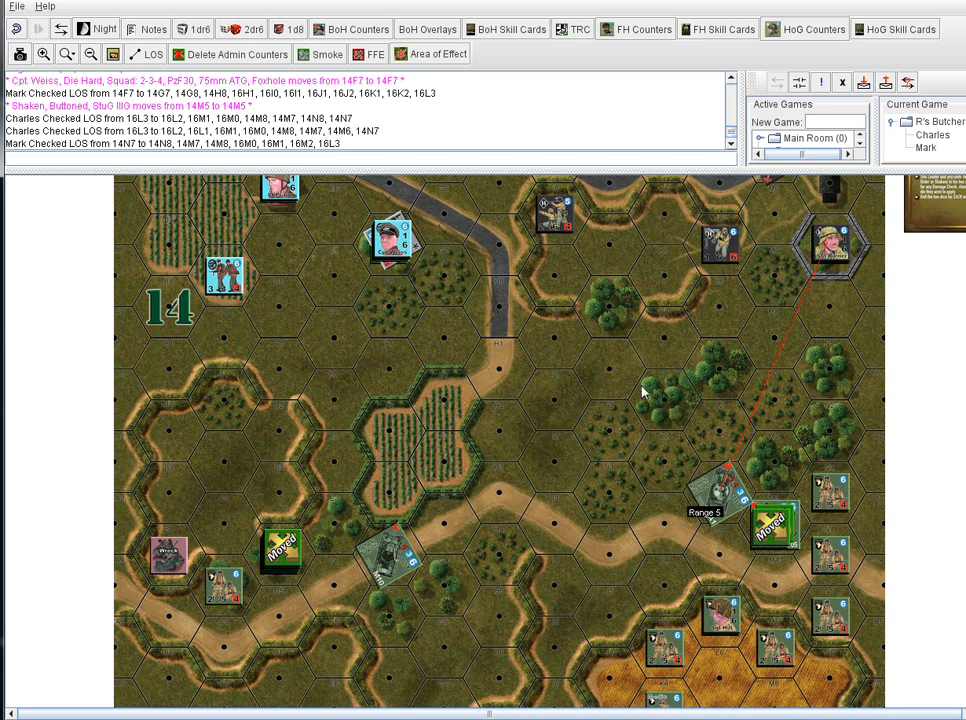
mouse_move(635, 383)
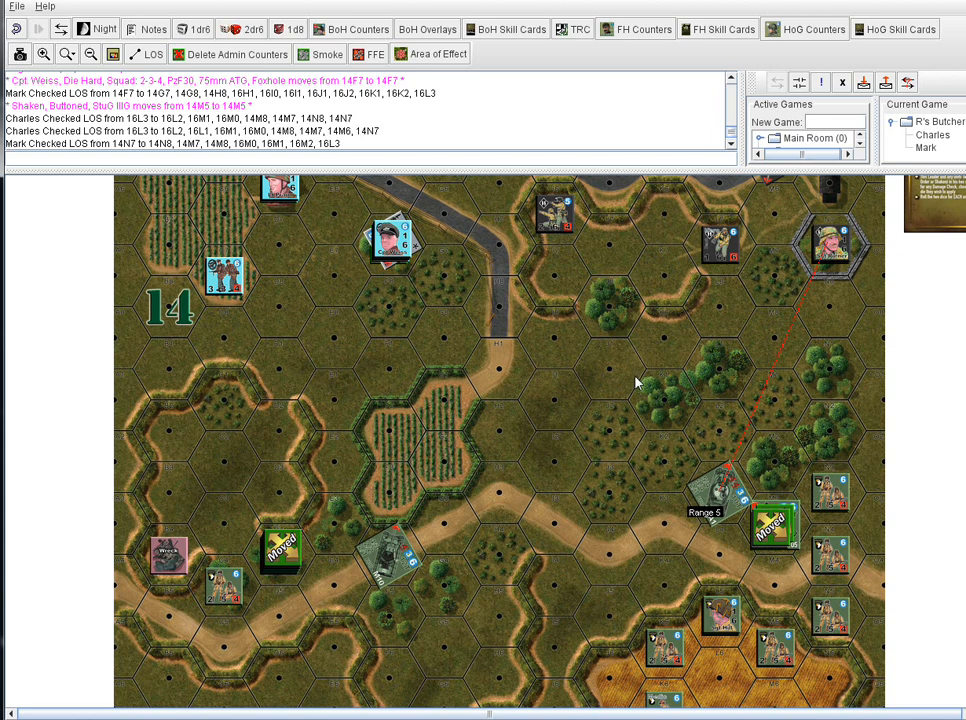
mouse_move(730, 483)
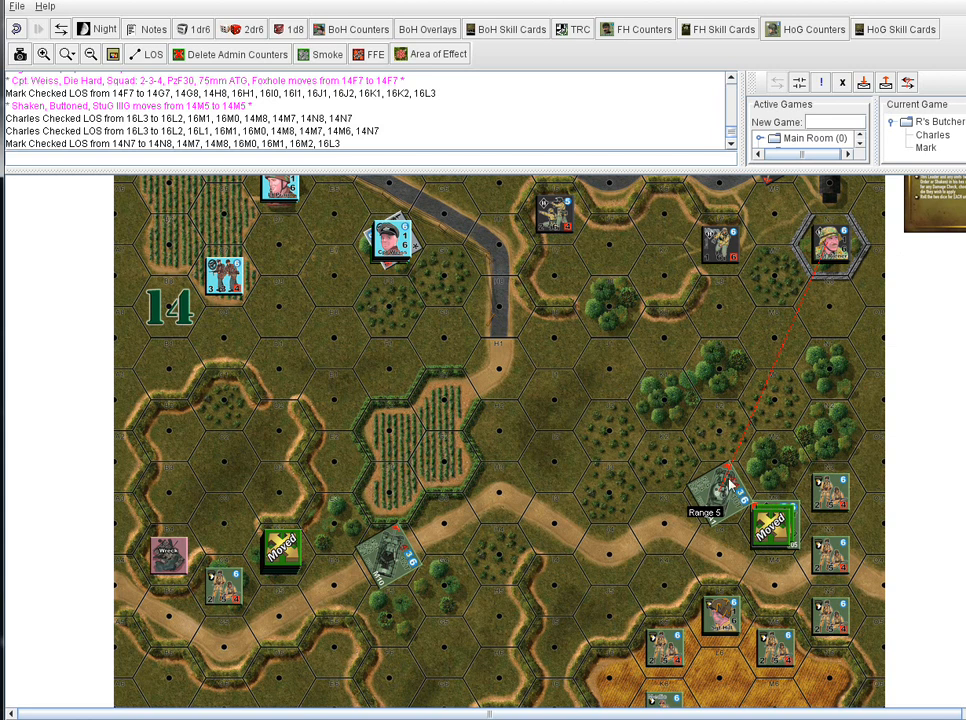
mouse_move(787, 418)
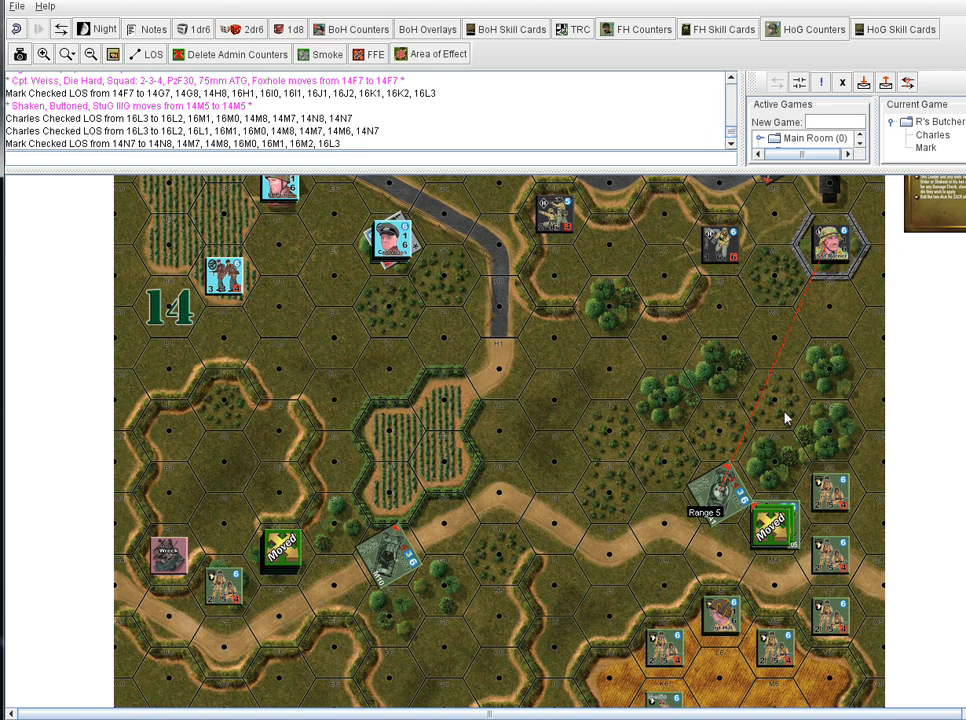
mouse_move(729, 494)
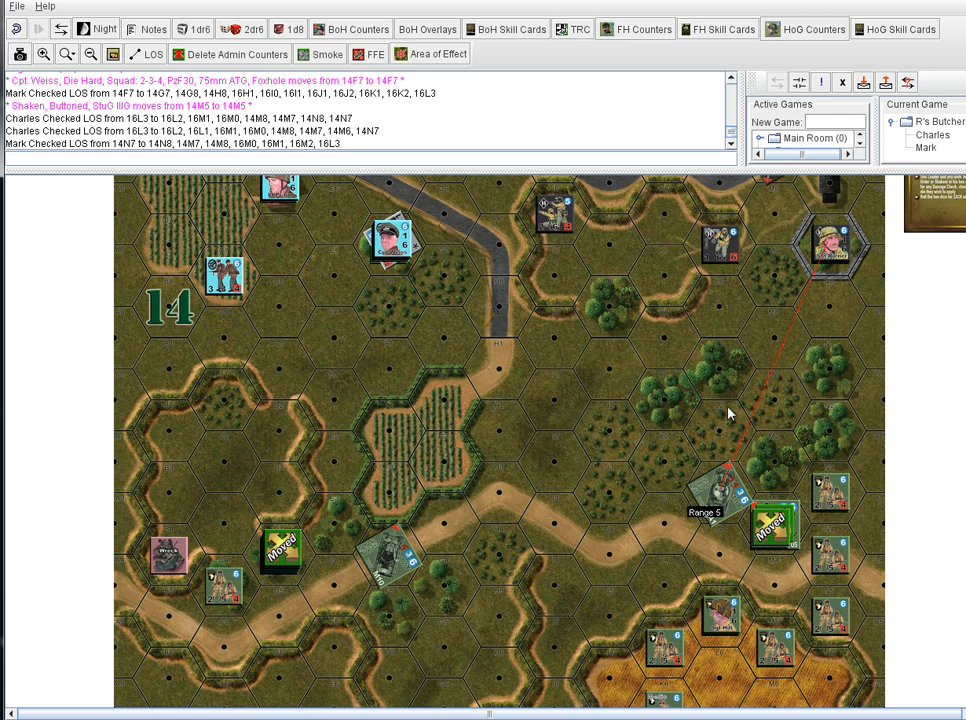
mouse_move(728, 462)
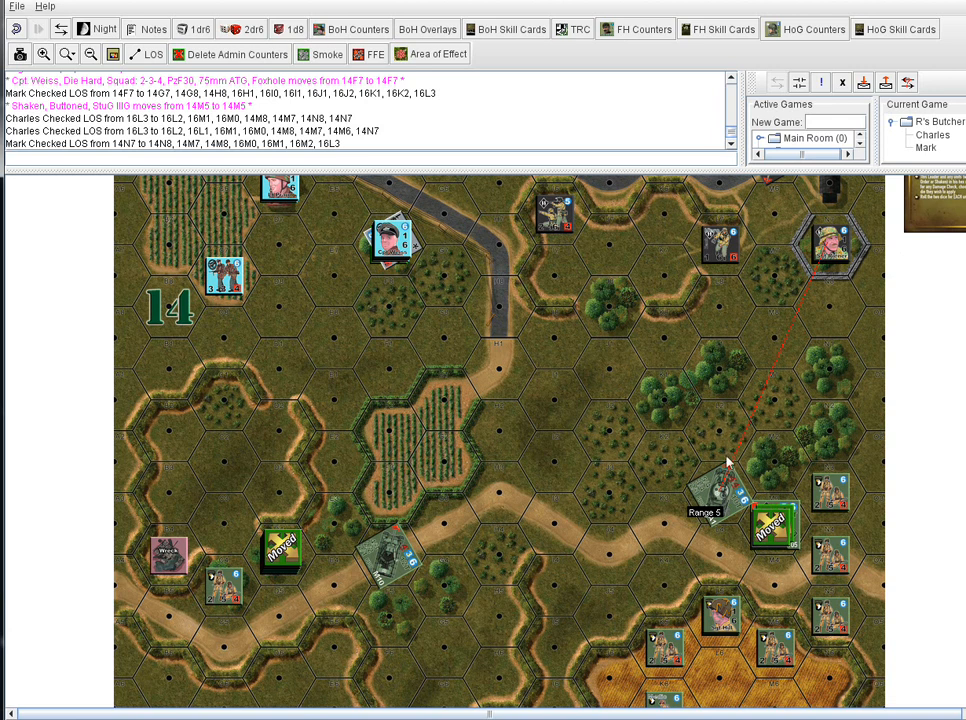
mouse_move(728, 497)
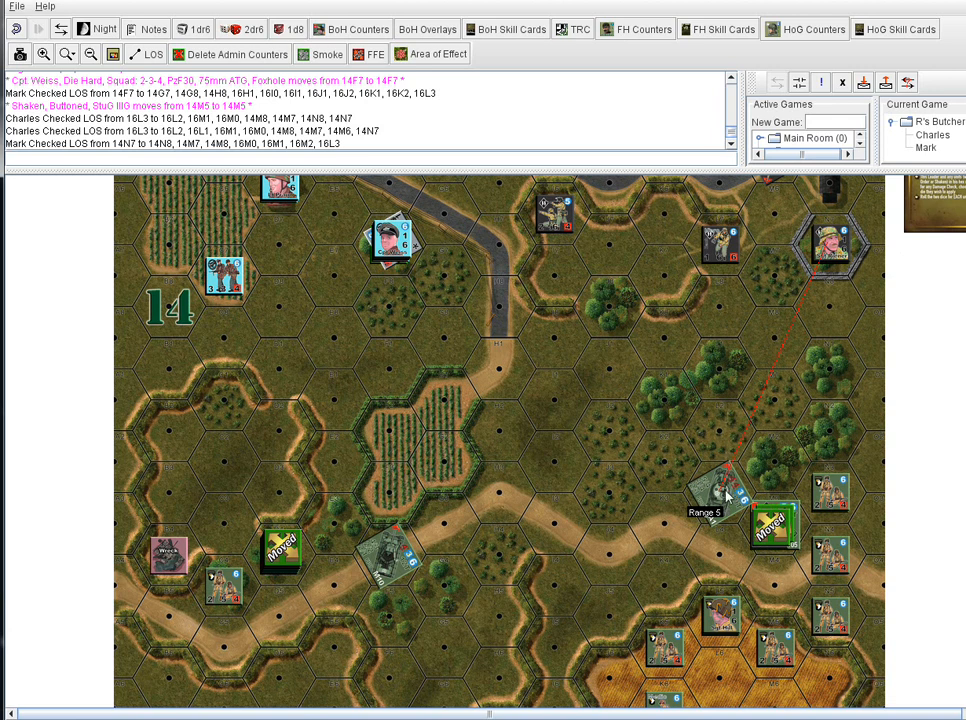
mouse_move(762, 408)
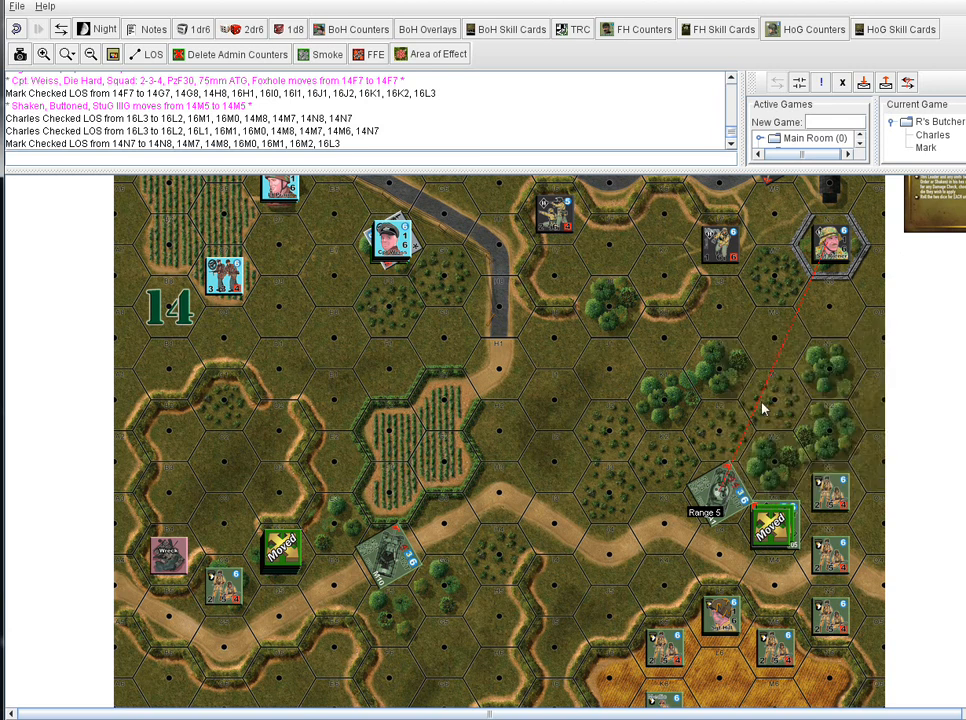
mouse_move(558, 382)
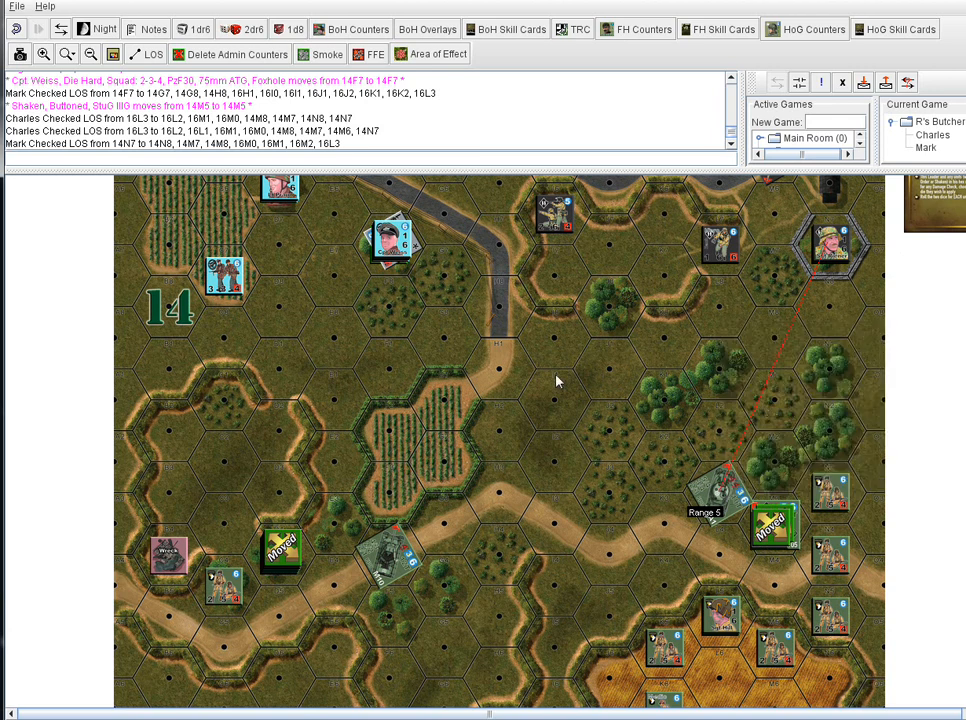
mouse_move(671, 476)
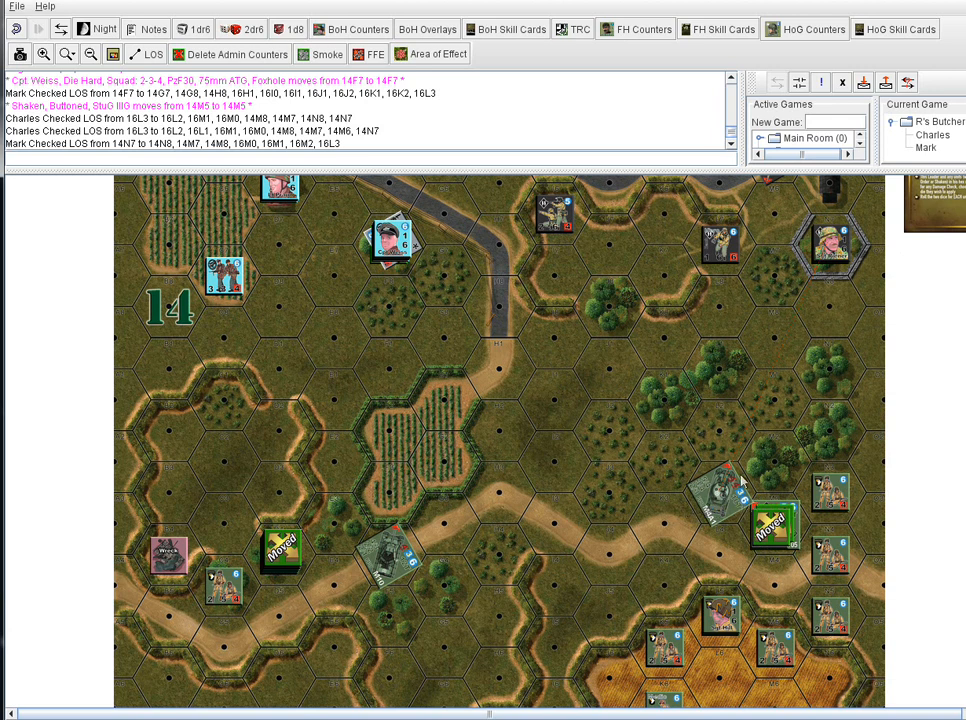
mouse_move(795, 571)
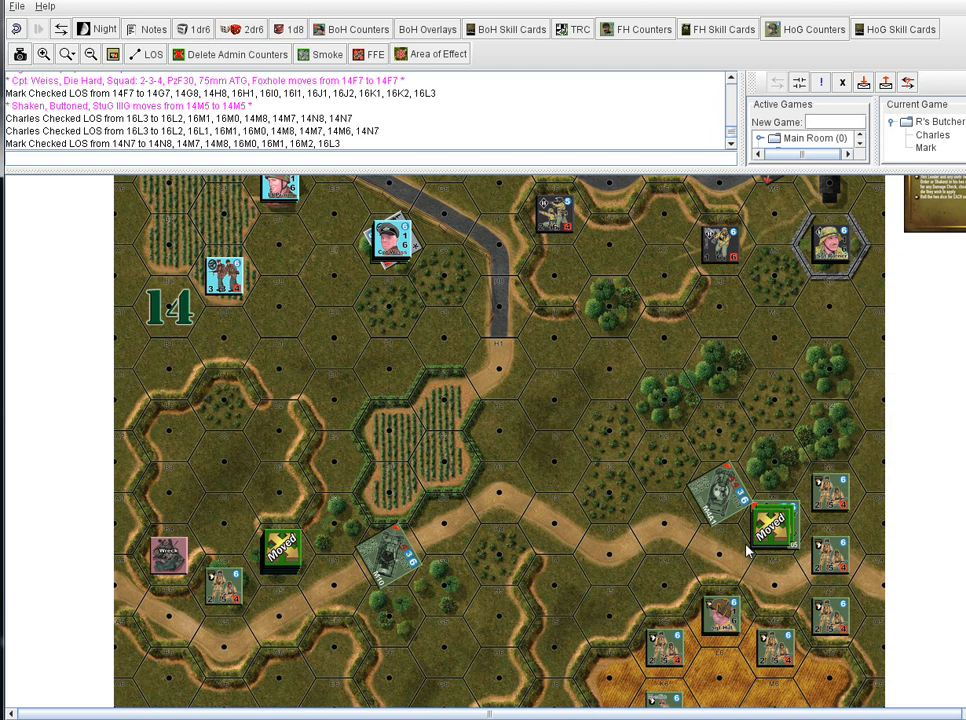
mouse_move(725, 510)
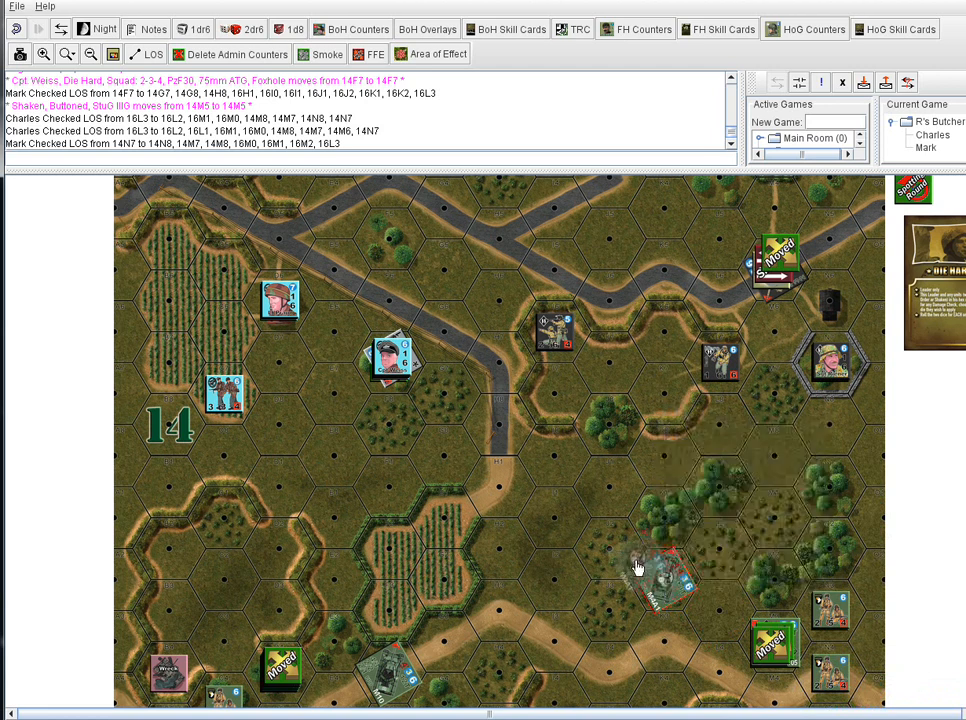
- Move the tank two hexes north-west beside the woods and mark it Moved
drag(655, 570, 610, 550)
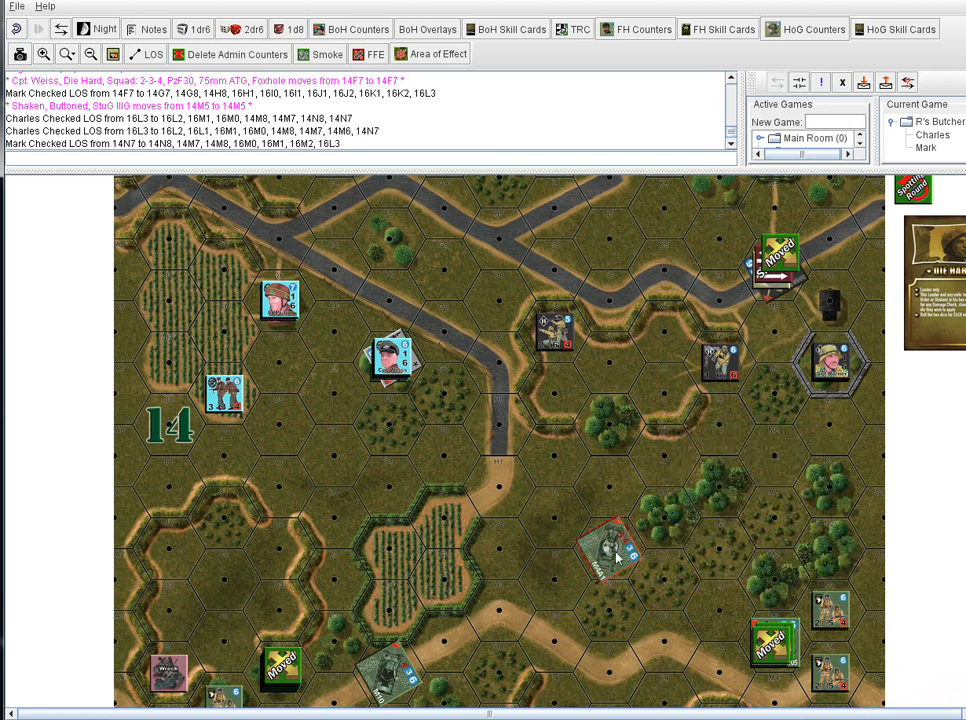
drag(615, 550, 610, 490)
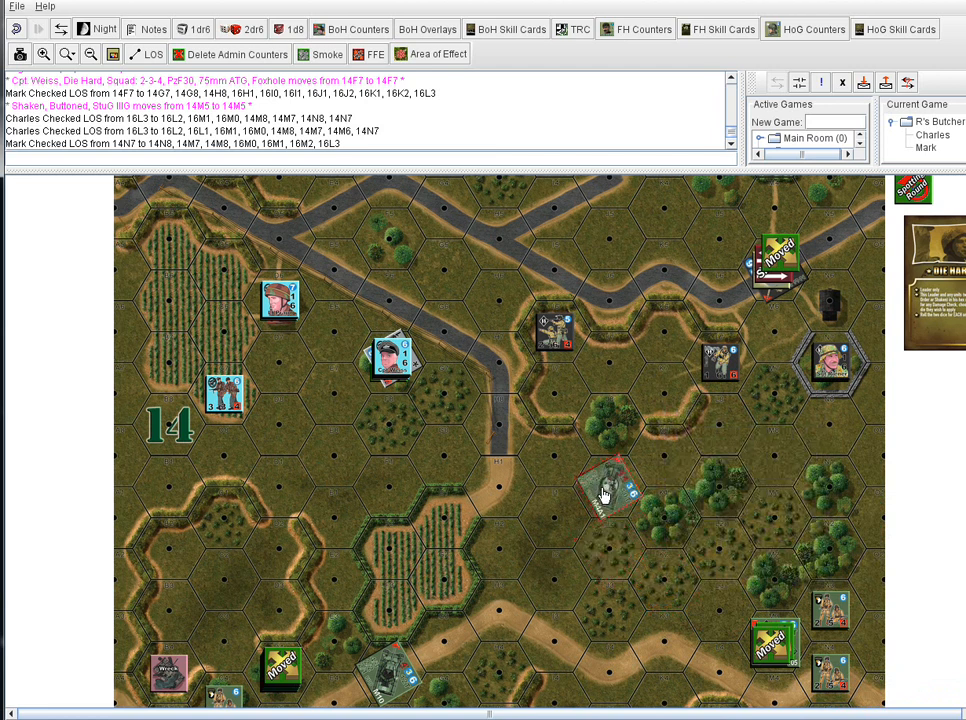
right_click(607, 495)
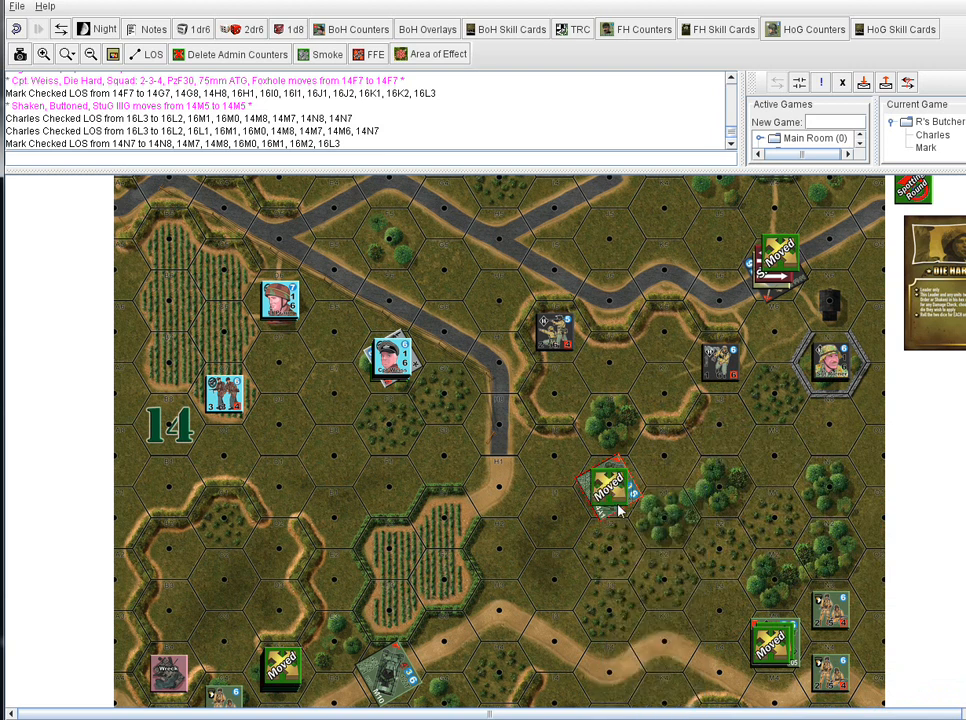
mouse_move(675, 528)
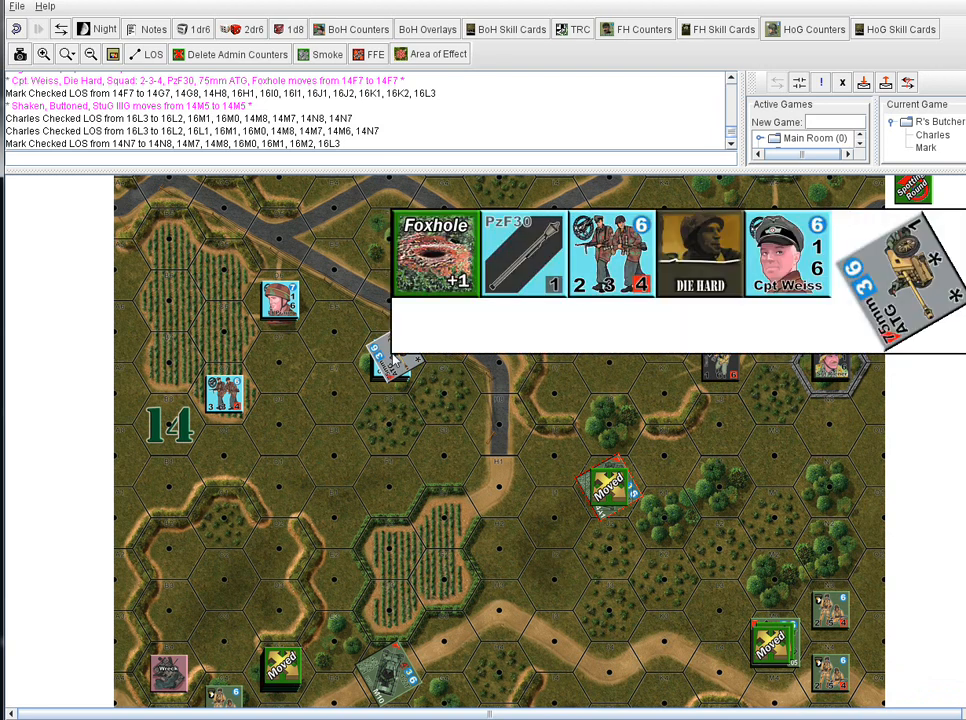
mouse_move(510, 398)
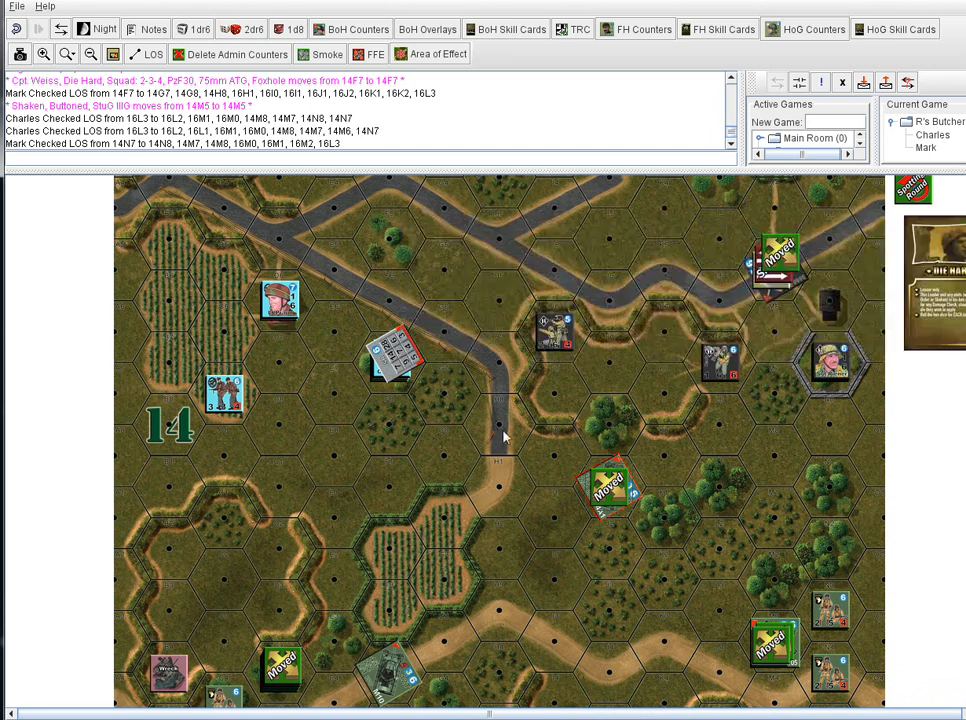
mouse_move(581, 460)
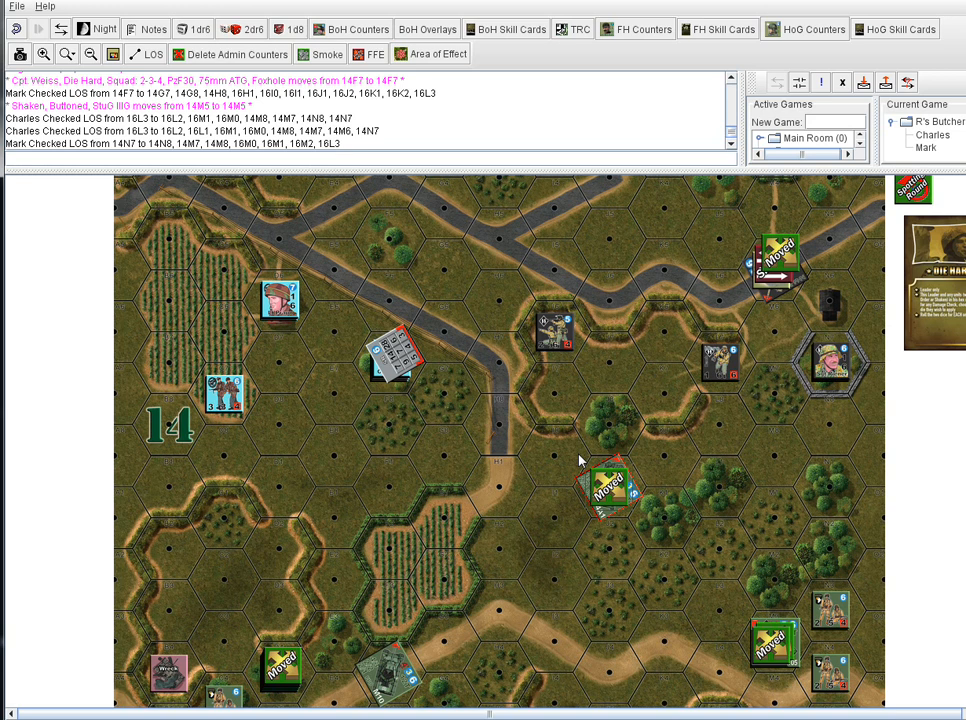
mouse_move(567, 81)
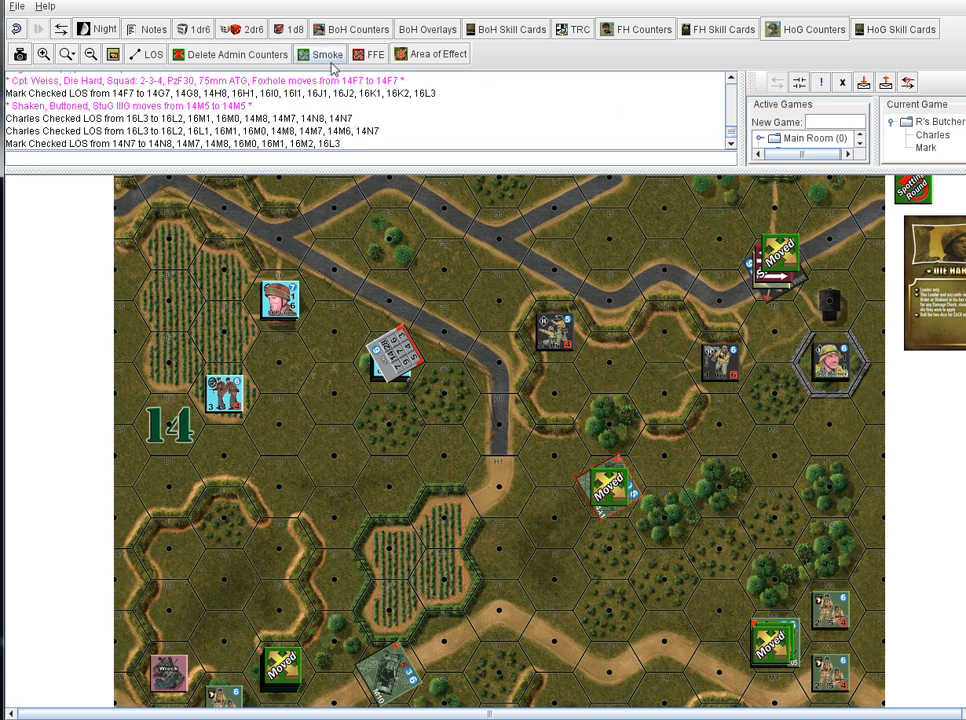
mouse_move(650, 357)
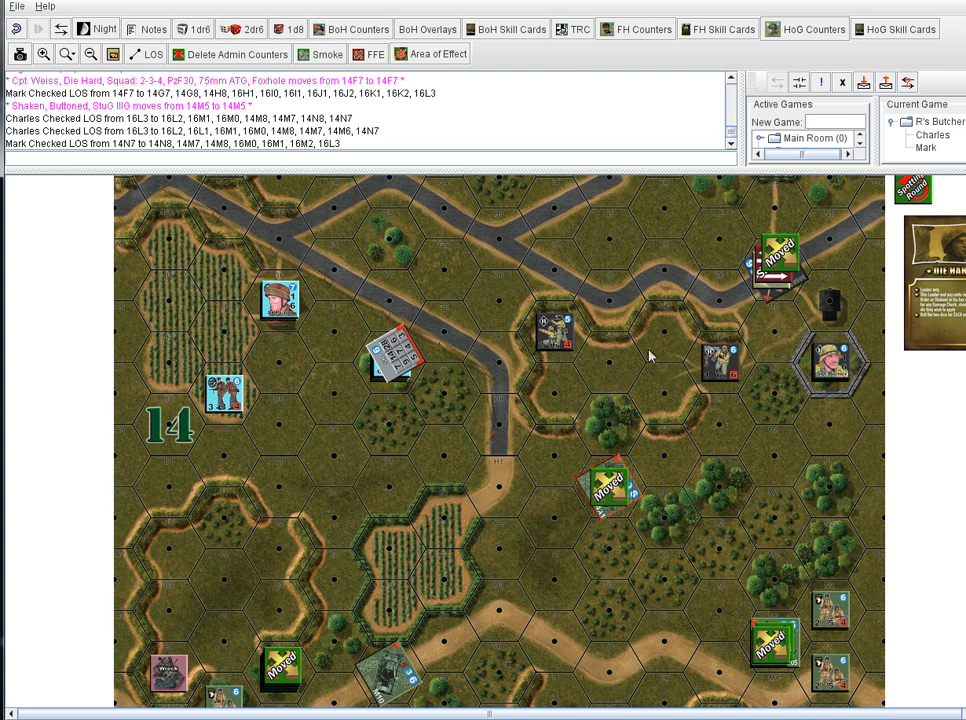
mouse_move(297, 72)
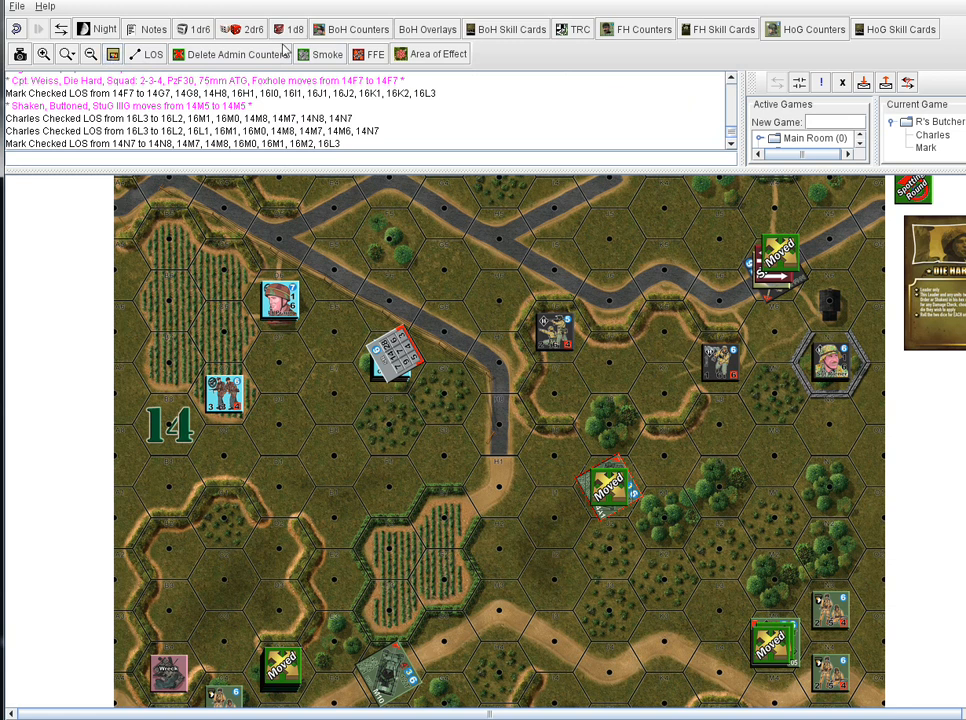
mouse_move(710, 495)
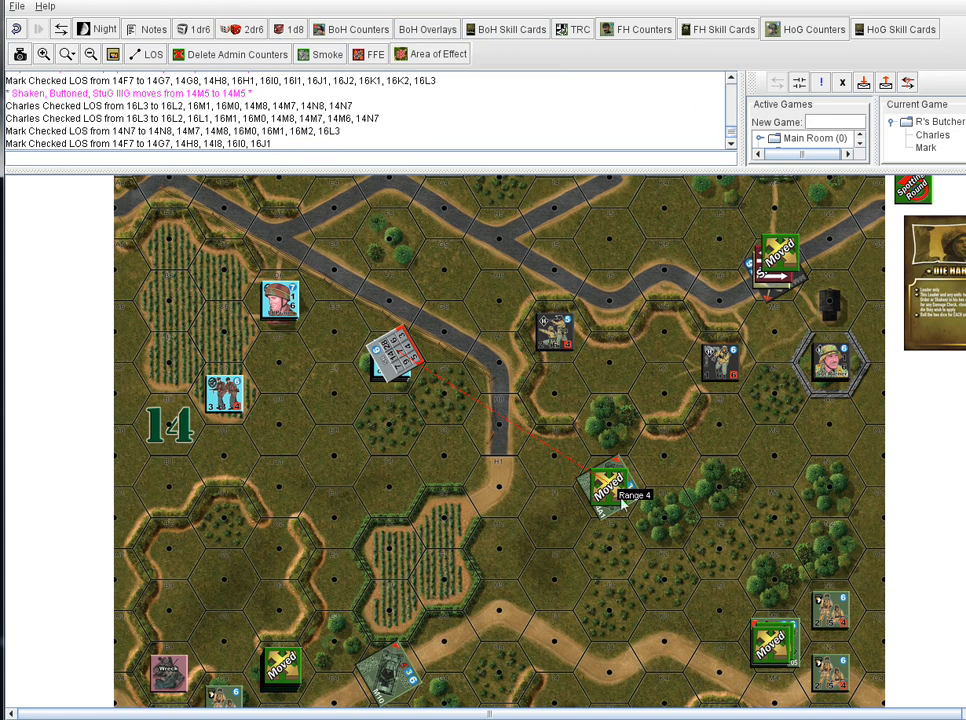
mouse_move(635, 518)
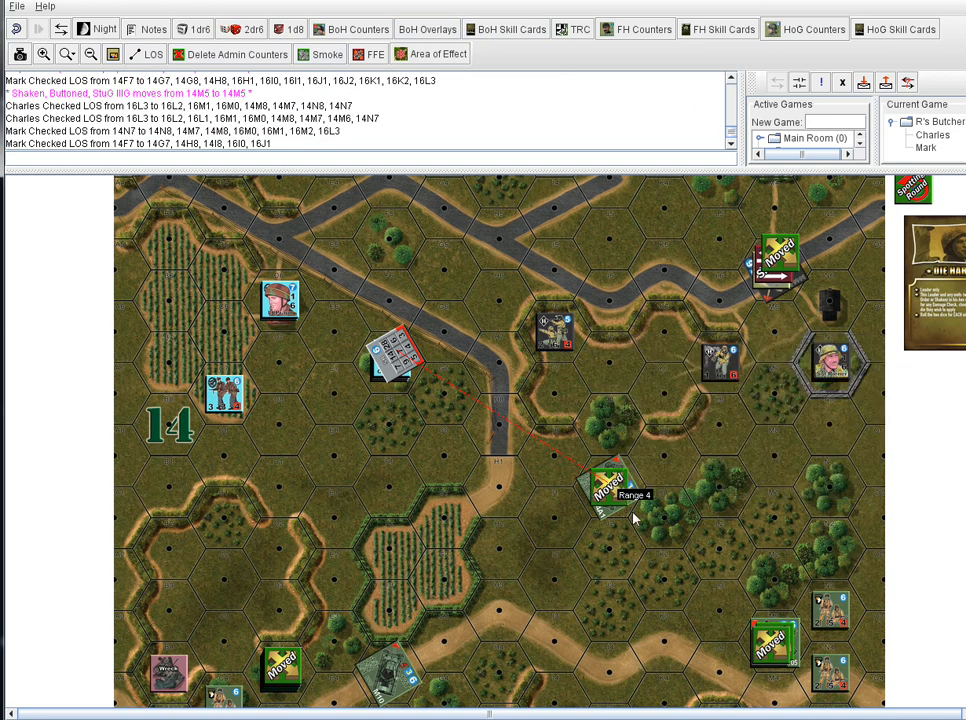
mouse_move(400, 365)
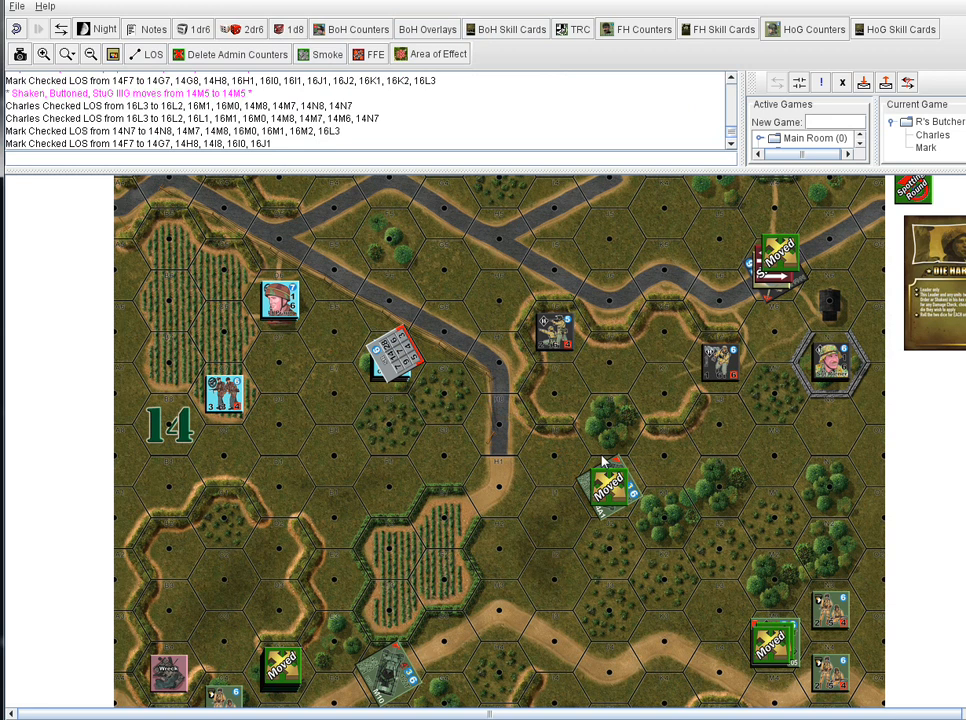
mouse_move(583, 450)
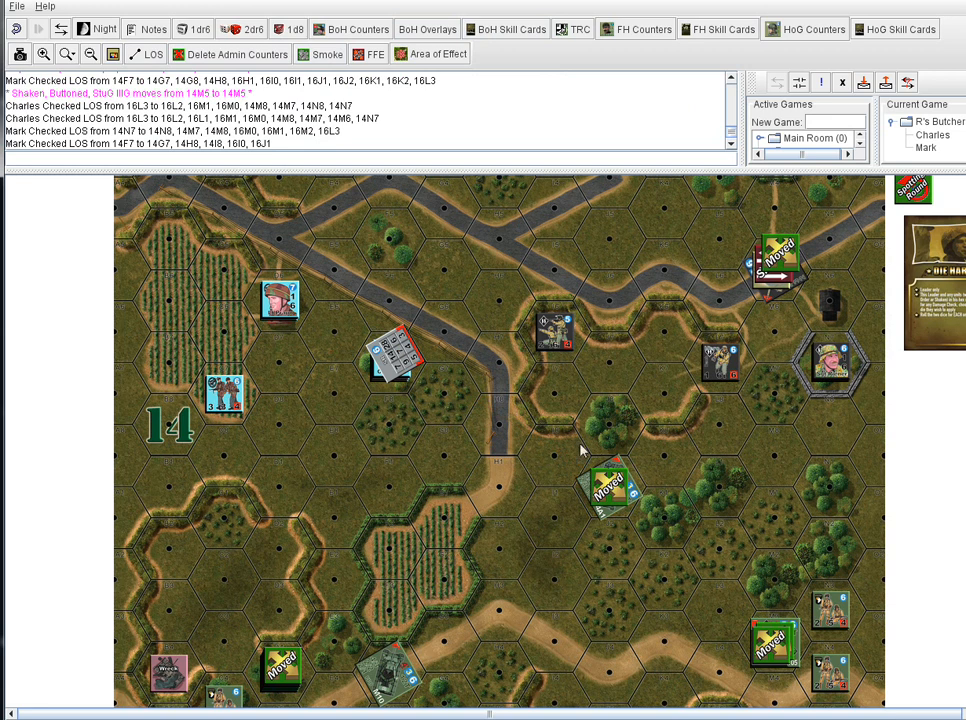
click(240, 28)
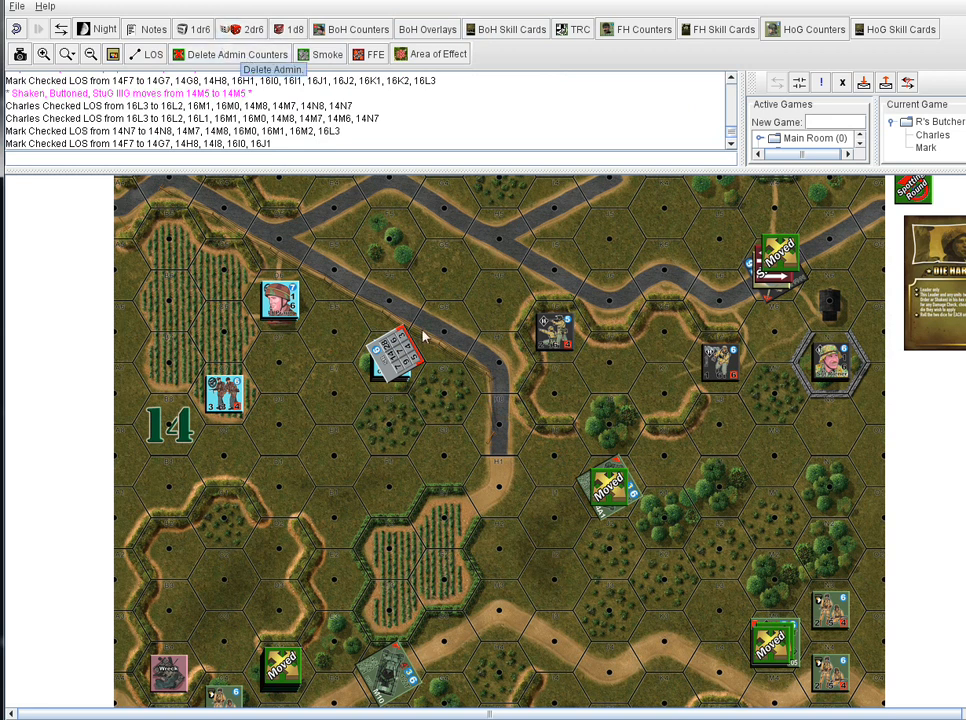
mouse_move(392, 357)
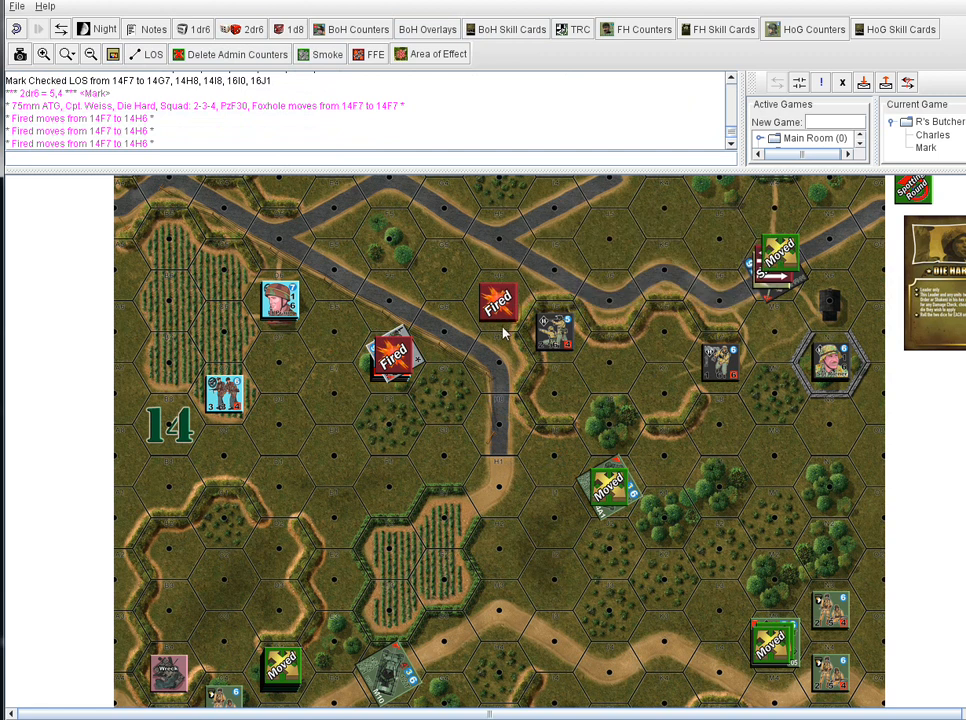
mouse_move(505, 347)
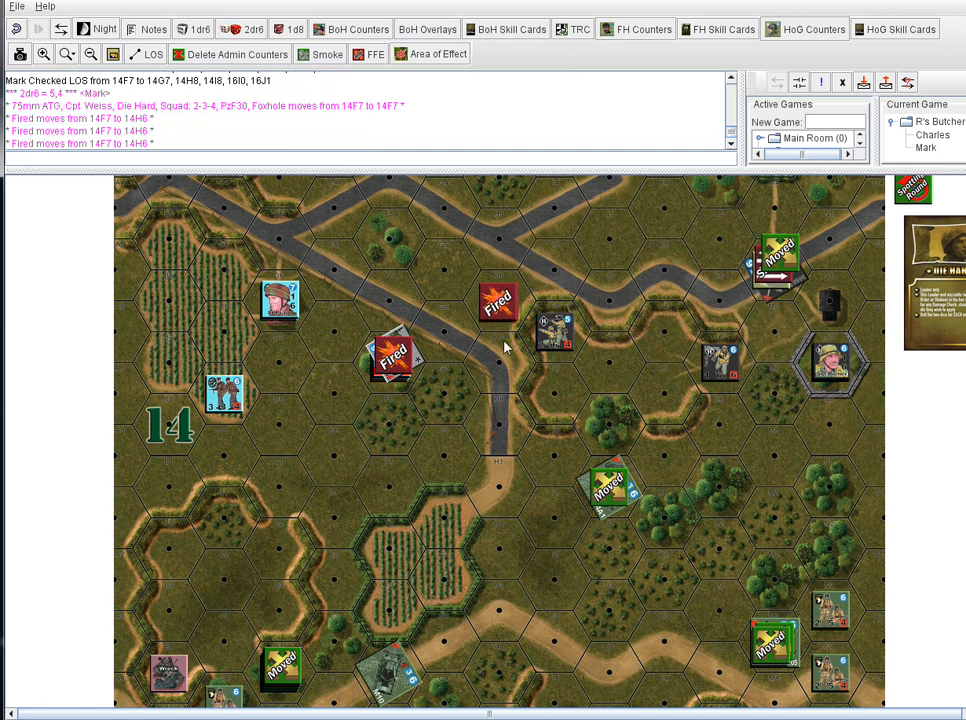
mouse_move(506, 371)
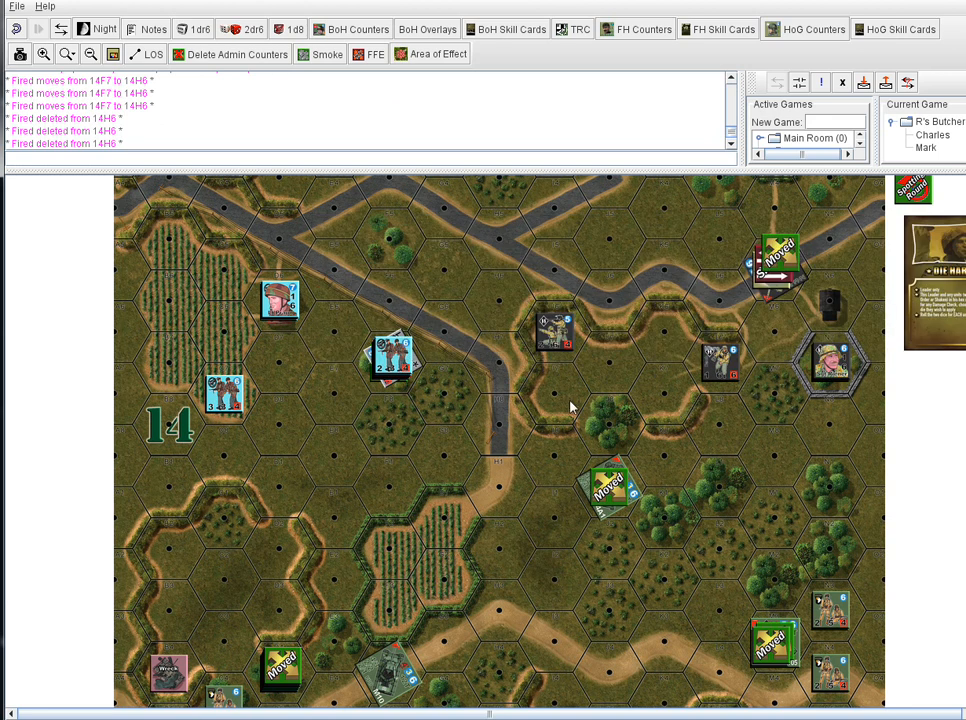
mouse_move(412, 367)
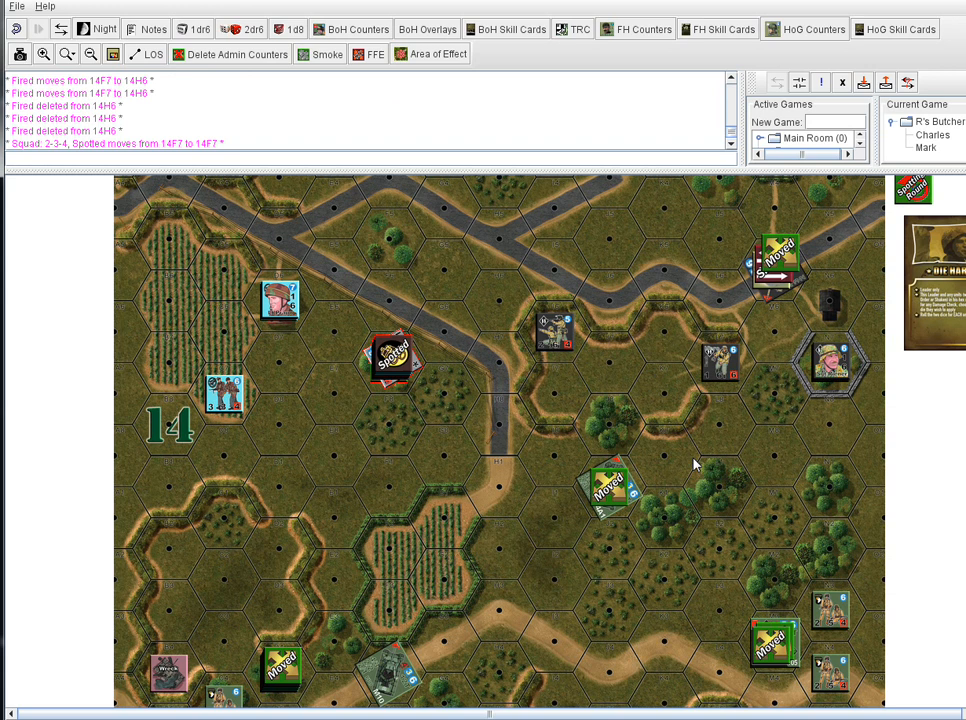
mouse_move(940, 363)
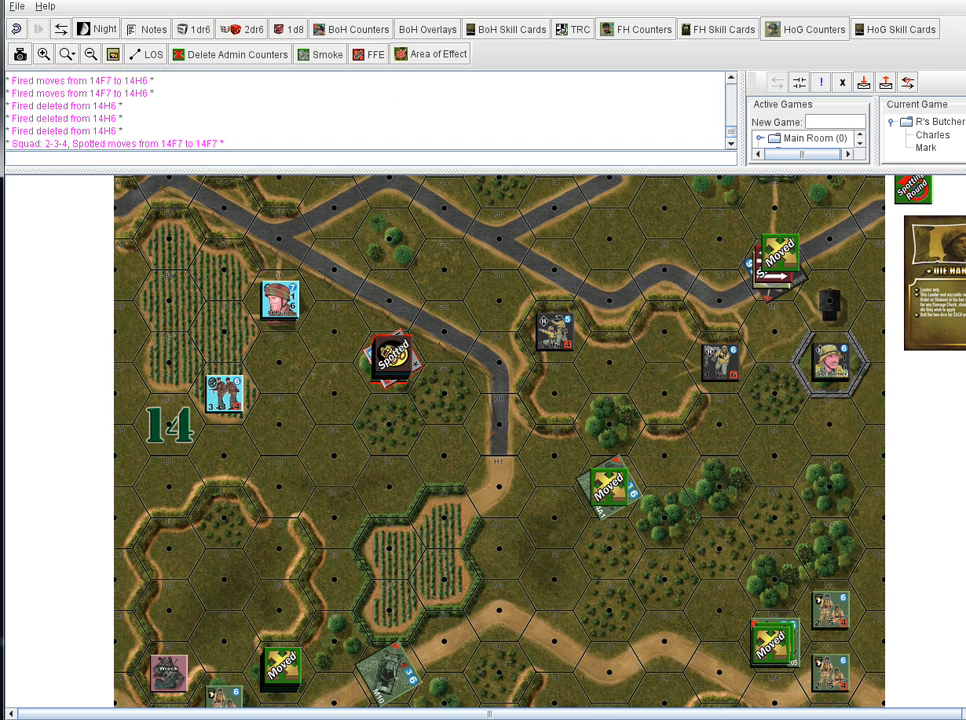
mouse_move(789, 491)
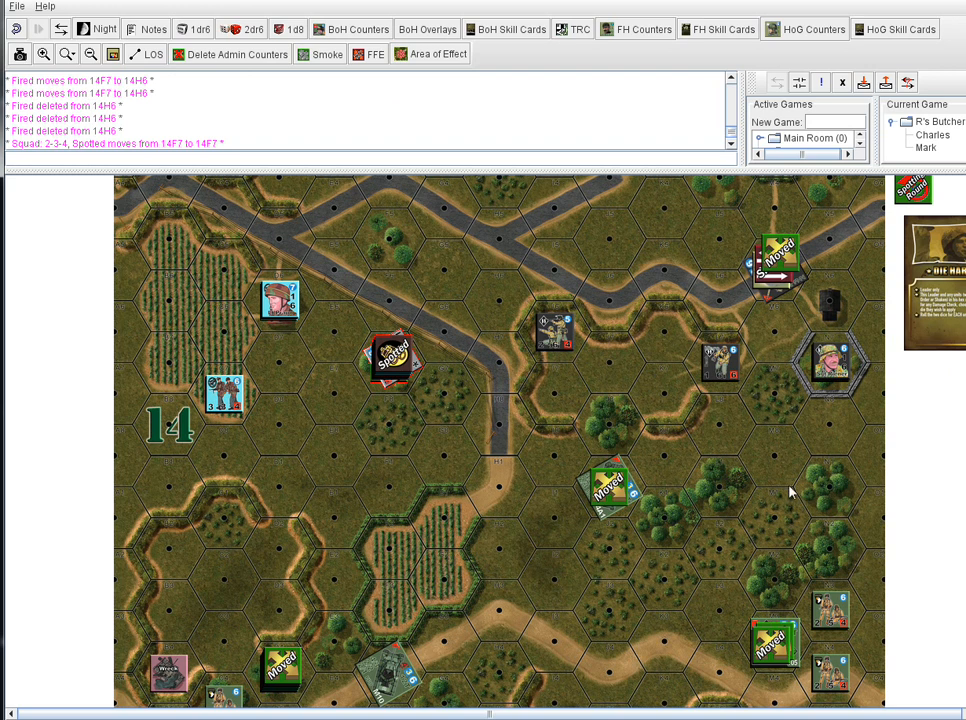
scroll(down, 3)
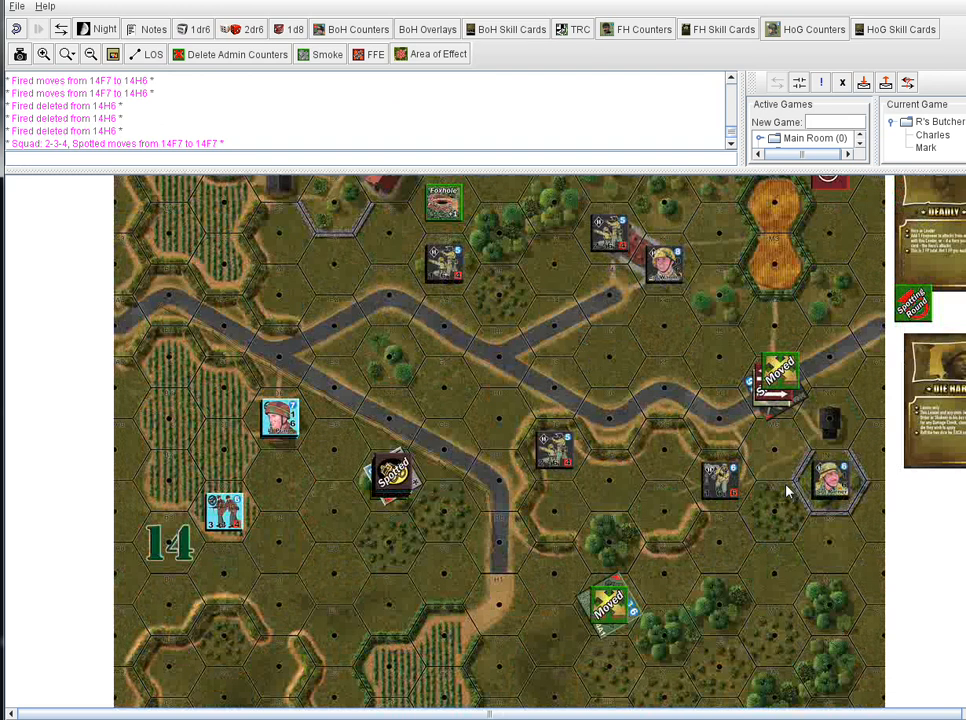
mouse_move(617, 338)
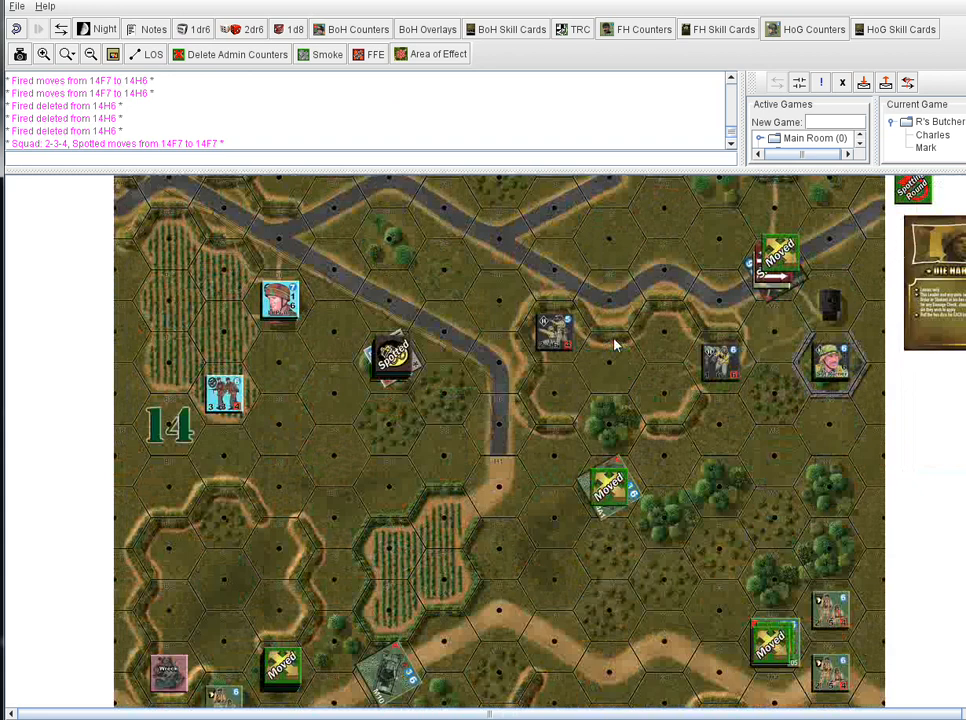
scroll(down, 3)
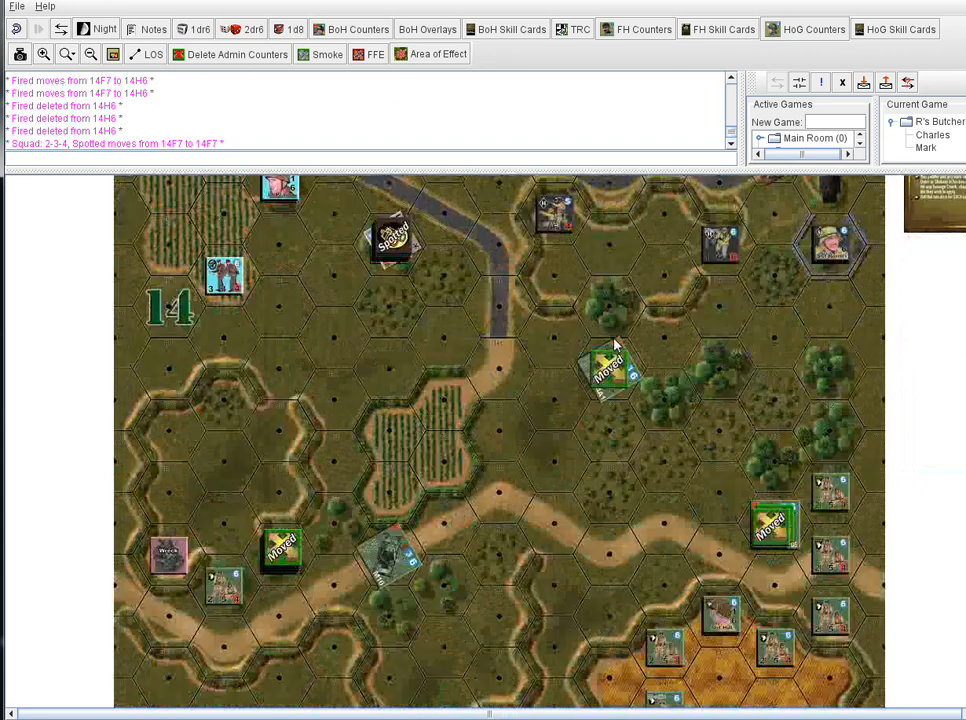
mouse_move(678, 357)
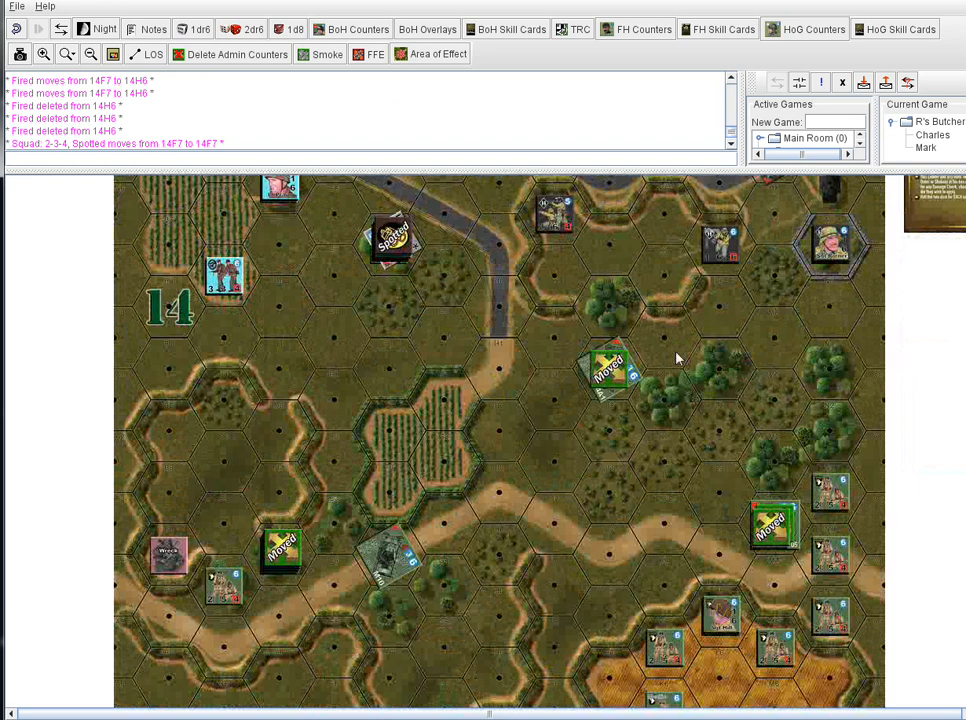
mouse_move(686, 360)
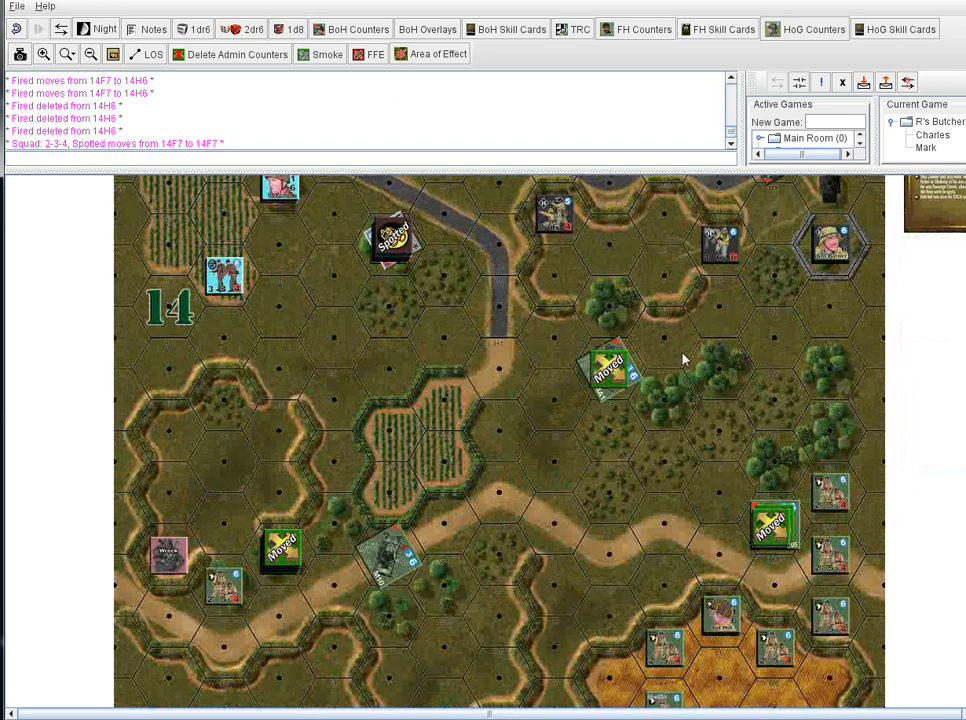
mouse_move(700, 347)
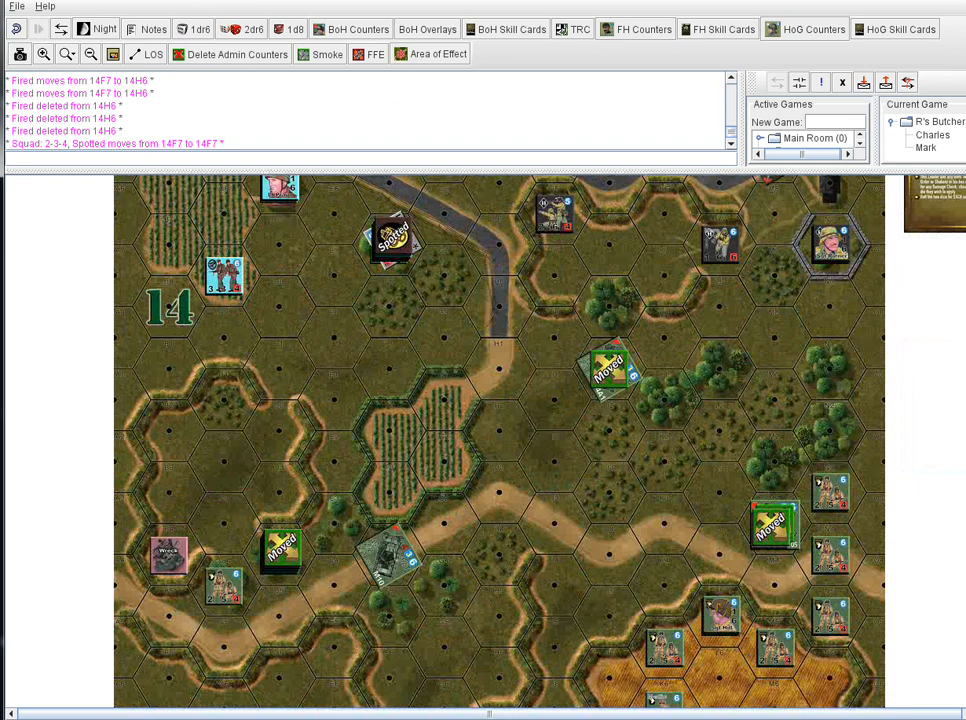
mouse_move(920, 233)
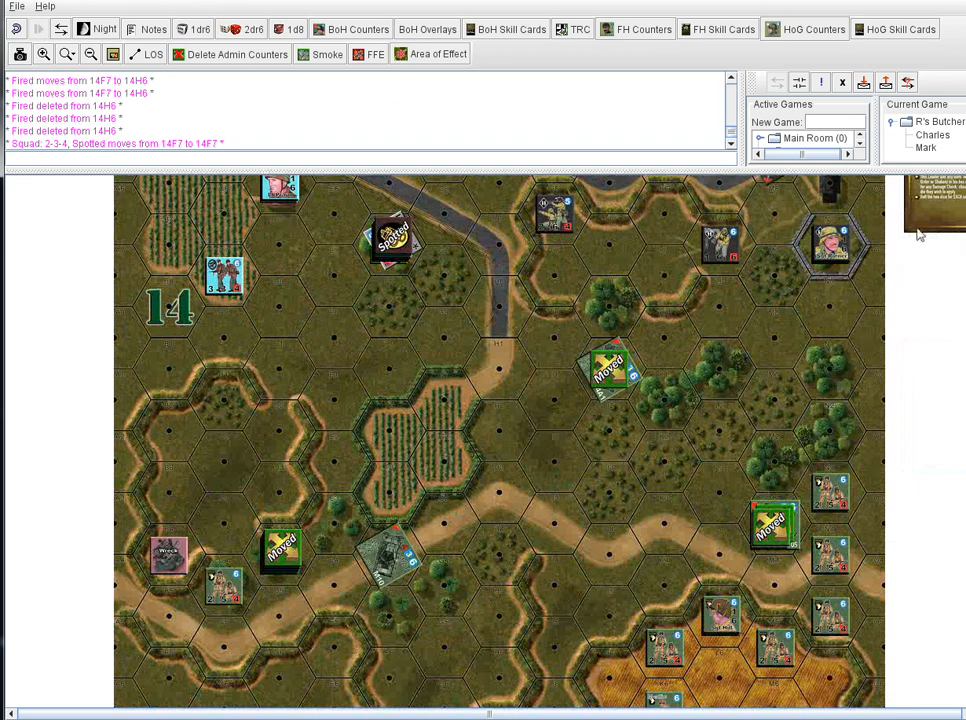
mouse_move(434, 546)
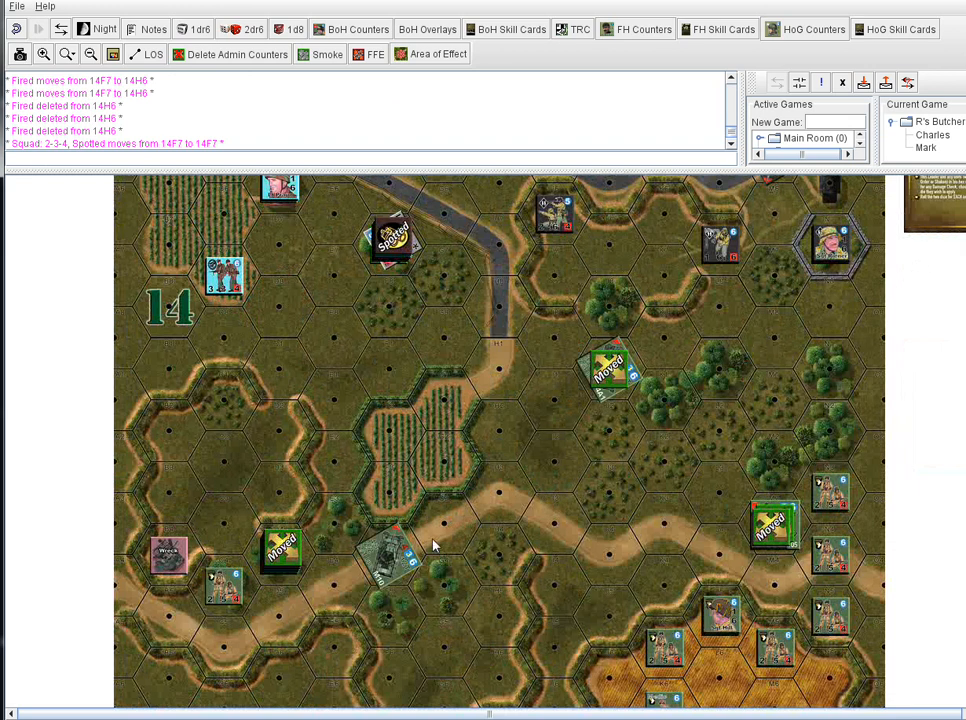
mouse_move(375, 543)
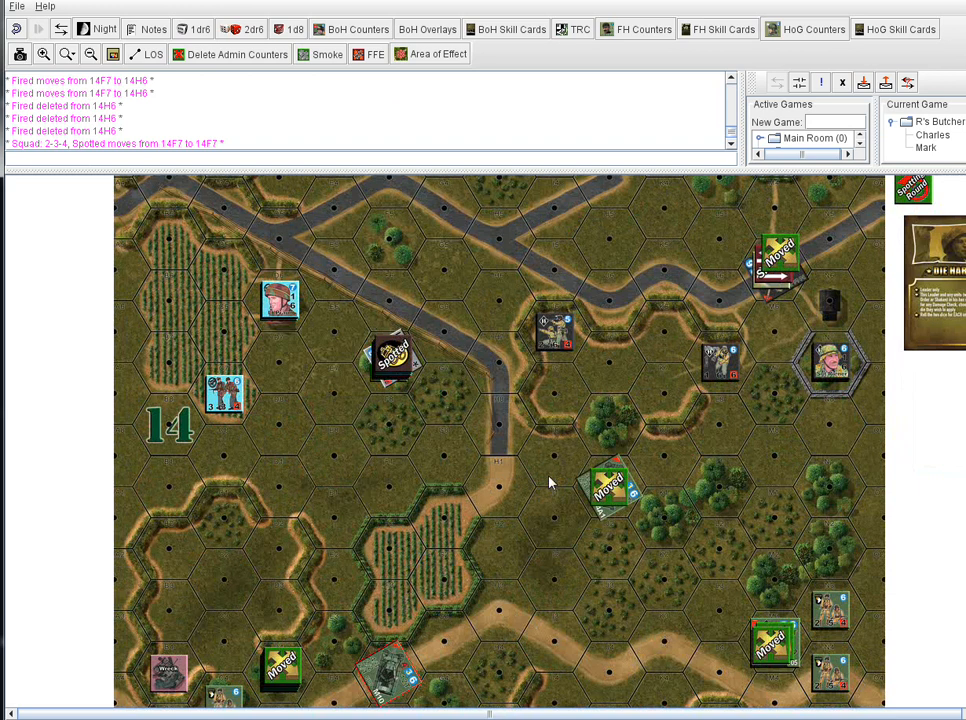
mouse_move(680, 461)
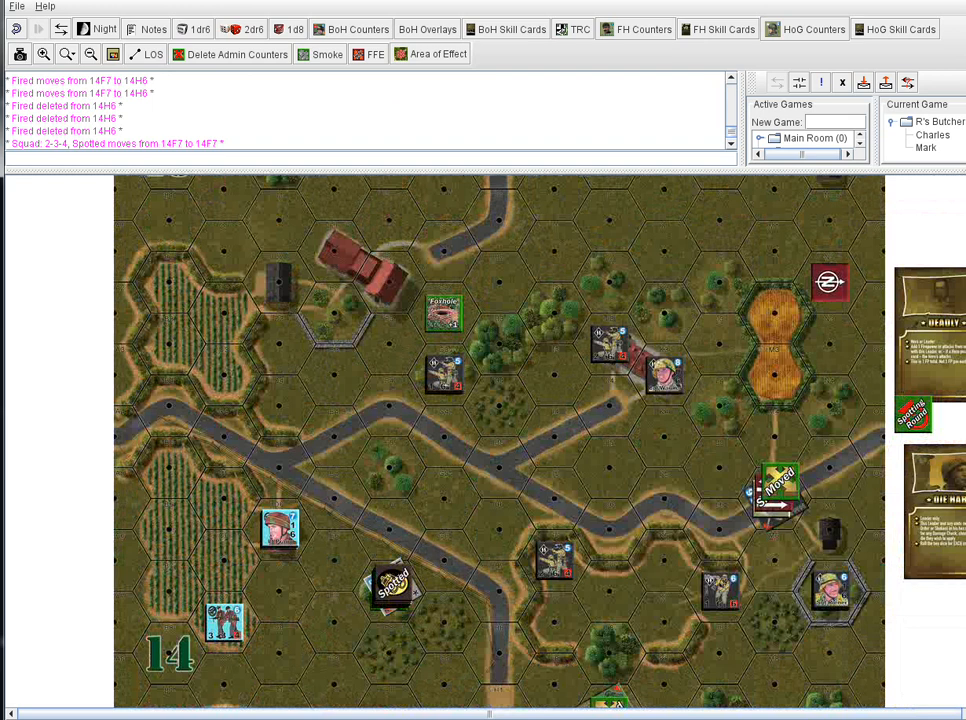
mouse_move(794, 332)
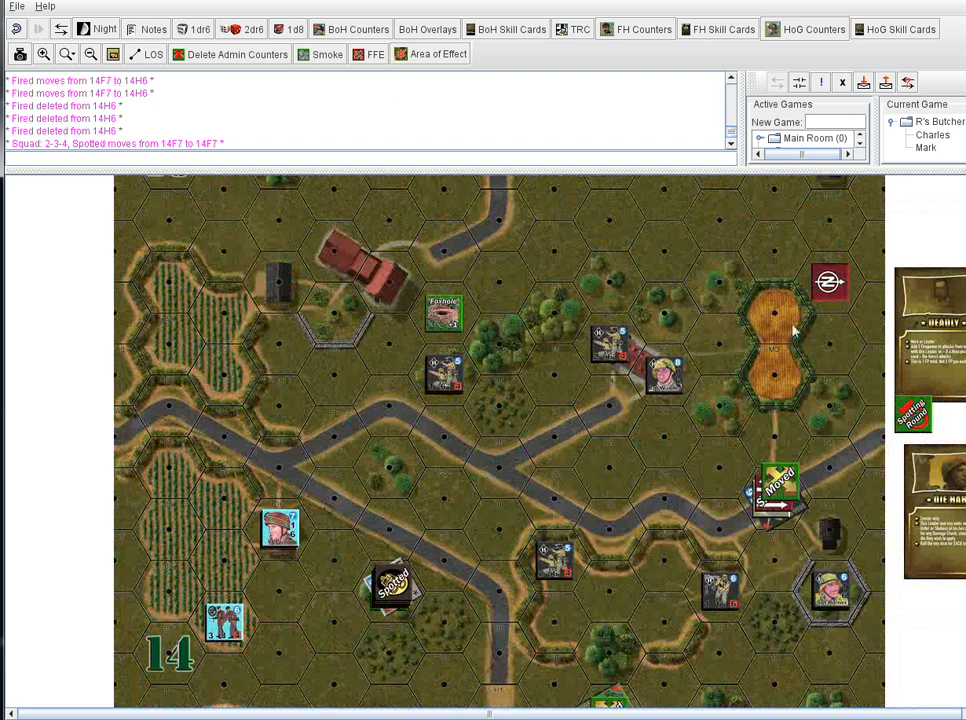
scroll(down, 3)
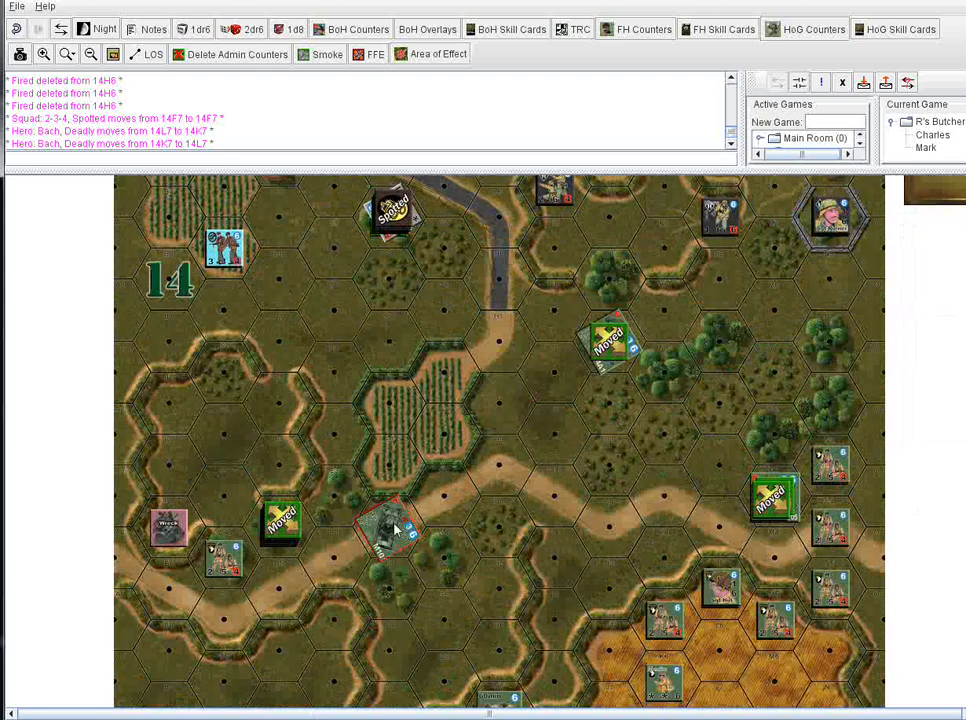
- Drive the tank along the dirt road to hex 16H2 beside the vineyard
drag(388, 525, 440, 490)
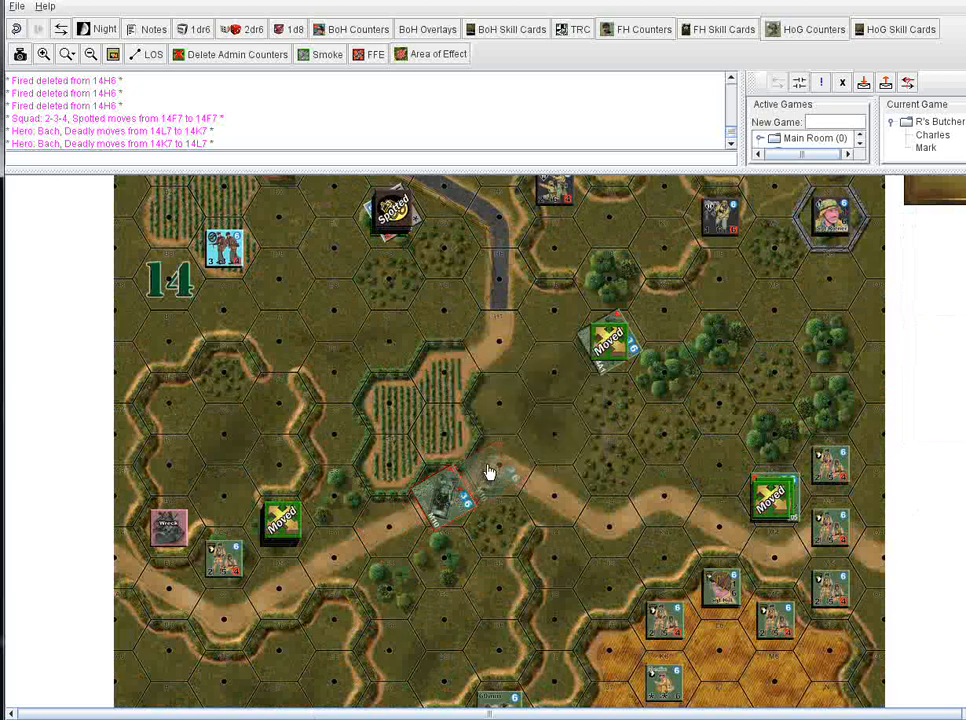
drag(450, 490, 500, 465)
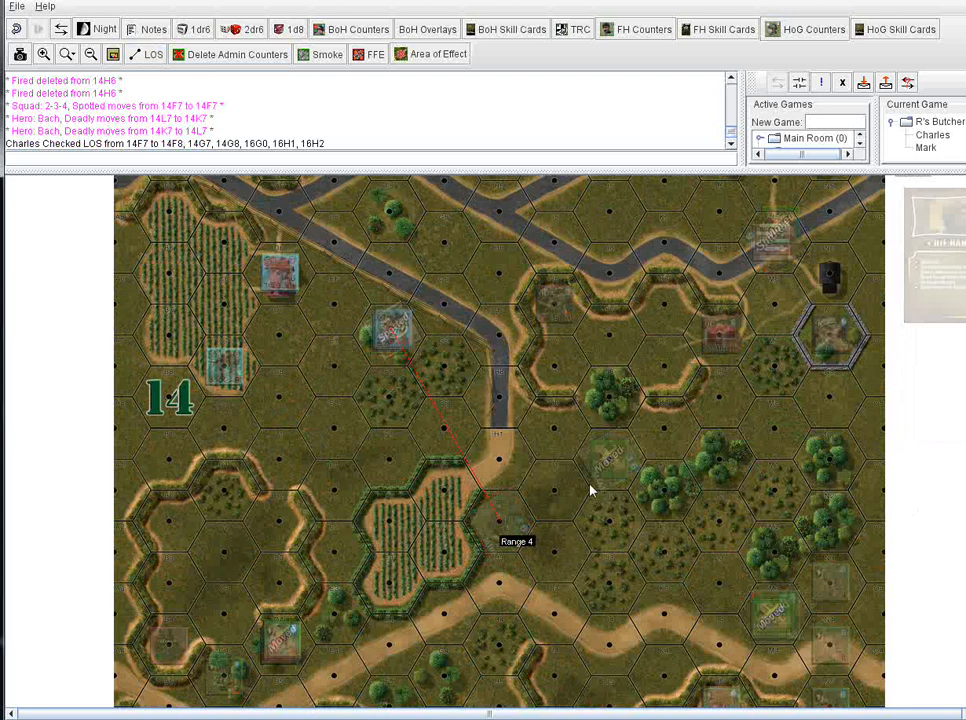
mouse_move(560, 481)
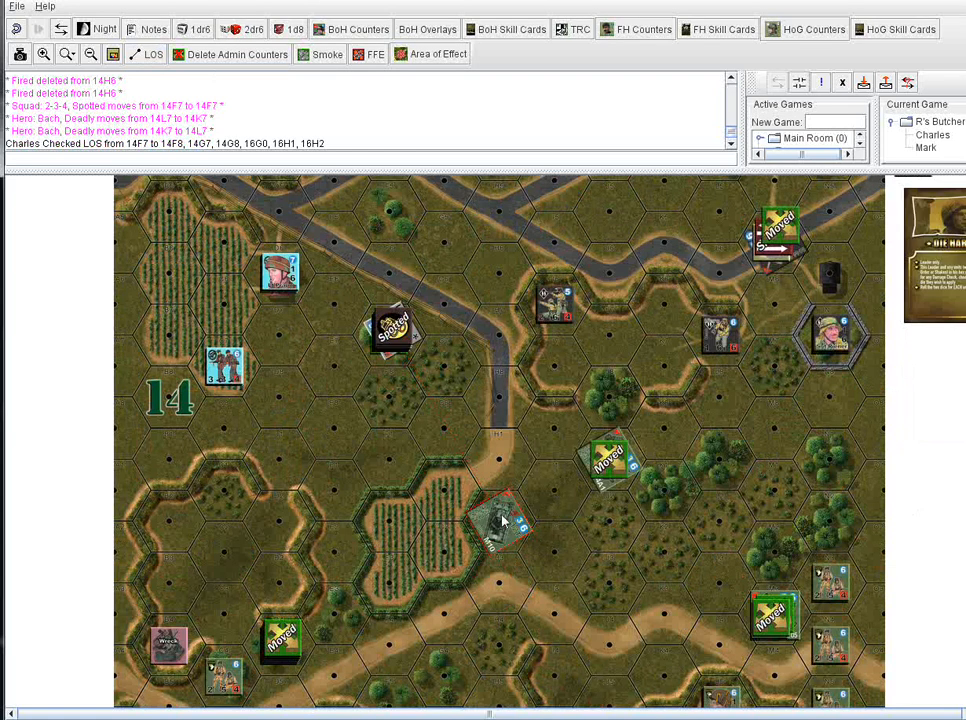
right_click(500, 520)
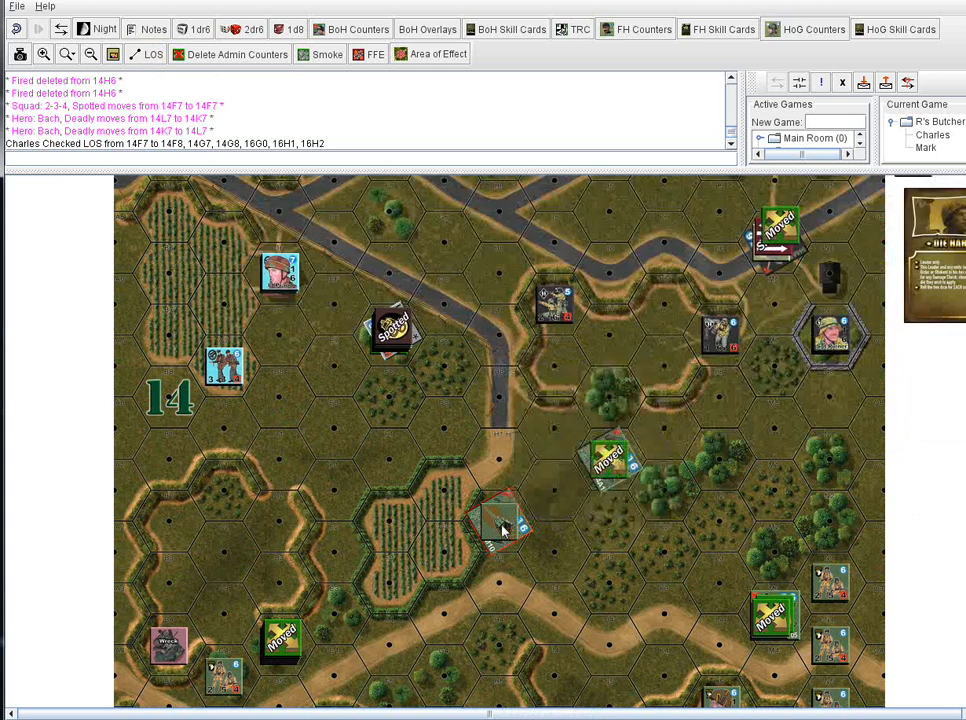
right_click(500, 525)
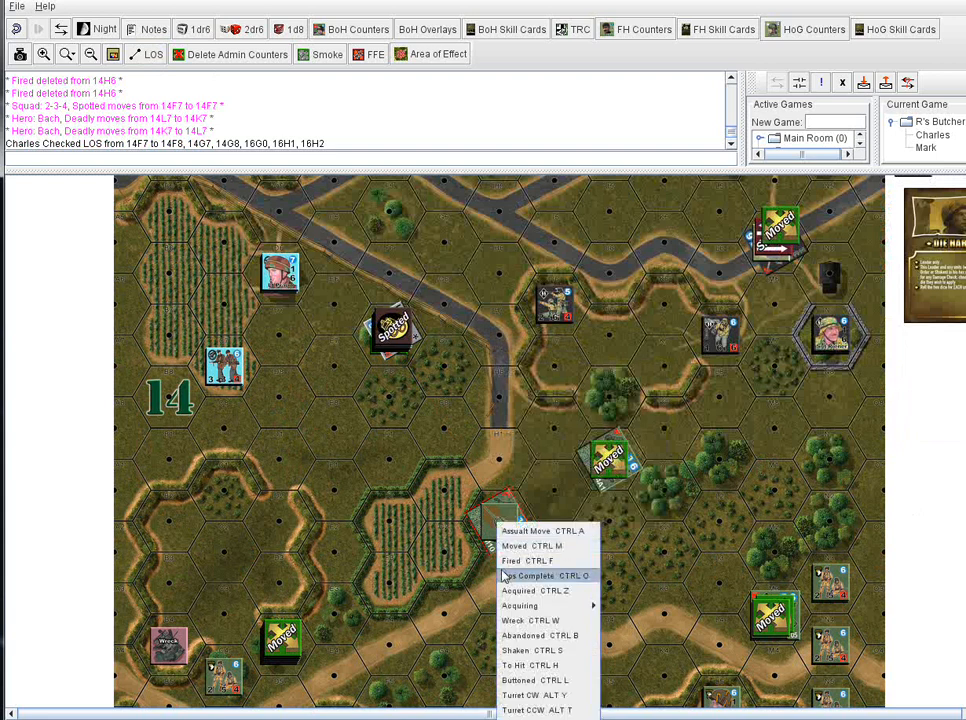
mouse_move(525, 560)
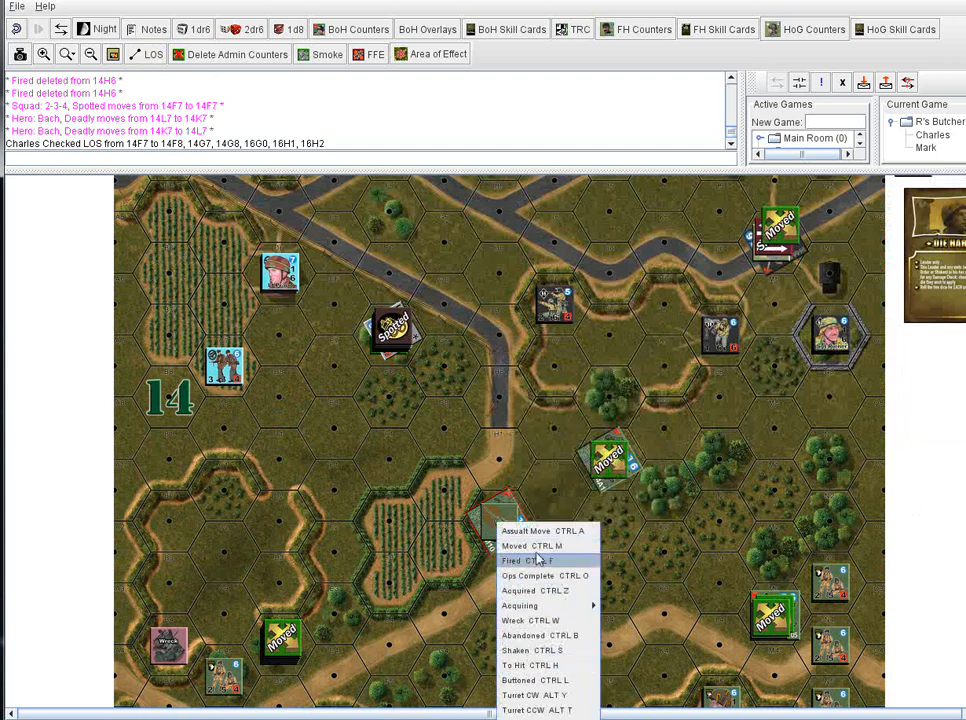
mouse_move(543, 620)
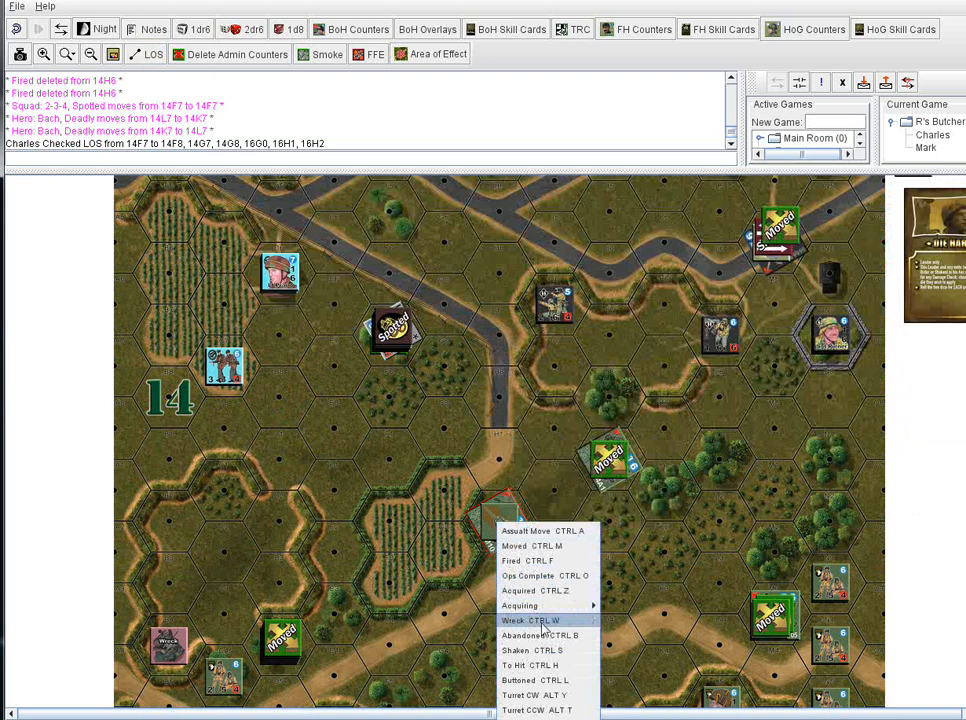
click(529, 620)
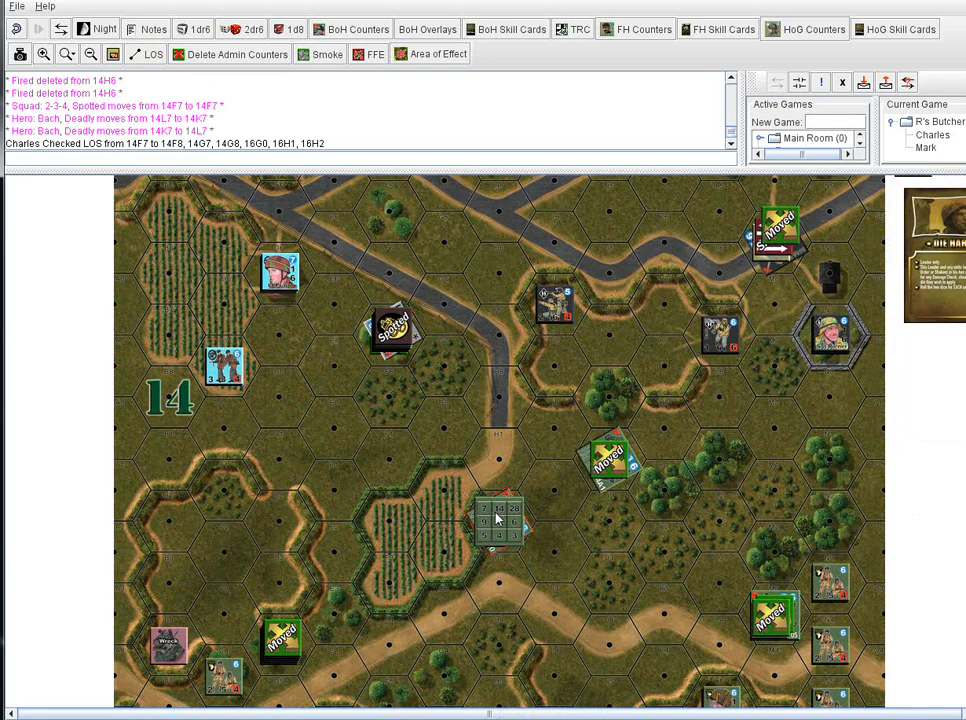
click(500, 520)
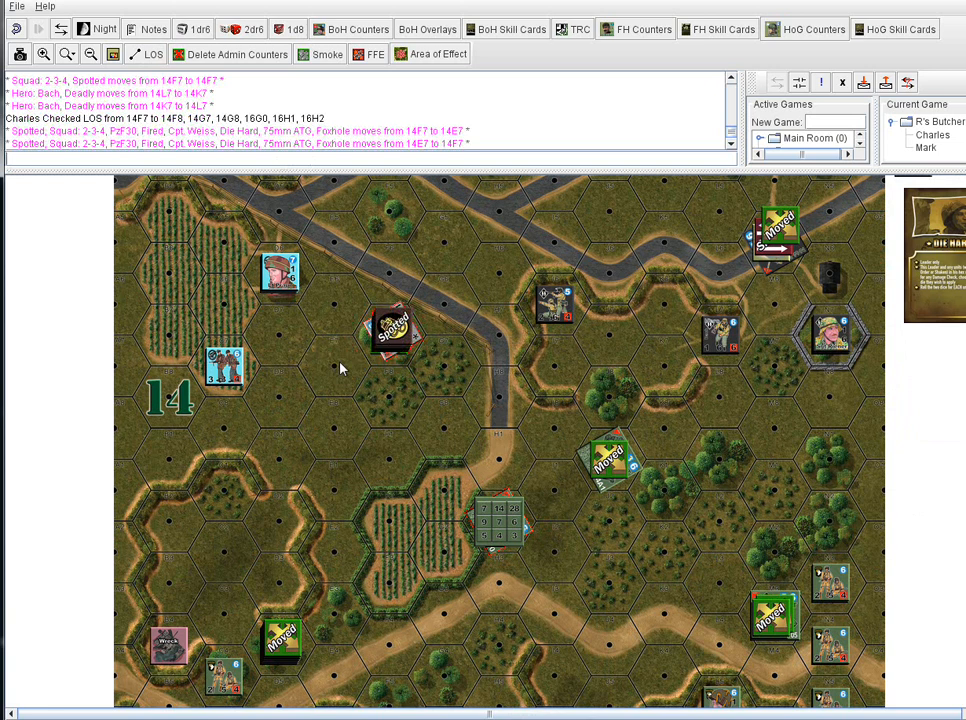
mouse_move(375, 375)
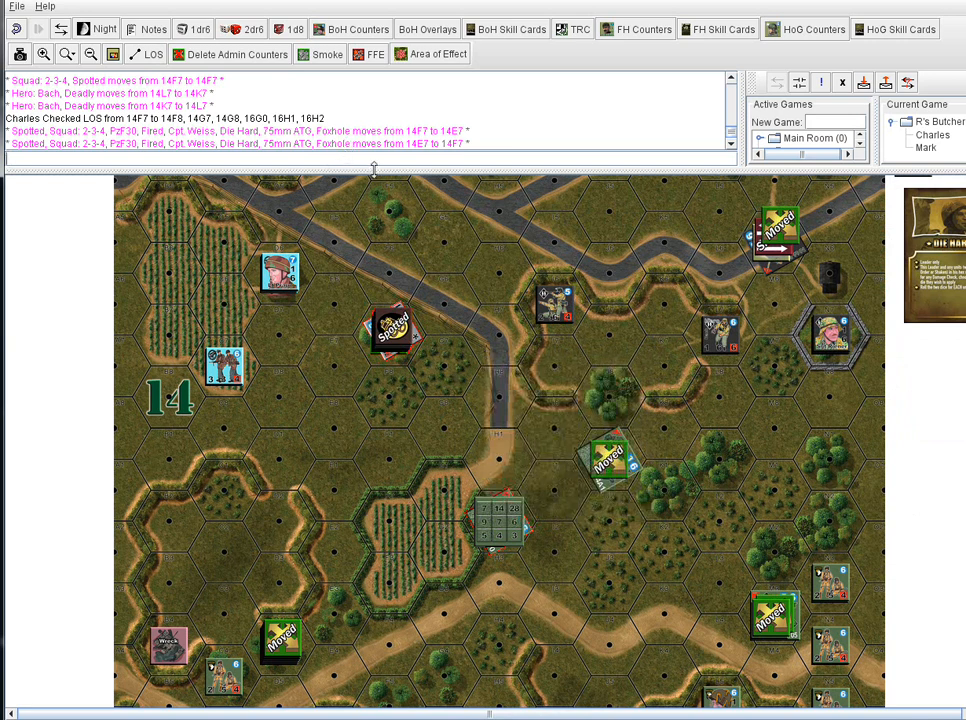
mouse_move(505, 70)
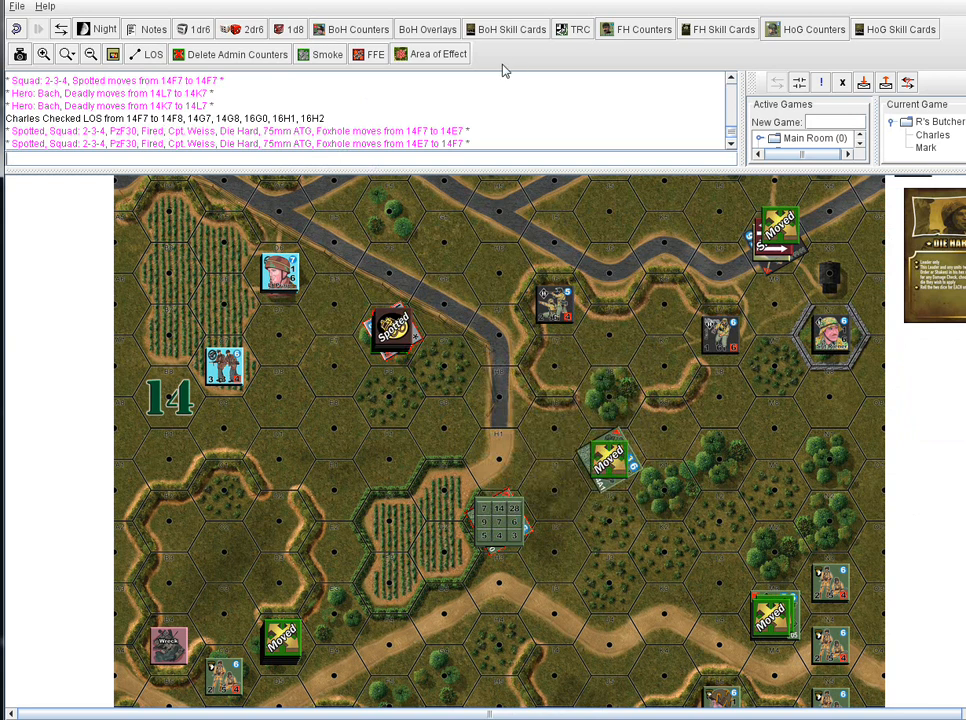
mouse_move(243, 28)
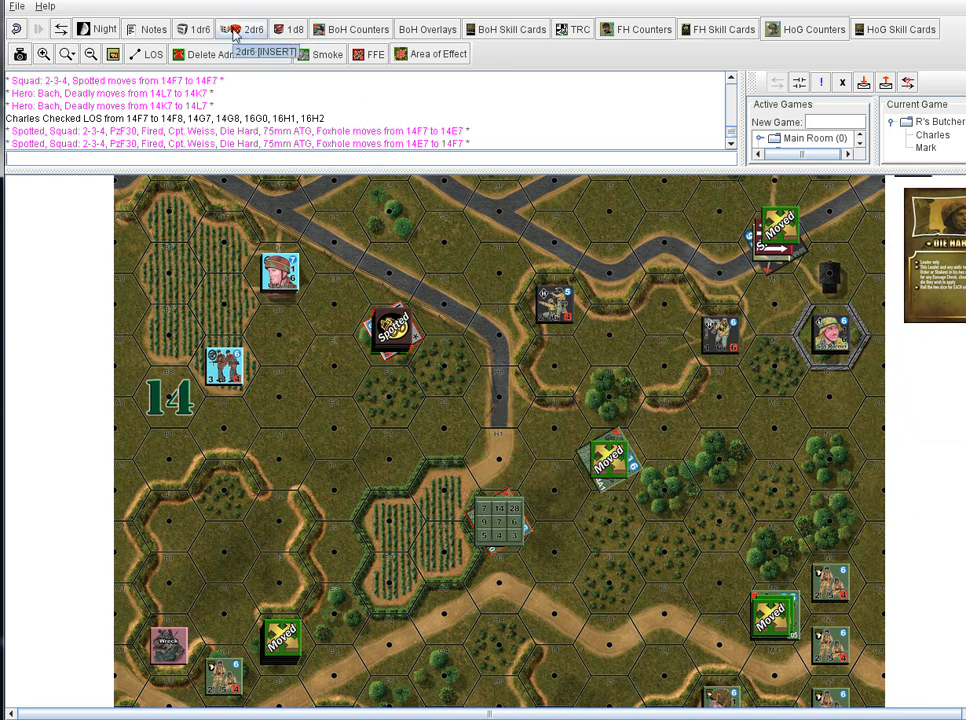
- Roll 2d6 from the toolbar for the fire resolution, getting 2 and 4
click(249, 28)
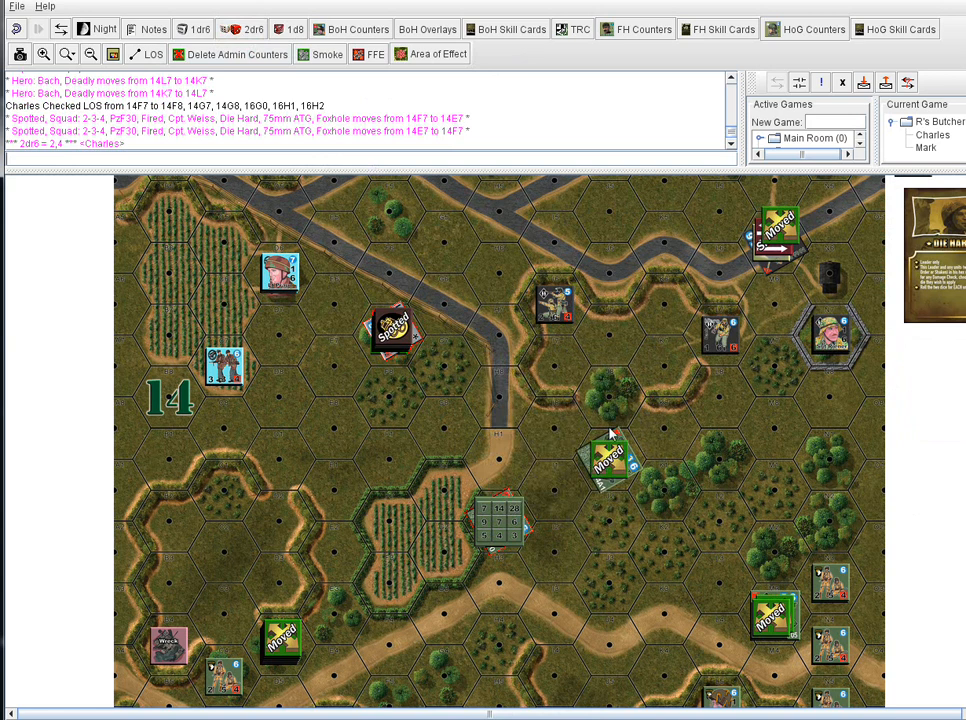
mouse_move(505, 398)
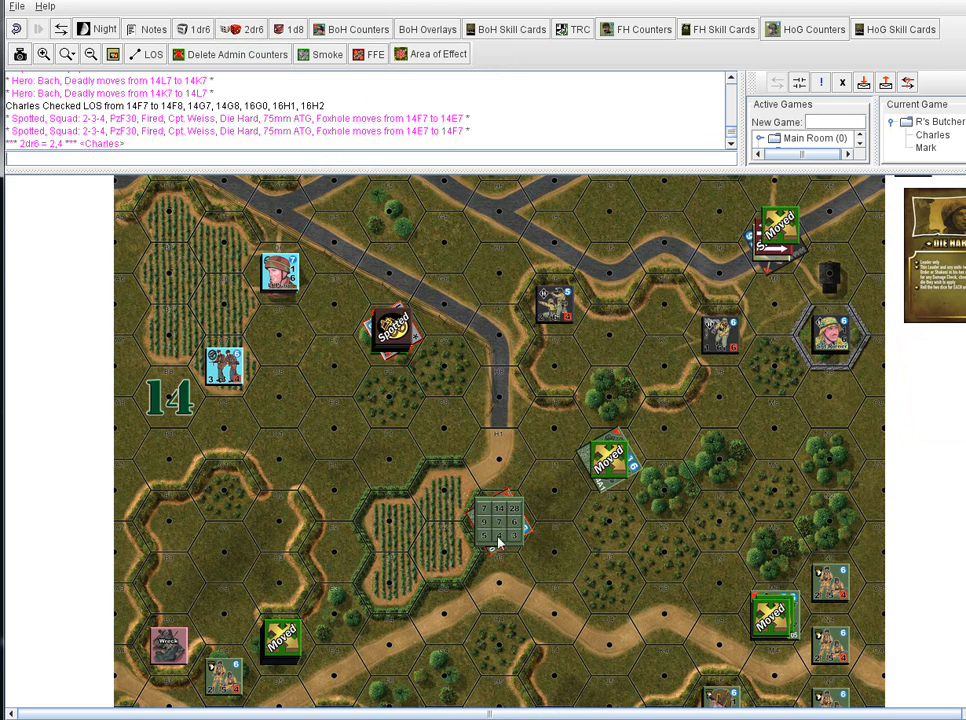
mouse_move(518, 556)
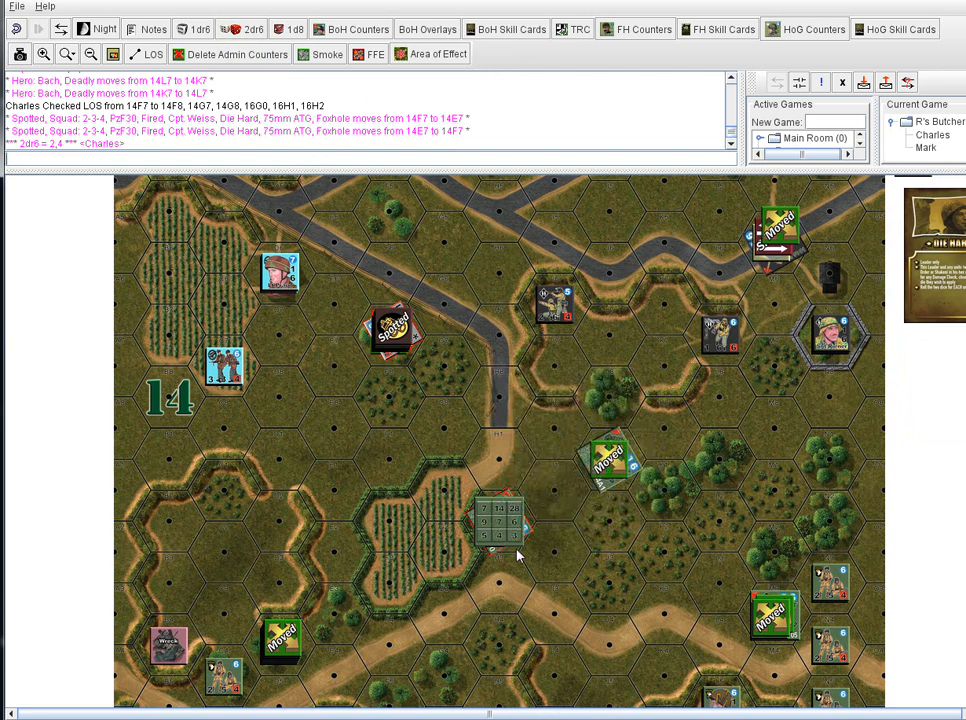
mouse_move(530, 432)
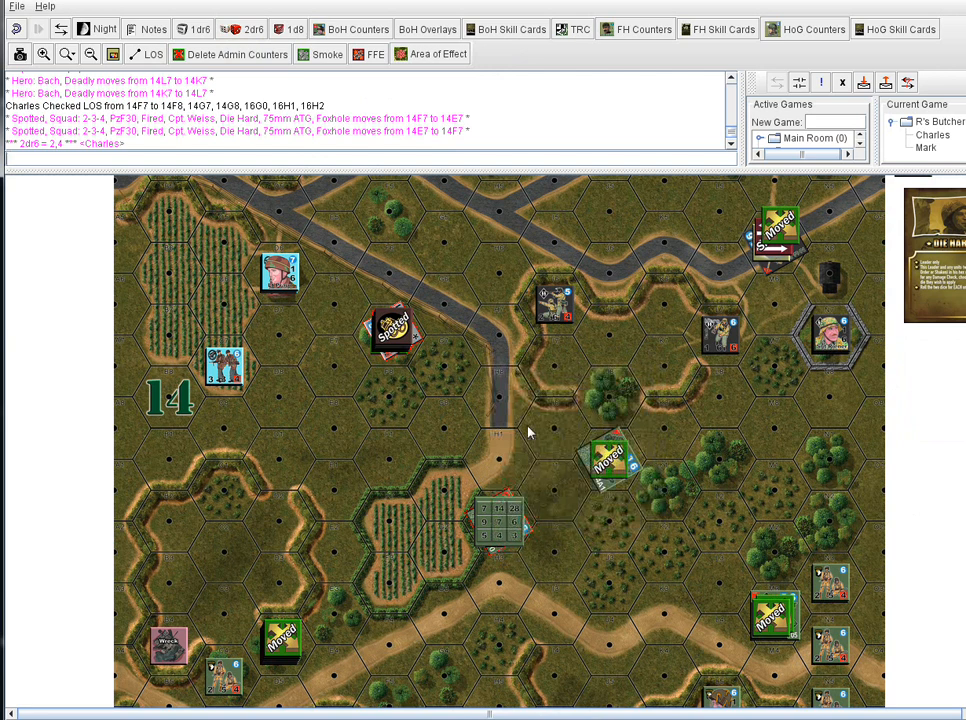
- Toggle off the M10 stack's To Hit overlay and reopen its actions menu
right_click(500, 520)
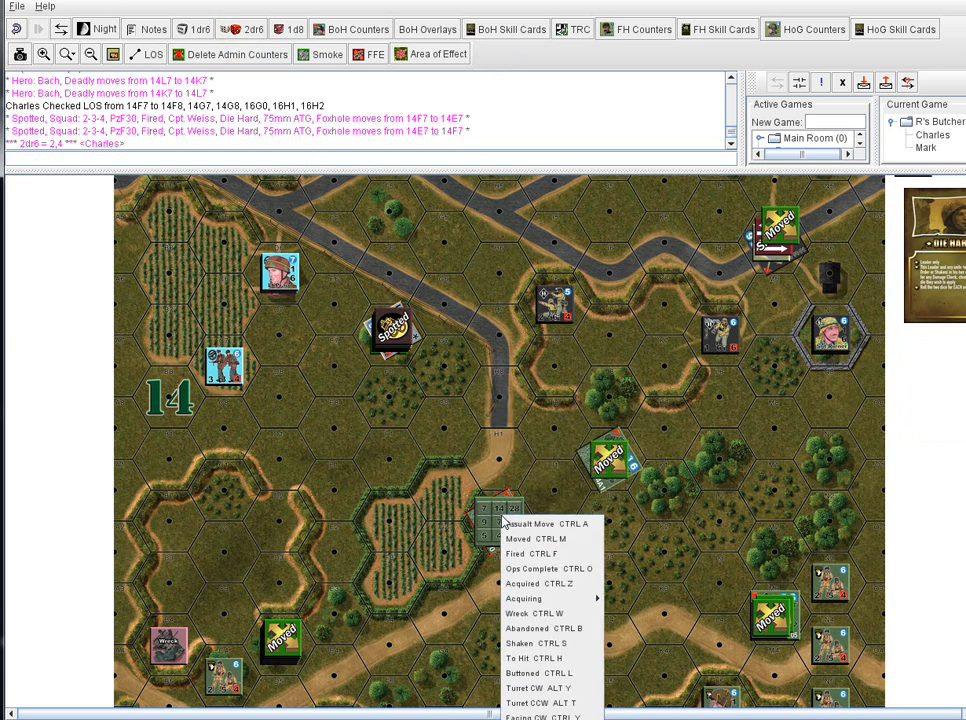
mouse_move(548, 643)
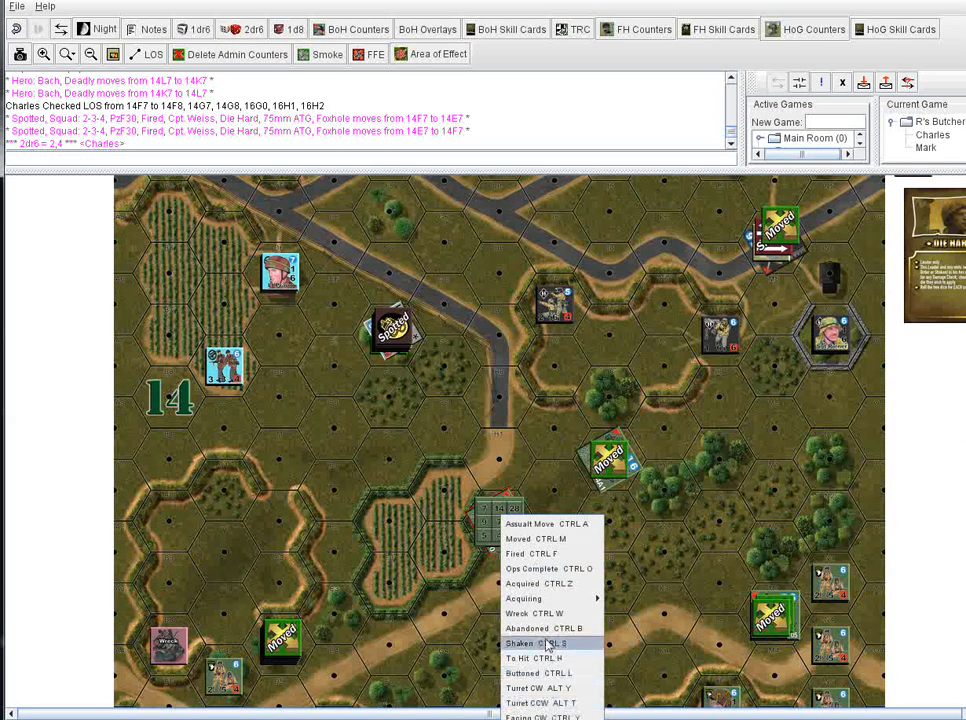
click(525, 643)
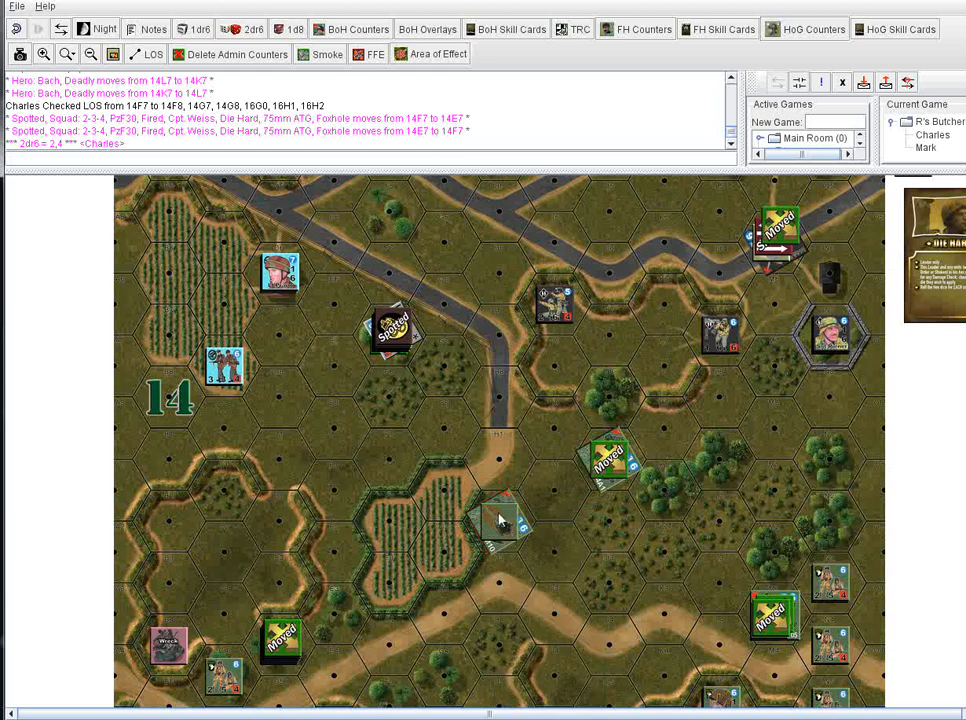
right_click(500, 518)
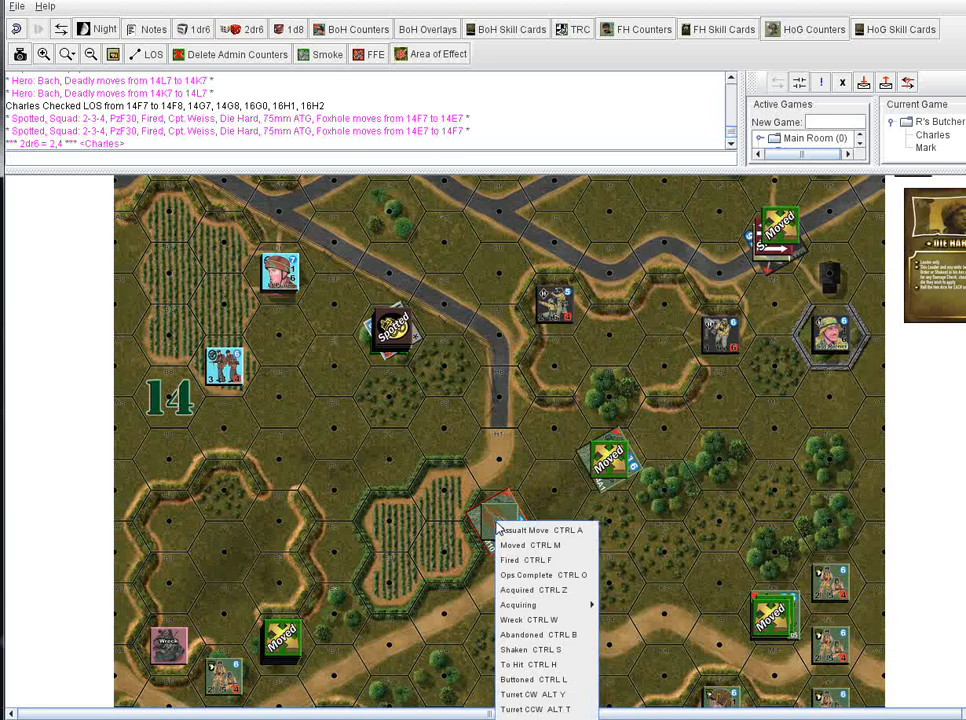
mouse_move(545, 694)
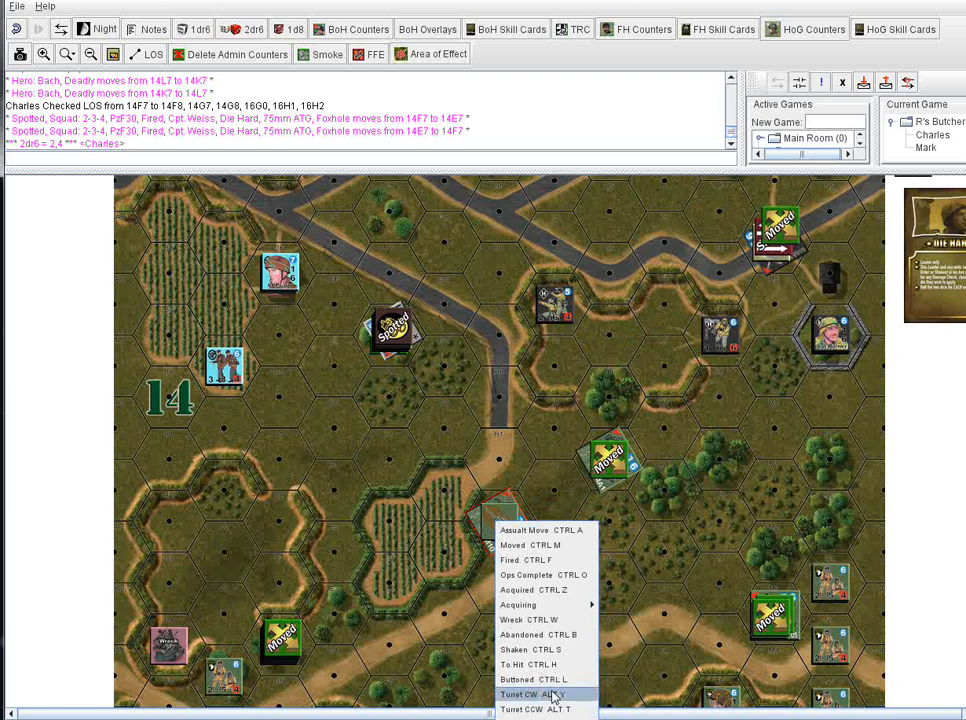
mouse_move(530, 649)
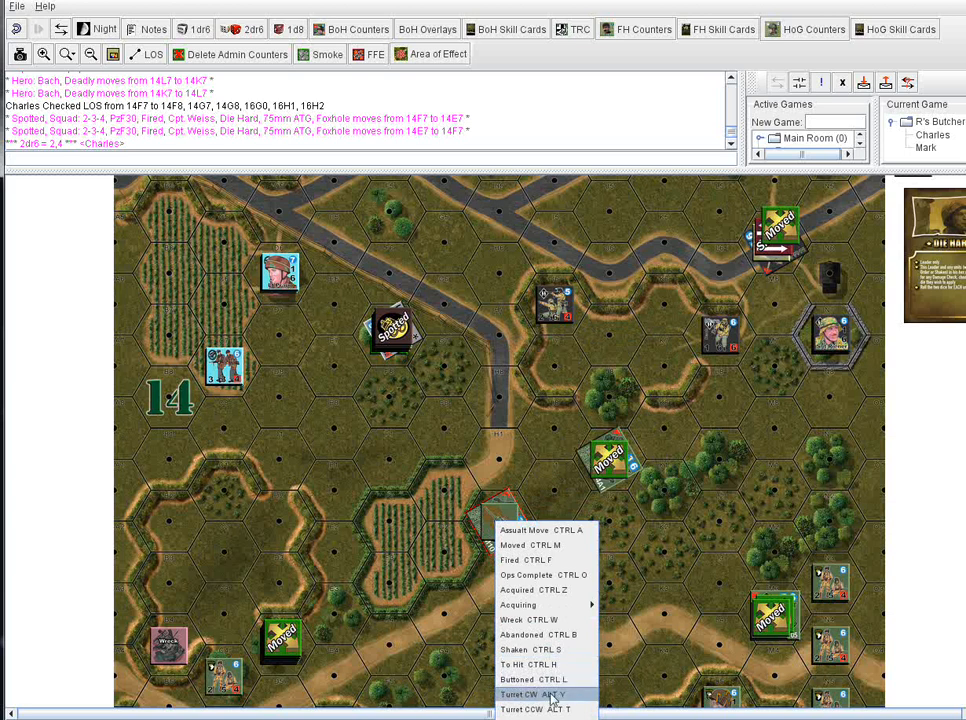
mouse_move(545, 708)
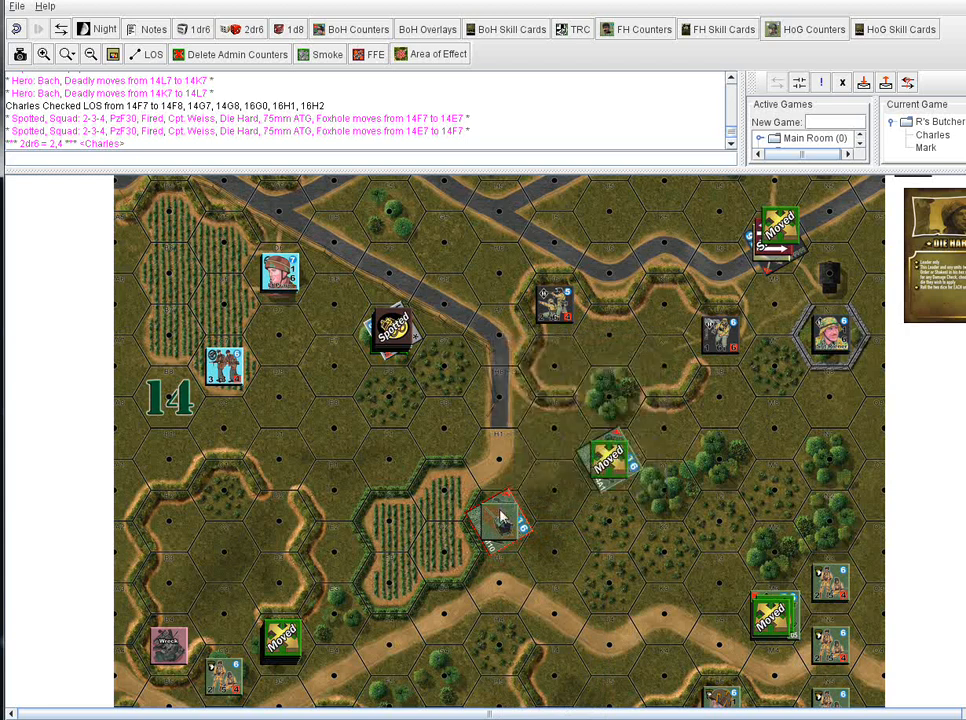
- Re-place the M10 counter within hex 16H2 and reopen its action menu
right_click(500, 515)
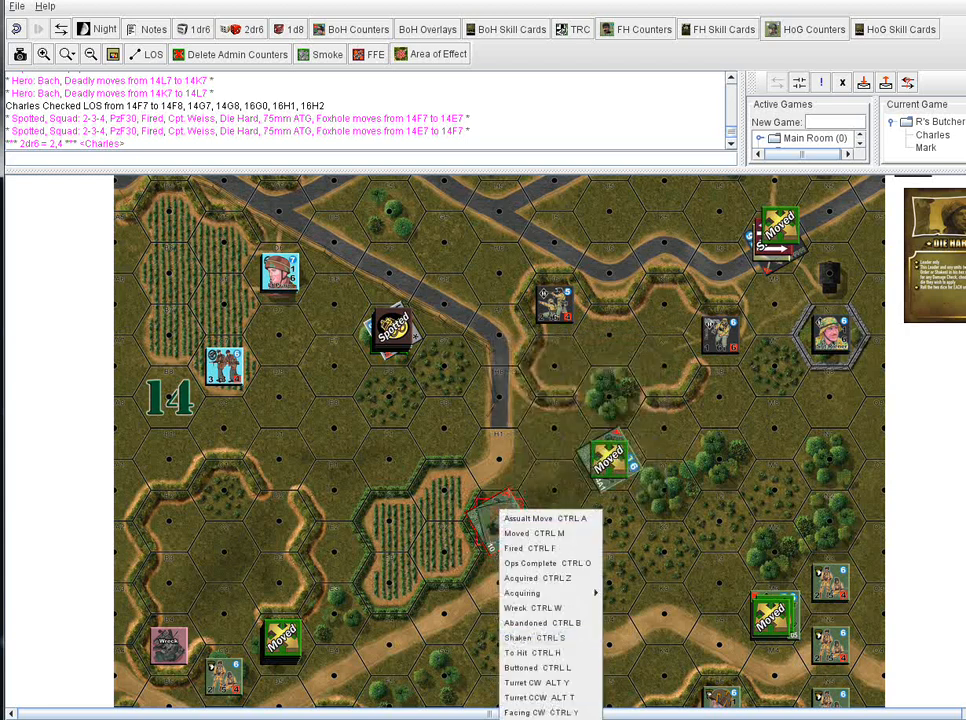
click(556, 492)
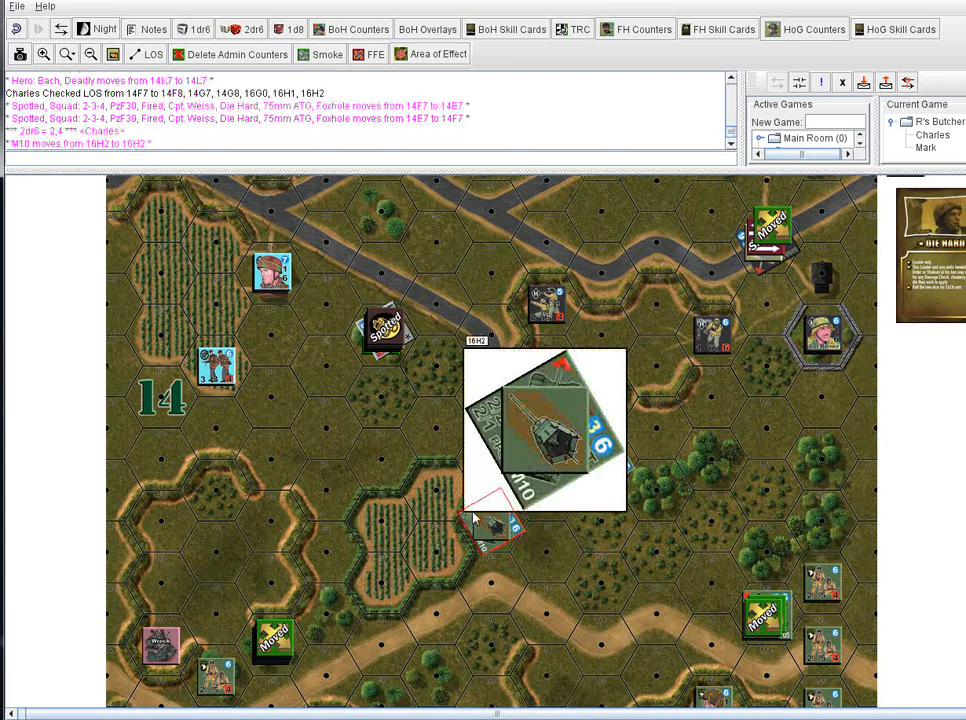
right_click(495, 515)
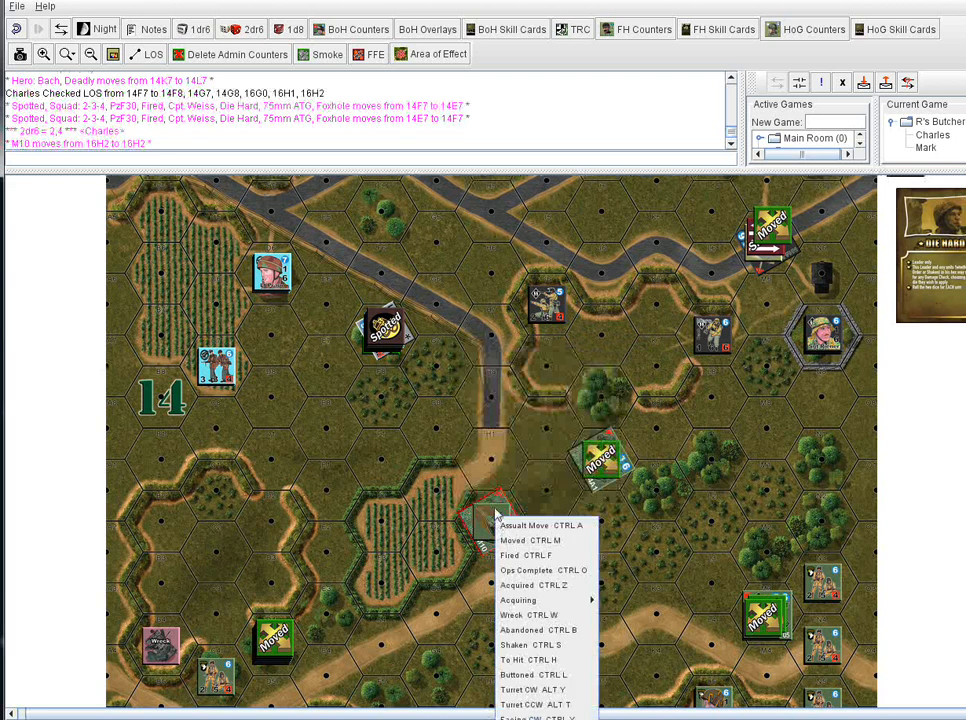
mouse_move(533, 674)
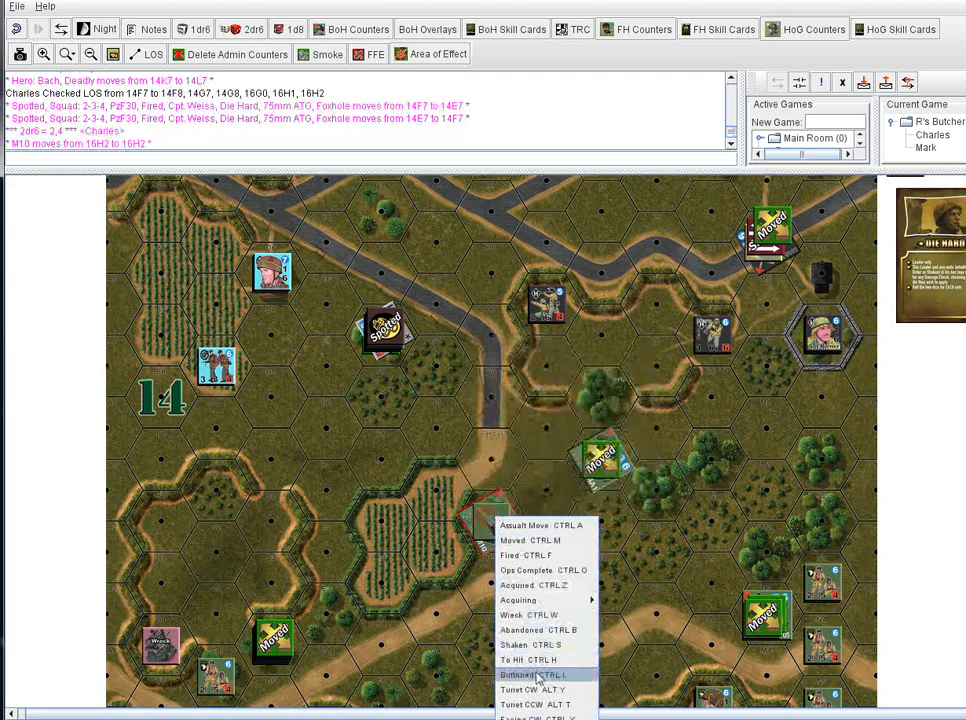
mouse_move(540, 690)
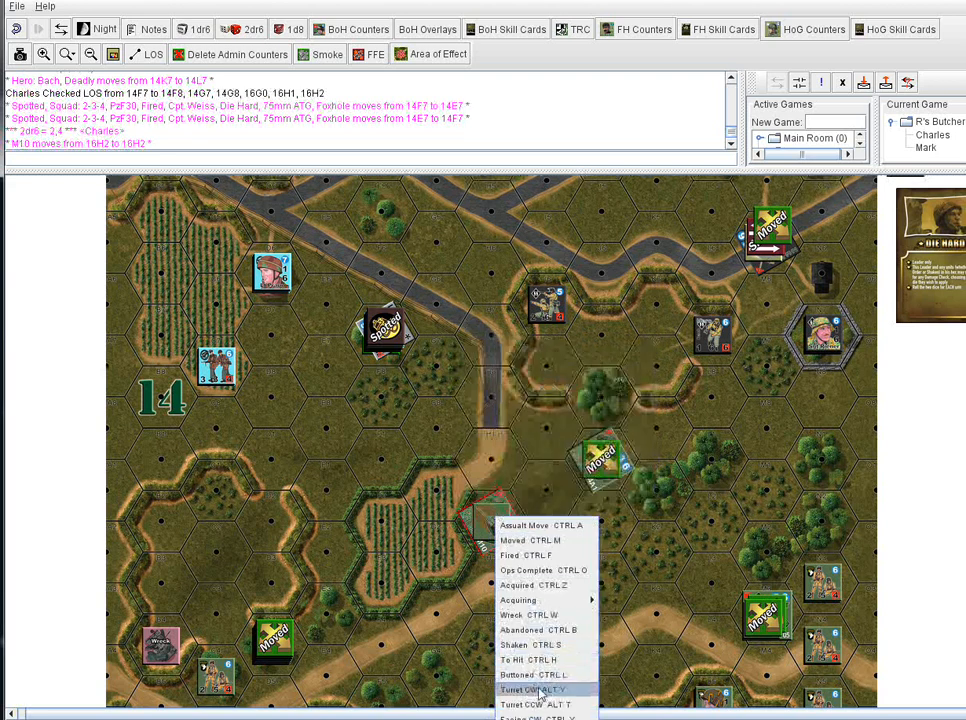